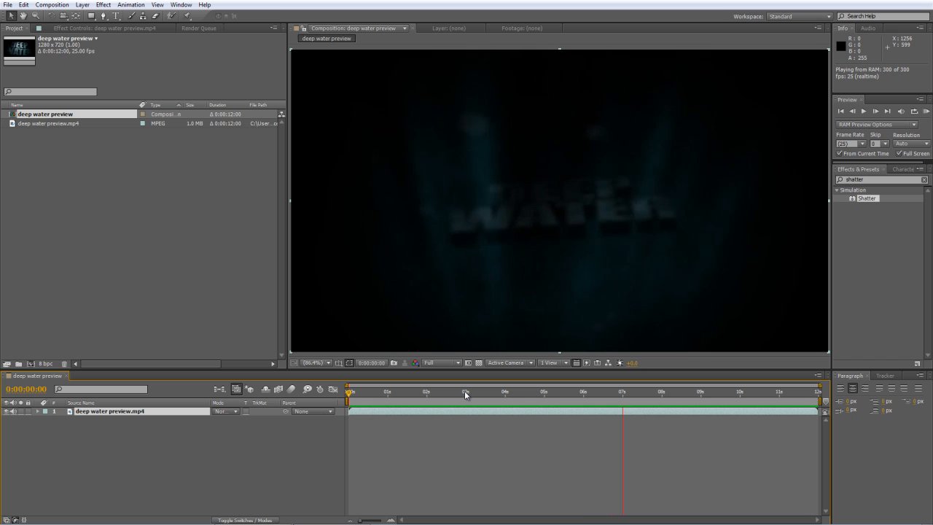
- Create a 1280×720, 12-second HDV/HDTV 720 25 composition named 'Deep Water'
{"action": "left_click", "coordinate": [142, 248]}
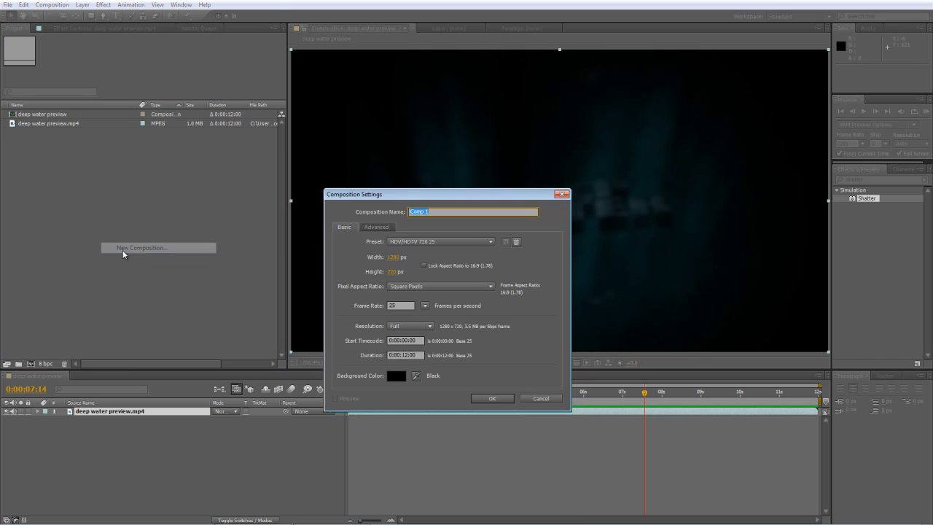
{"action": "type", "text": "D"}
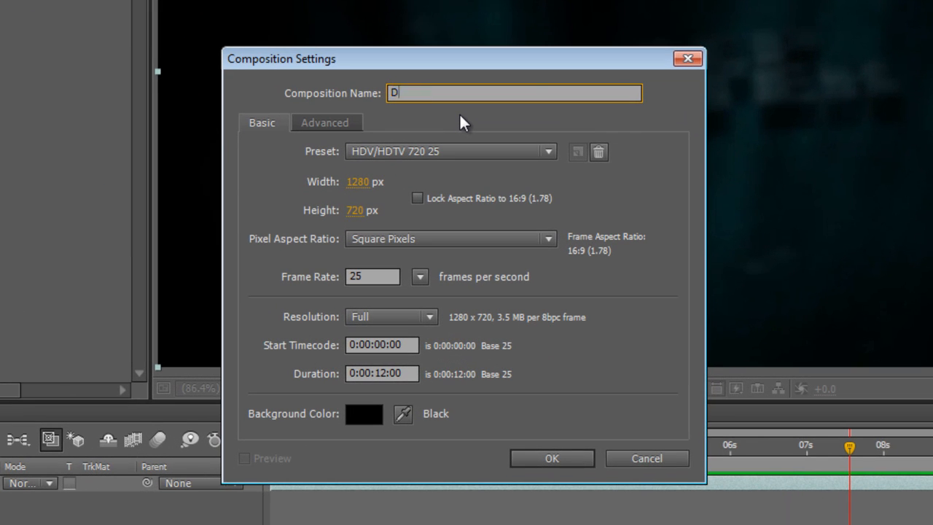
{"action": "type", "text": "eep Water"}
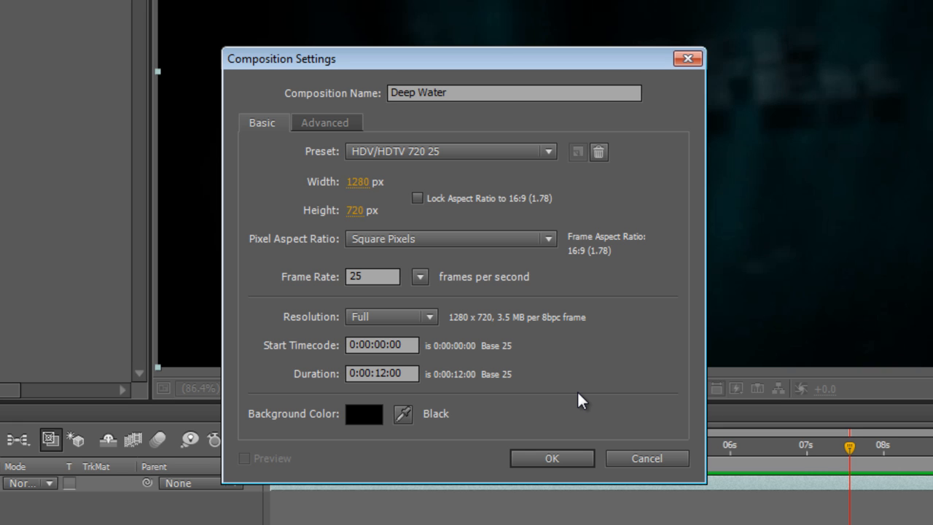
{"action": "left_click", "coordinate": [551, 457]}
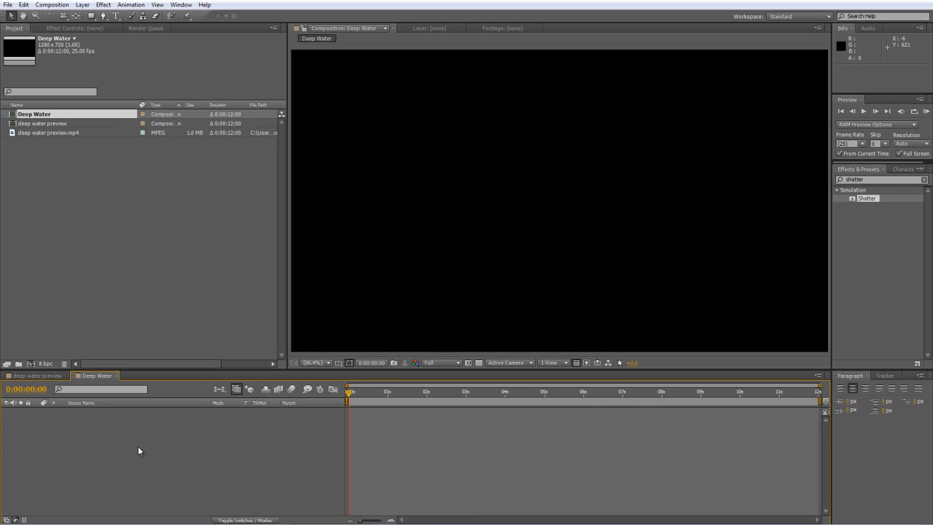
- Add a full-frame solid named 'BG Solid' coloured #041918 to Deep Water
{"action": "right_click", "coordinate": [139, 450]}
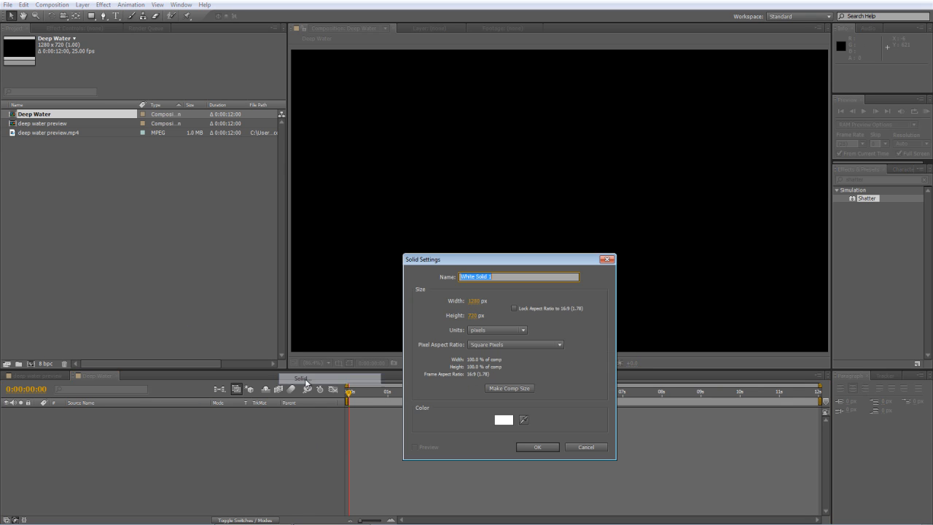
{"action": "type", "text": "BG Solid"}
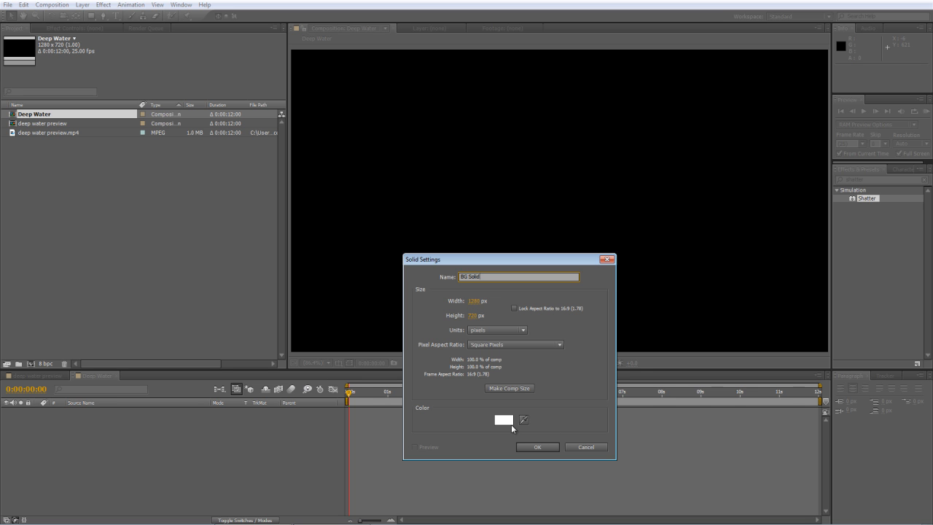
{"action": "left_click", "coordinate": [503, 419]}
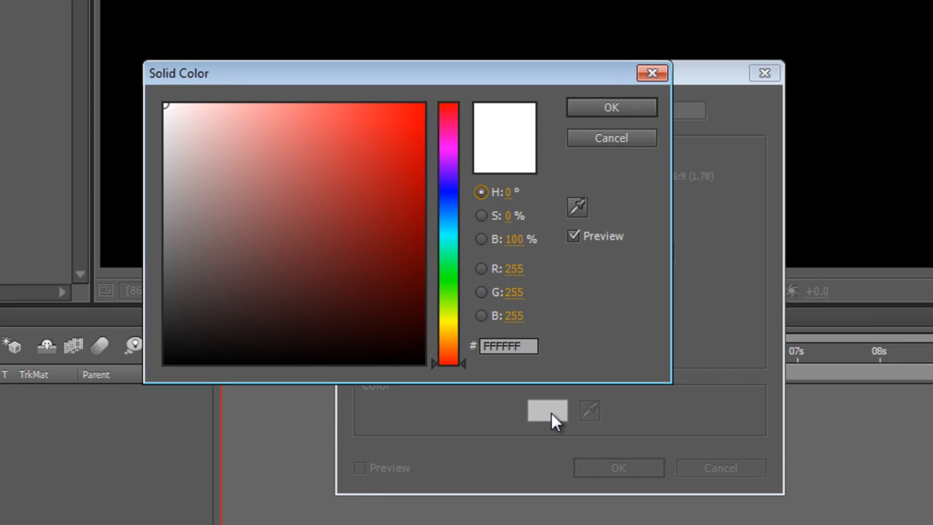
{"action": "triple_click", "coordinate": [516, 268]}
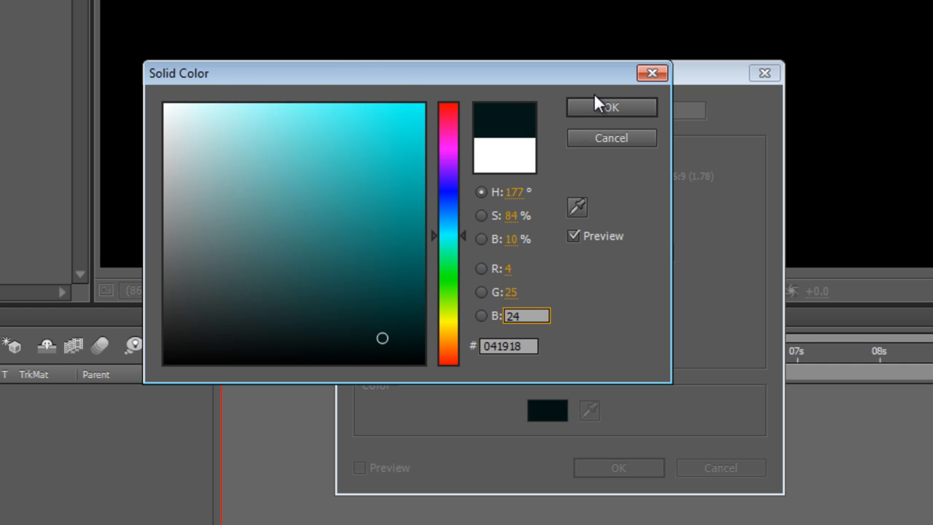
{"action": "left_click", "coordinate": [611, 107]}
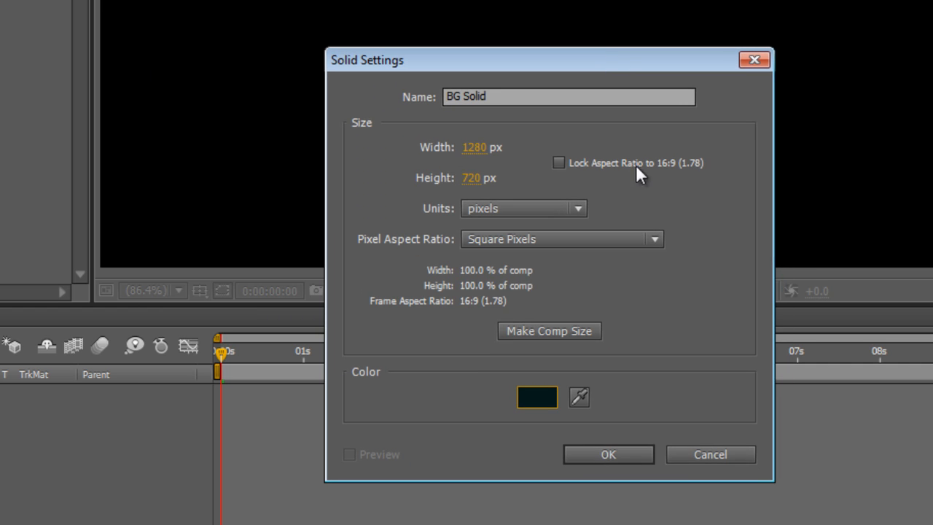
{"action": "left_click", "coordinate": [608, 454]}
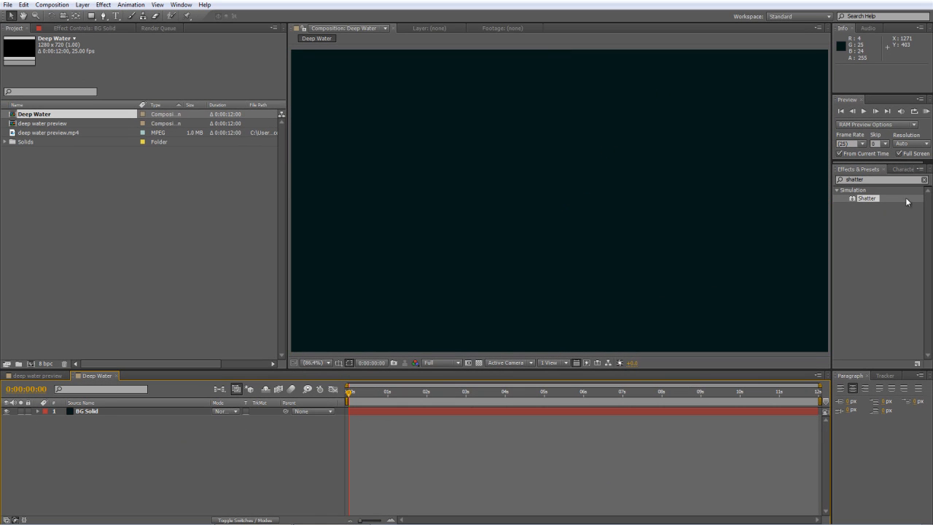
- Apply Fractal Noise to BG Solid and set its blending mode to Multiply
{"action": "type", "text": "fractal"}
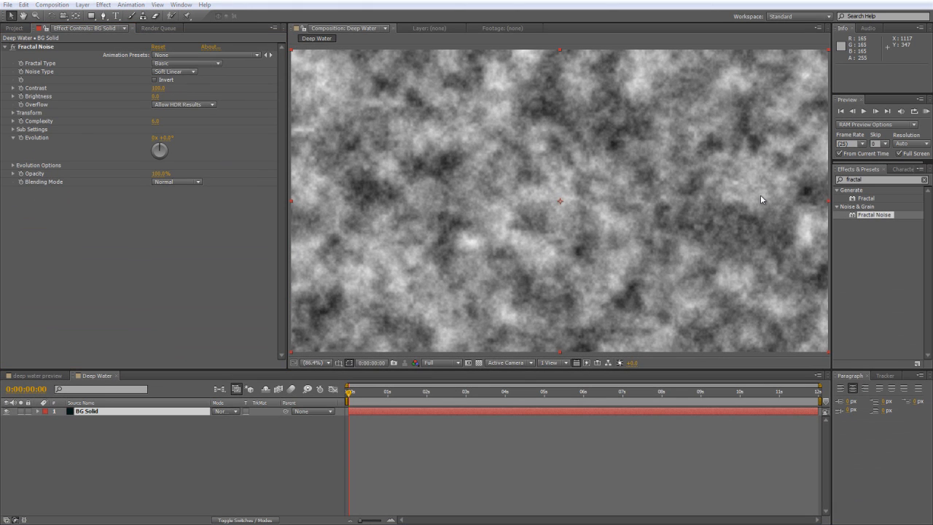
{"action": "mouse_move", "coordinate": [192, 236]}
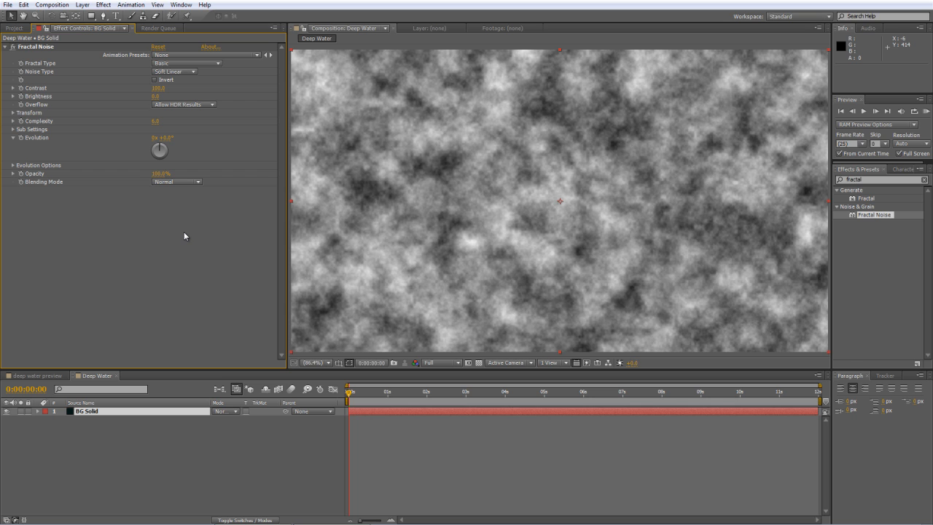
{"action": "mouse_move", "coordinate": [121, 234]}
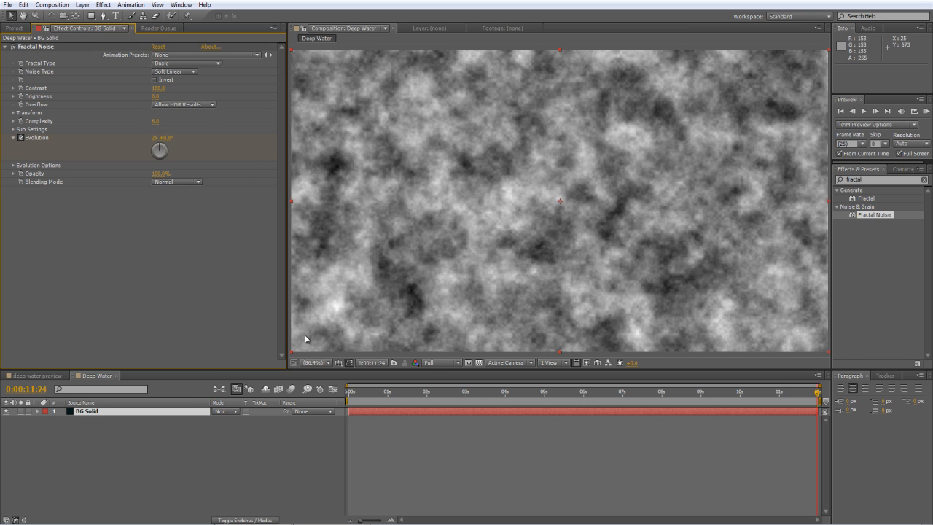
{"action": "left_click", "coordinate": [511, 391]}
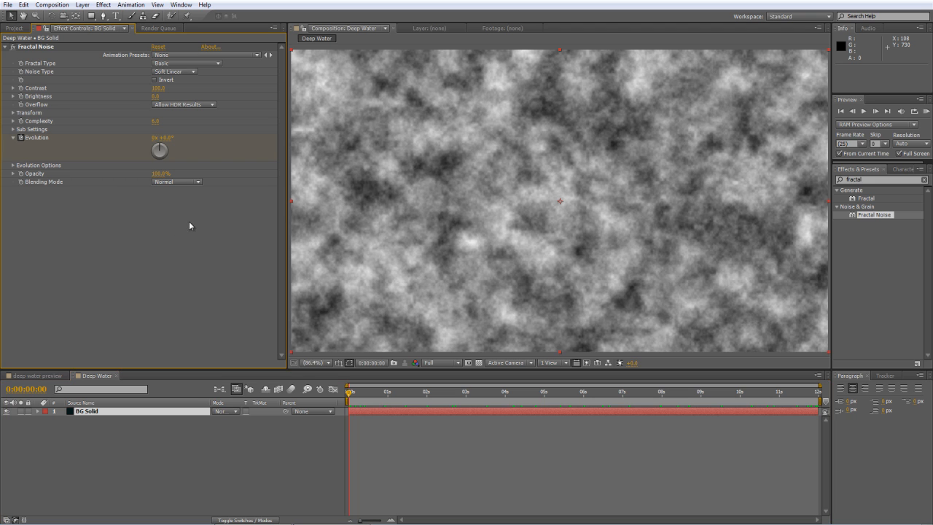
{"action": "left_click", "coordinate": [175, 181]}
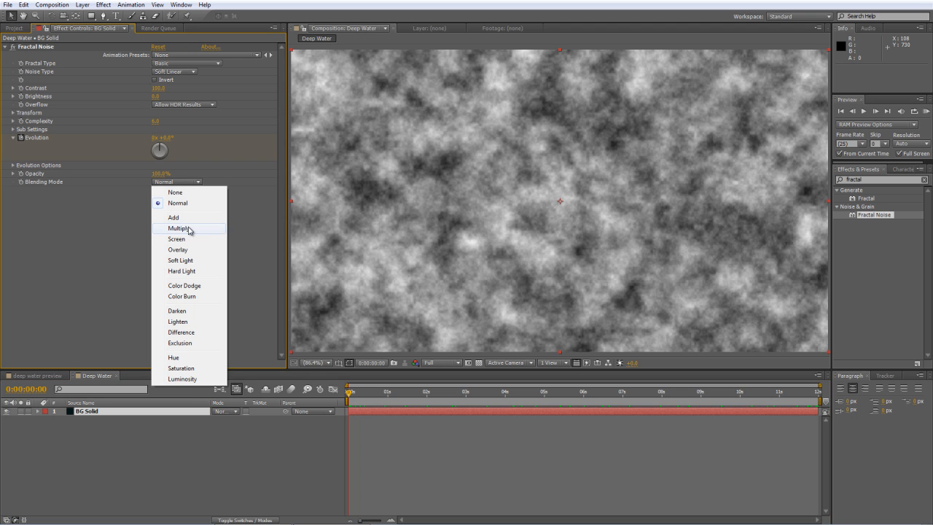
{"action": "left_click", "coordinate": [178, 228]}
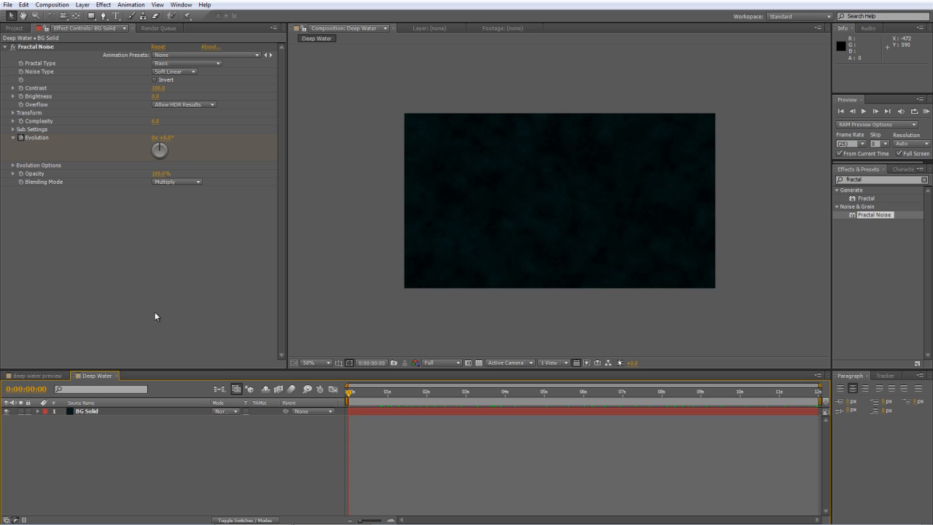
- Create a new composition named 'Title Comp'
{"action": "left_click", "coordinate": [14, 27]}
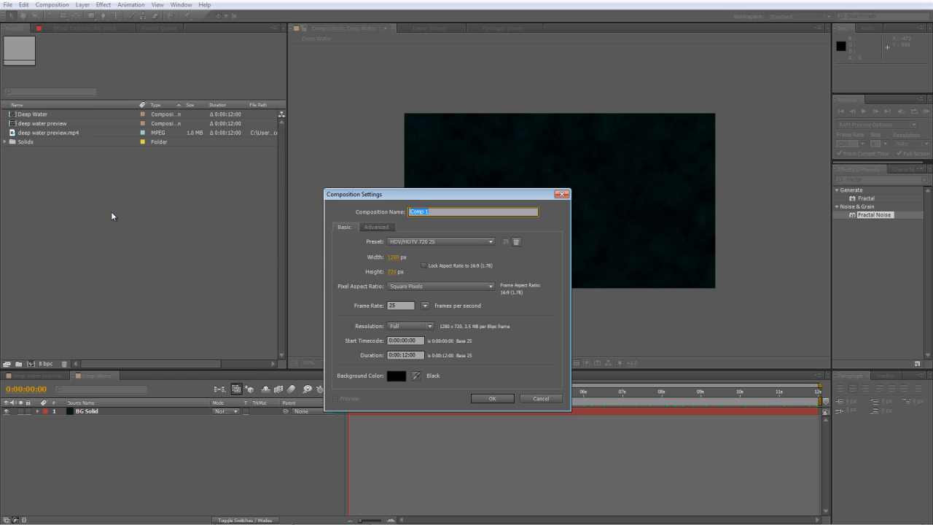
{"action": "type", "text": "Title Comp"}
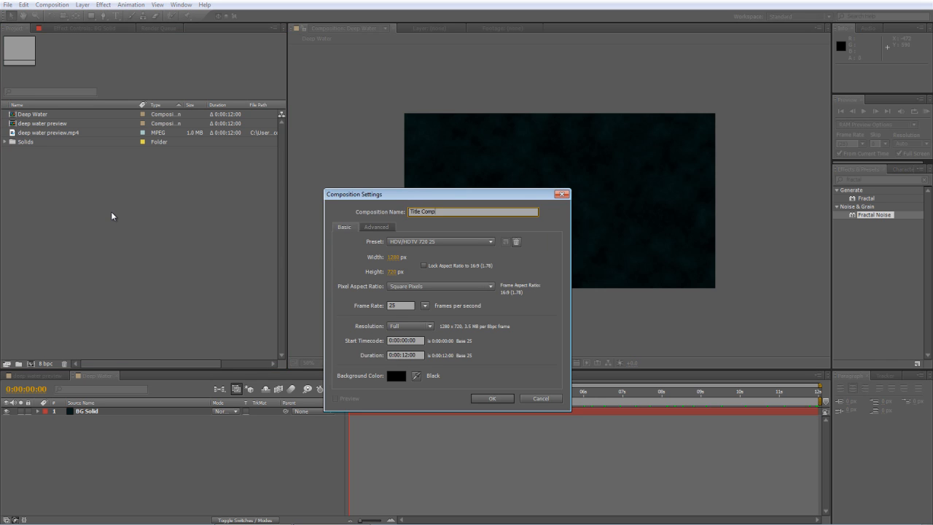
{"action": "left_click", "coordinate": [492, 398]}
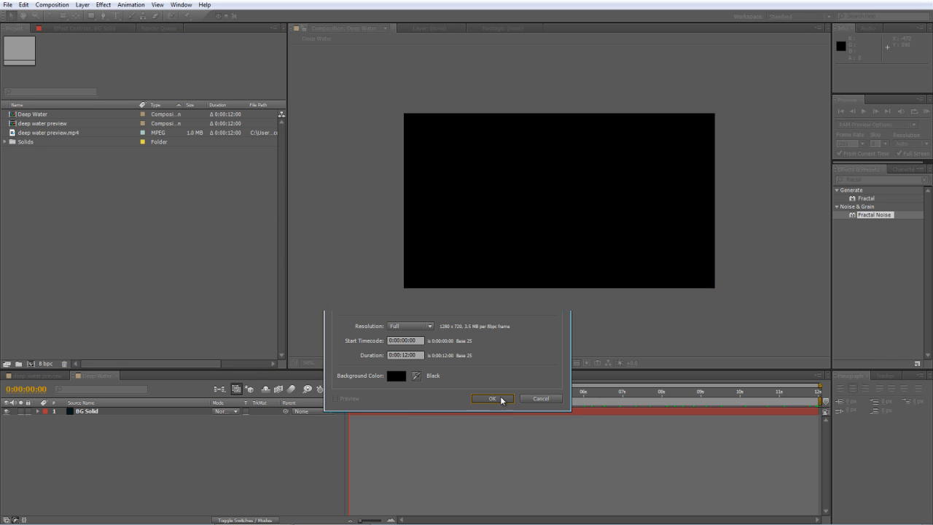
- Write 'DEEP WATER' in white 250 px Impact and select the text layer
{"action": "left_click", "coordinate": [492, 397]}
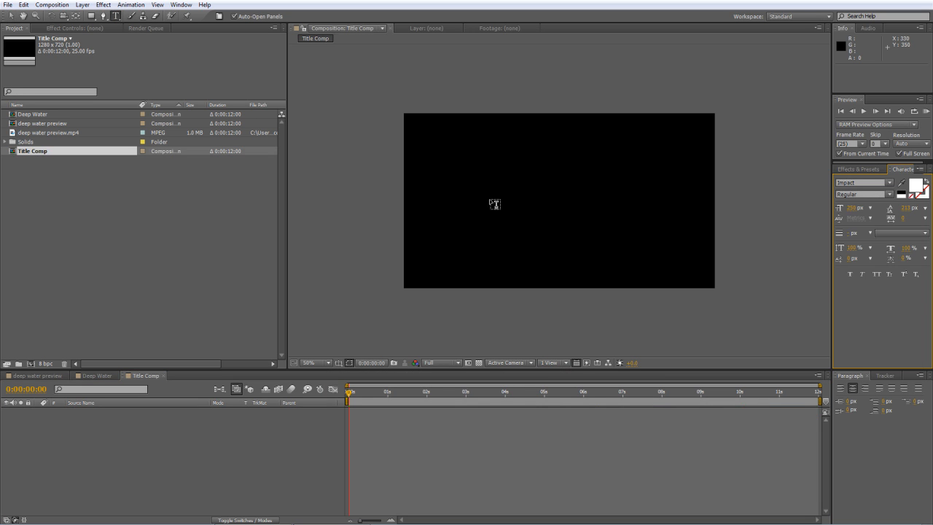
{"action": "type", "text": "DEPP"}
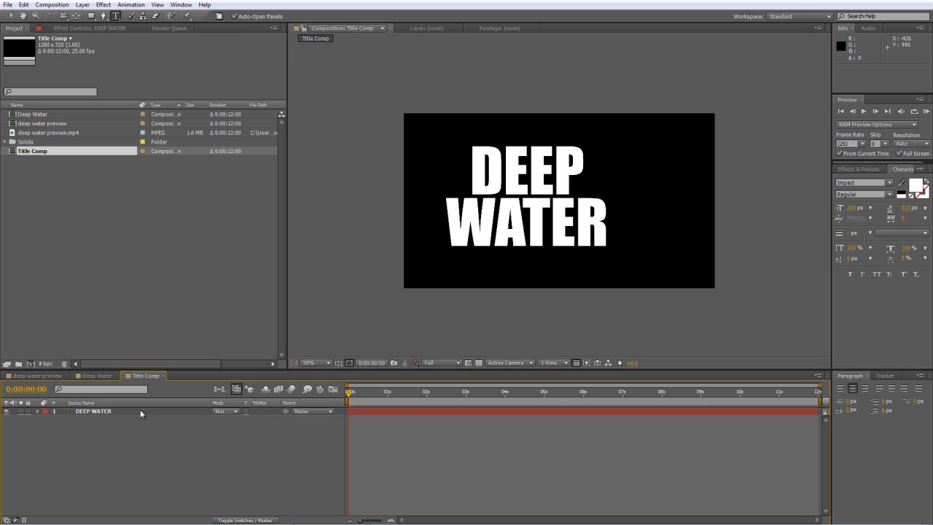
{"action": "left_click", "coordinate": [93, 410]}
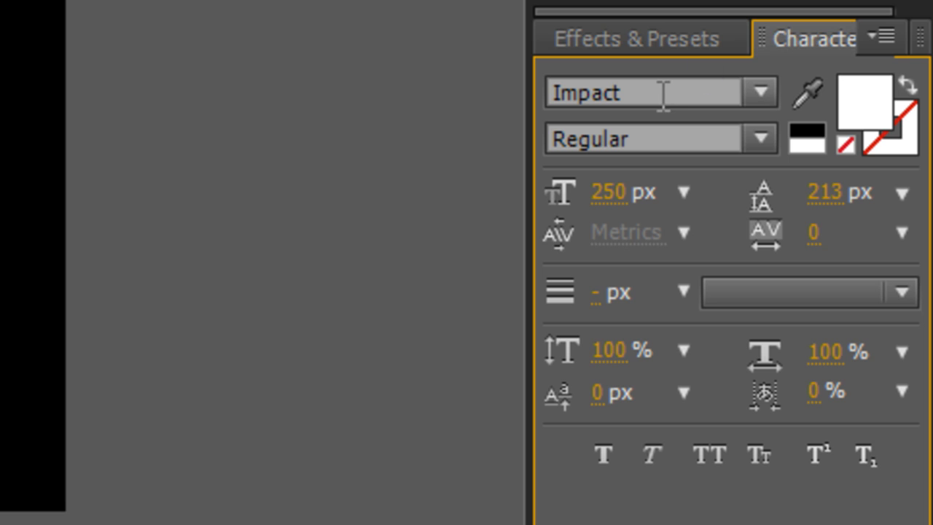
{"action": "mouse_move", "coordinate": [655, 93]}
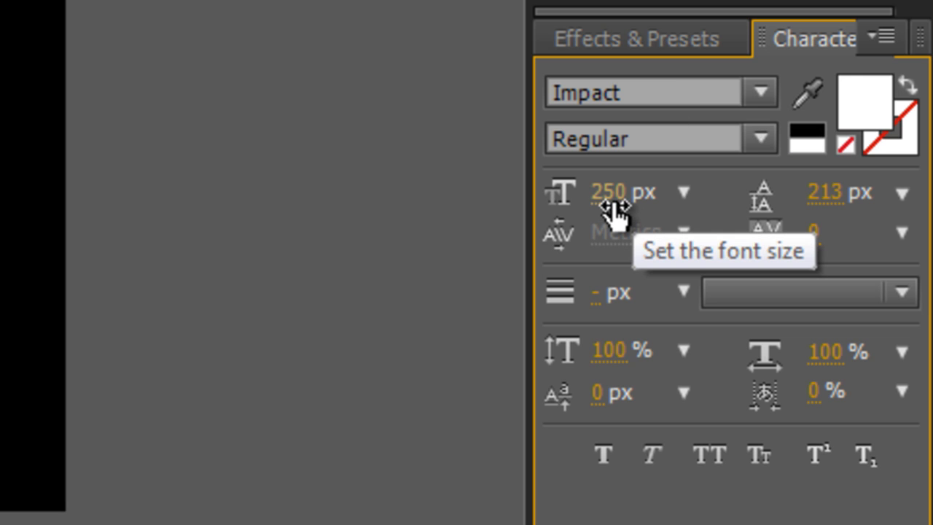
{"action": "mouse_move", "coordinate": [860, 230]}
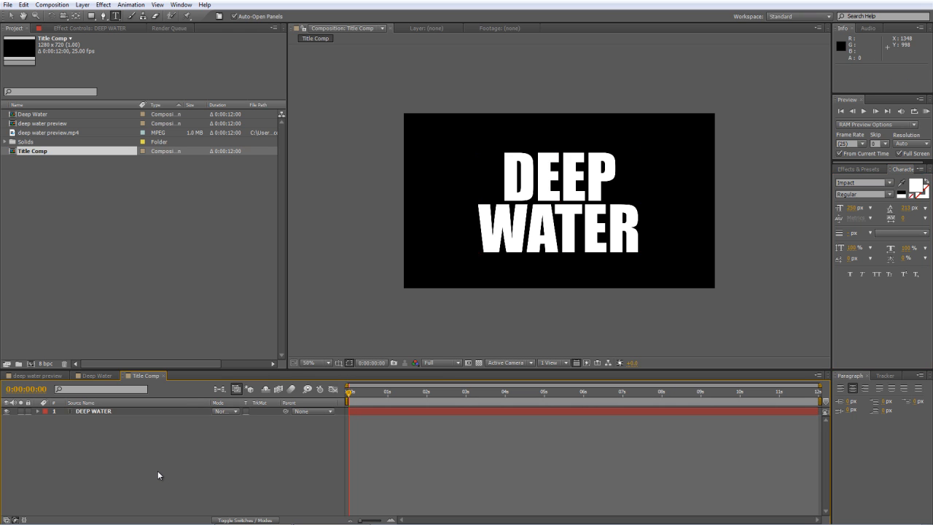
{"action": "mouse_move", "coordinate": [156, 469]}
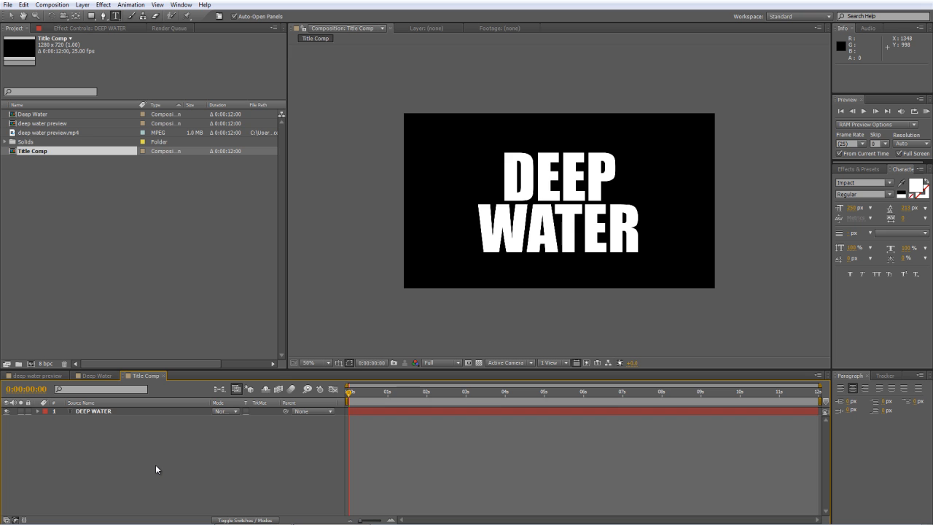
- Add a white 'Ripples' solid beneath the DEEP WATER layer and give it Fractal Noise
{"action": "right_click", "coordinate": [157, 469]}
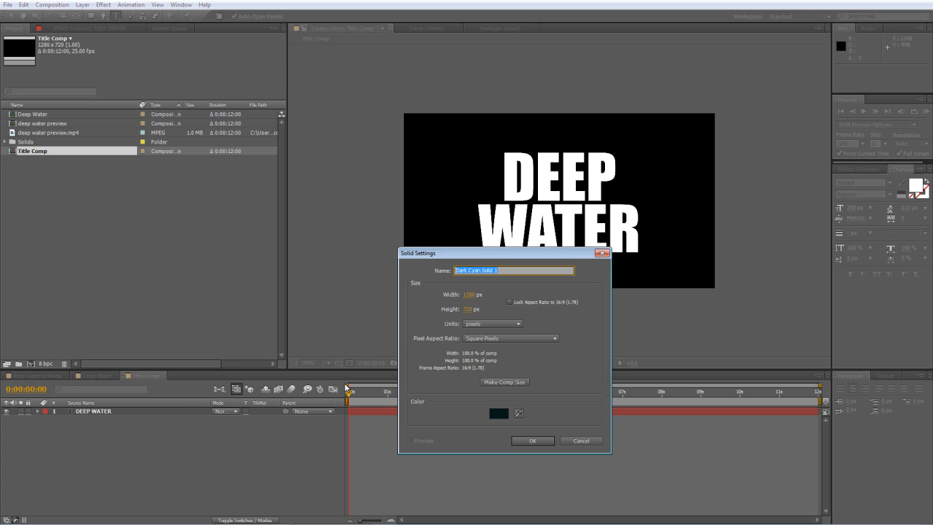
{"action": "type", "text": "Ripples"}
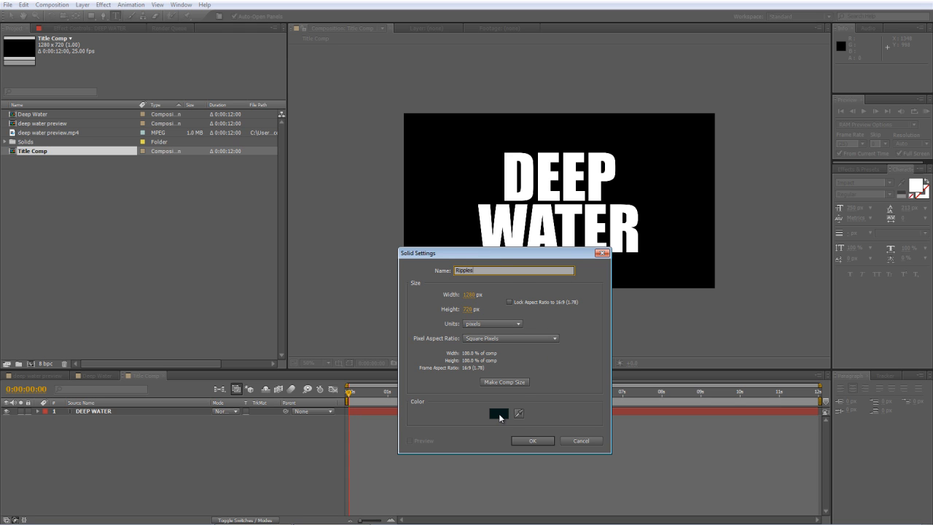
{"action": "left_click", "coordinate": [498, 413]}
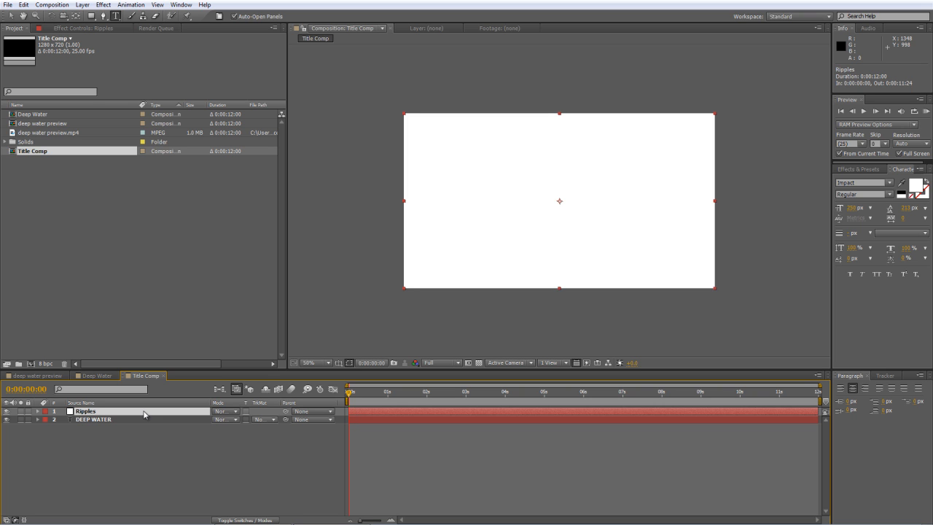
{"action": "left_click_drag", "start_coordinate": [94, 410], "coordinate": [95, 420]}
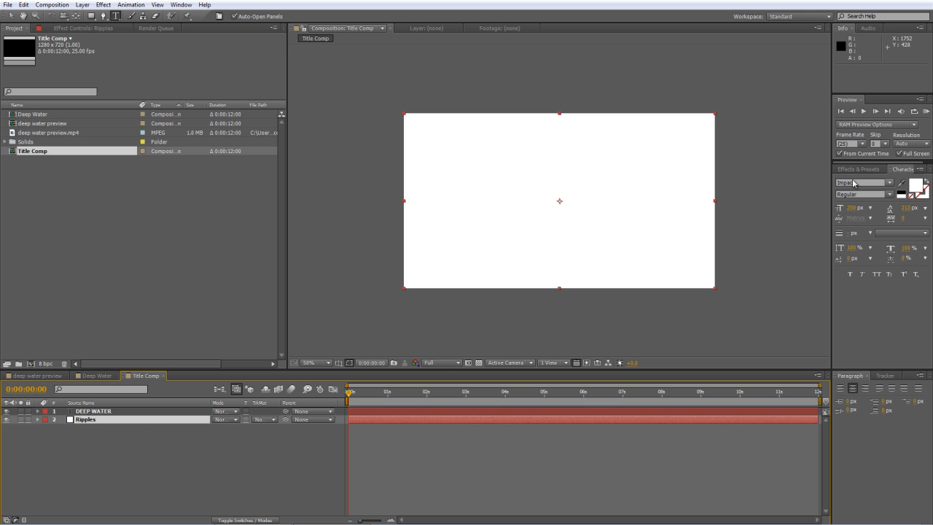
{"action": "type", "text": "fractal"}
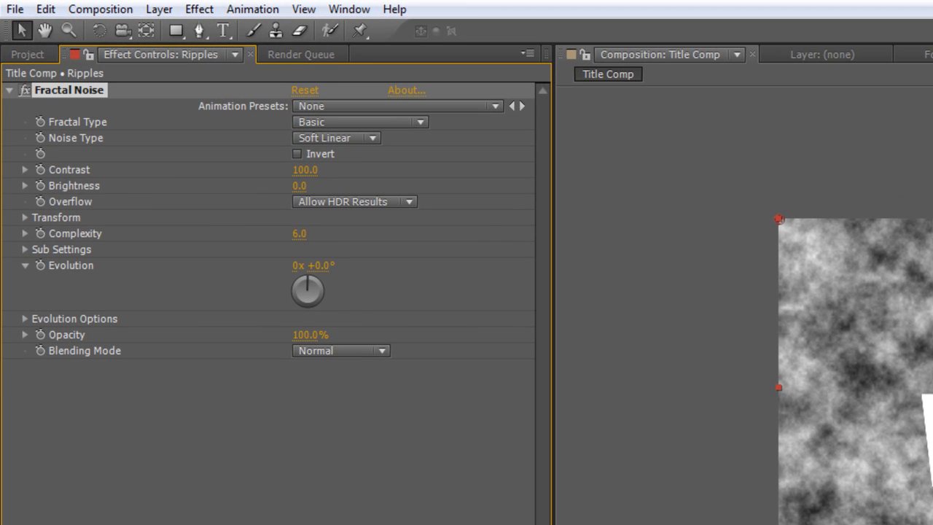
{"action": "mouse_move", "coordinate": [425, 137]}
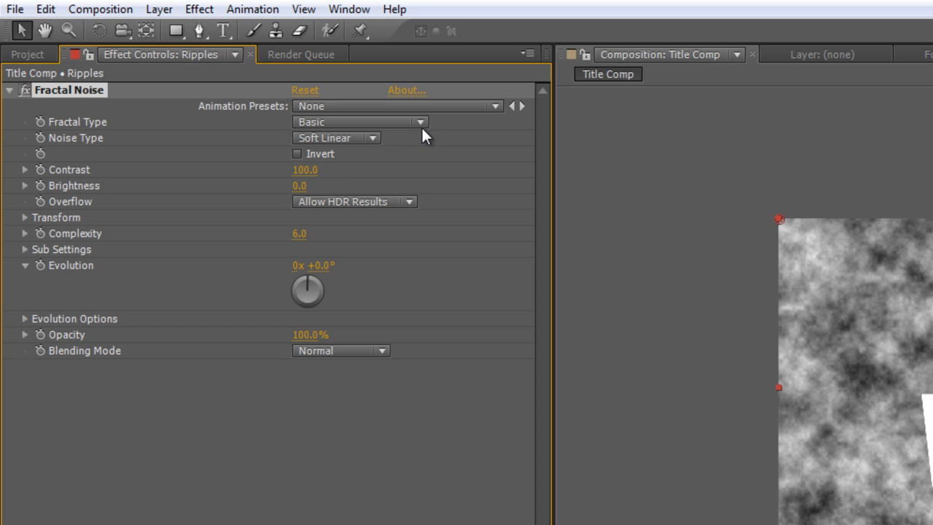
- Set Ripples' Fractal Noise to Strings, Spline, contrast 125, complexity 1, scale 68
{"action": "left_click", "coordinate": [359, 121]}
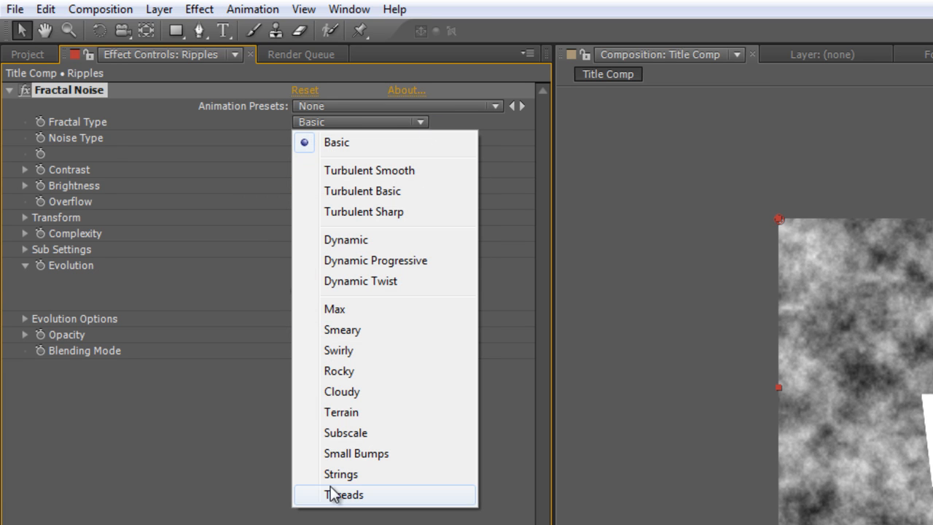
{"action": "left_click", "coordinate": [341, 474]}
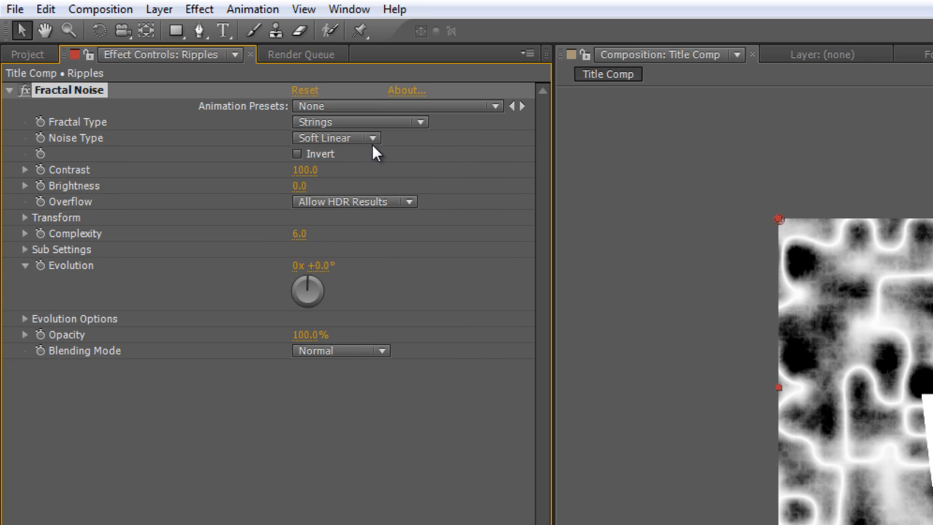
{"action": "left_click", "coordinate": [335, 137]}
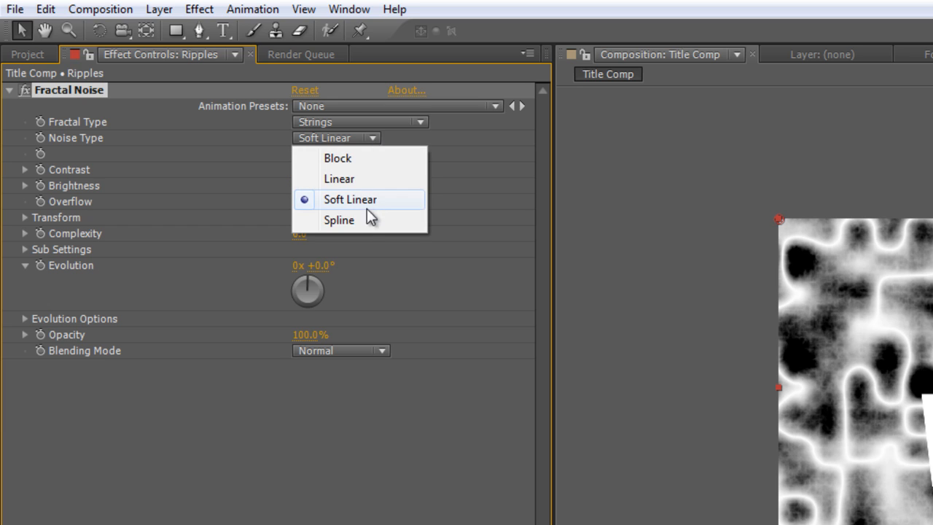
{"action": "left_click", "coordinate": [339, 219]}
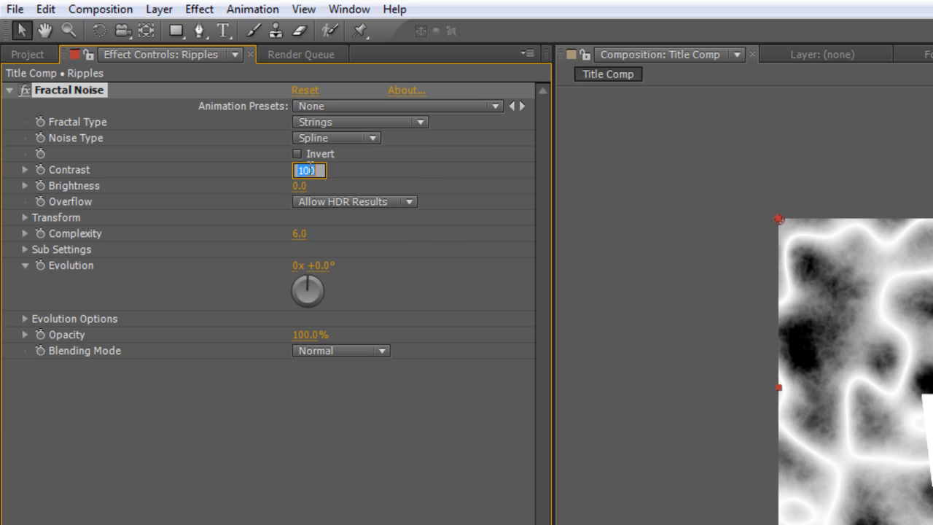
{"action": "type", "text": "125."}
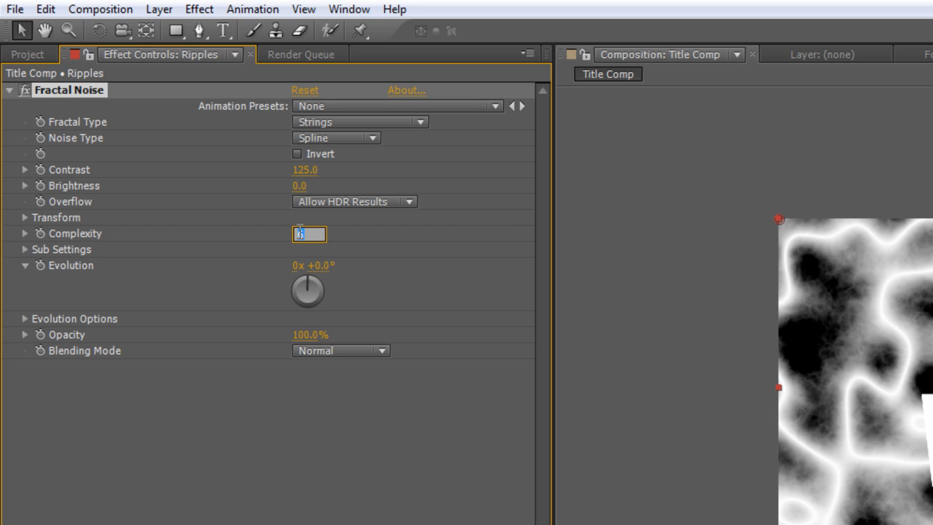
{"action": "type", "text": "1.0"}
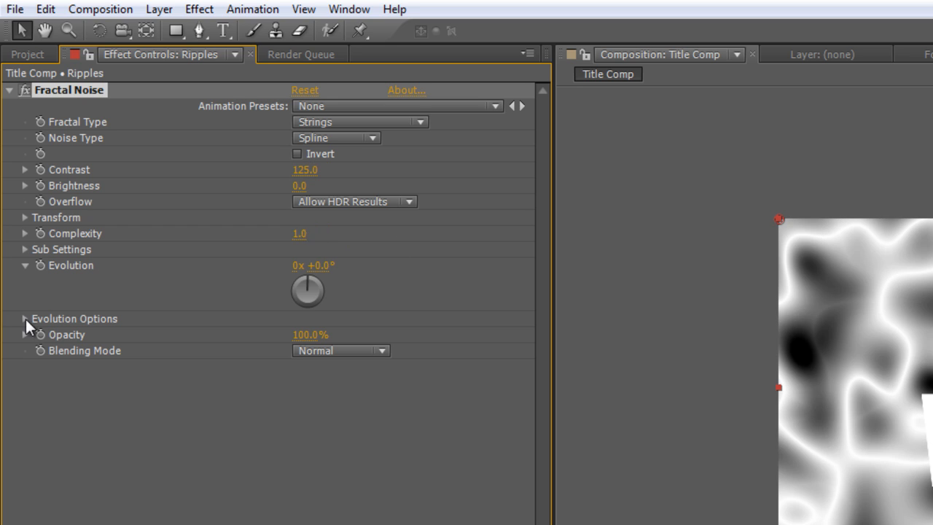
{"action": "left_click", "coordinate": [24, 217]}
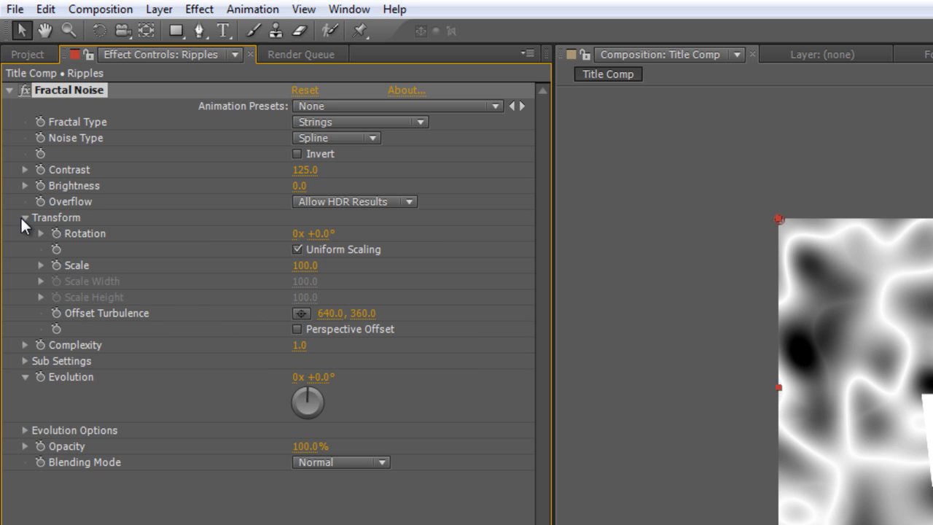
{"action": "mouse_move", "coordinate": [309, 282]}
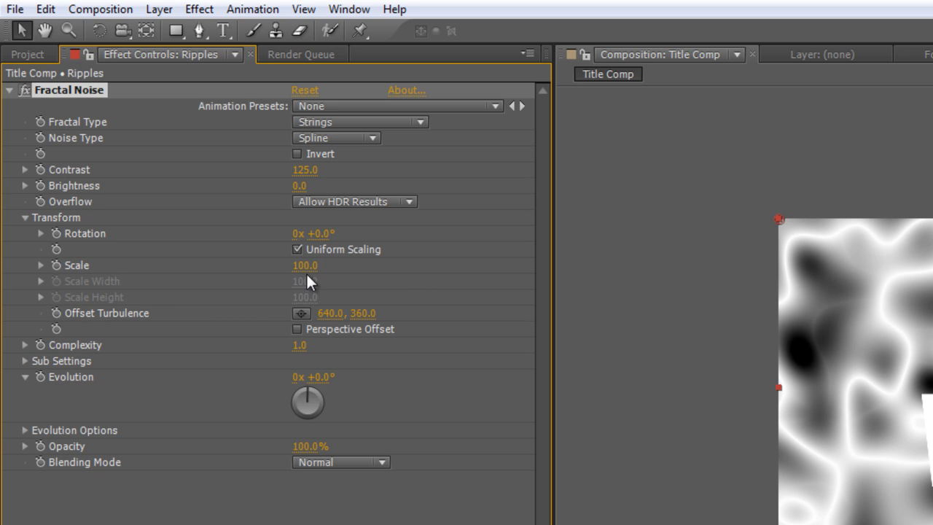
{"action": "left_click", "coordinate": [41, 264]}
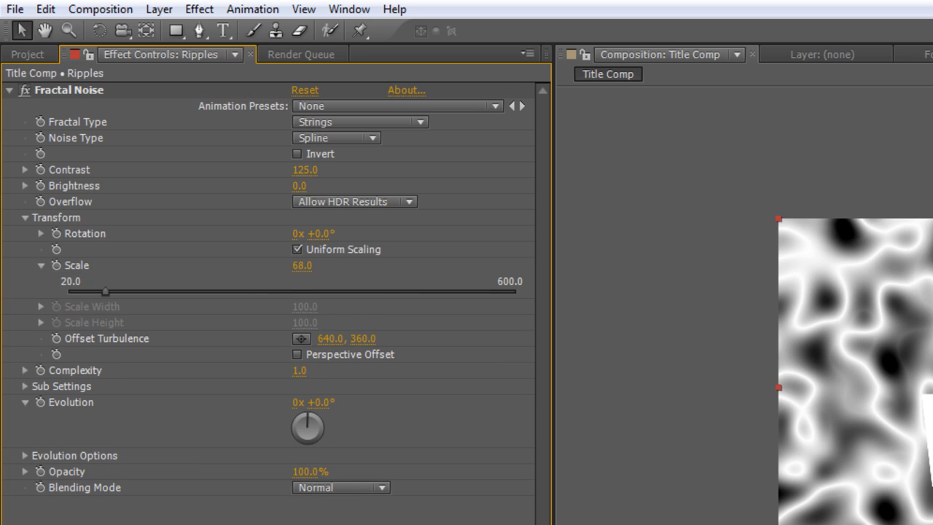
{"action": "mouse_move", "coordinate": [45, 393]}
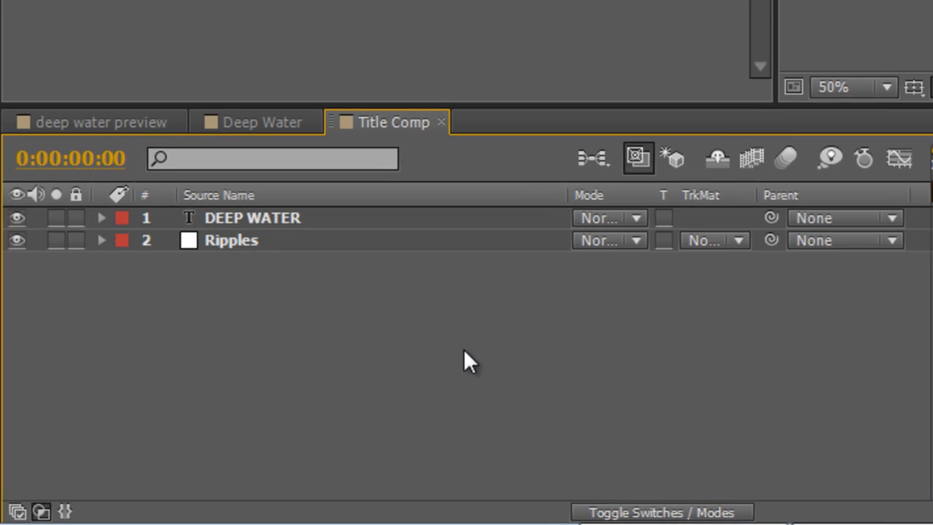
{"action": "mouse_move", "coordinate": [739, 255]}
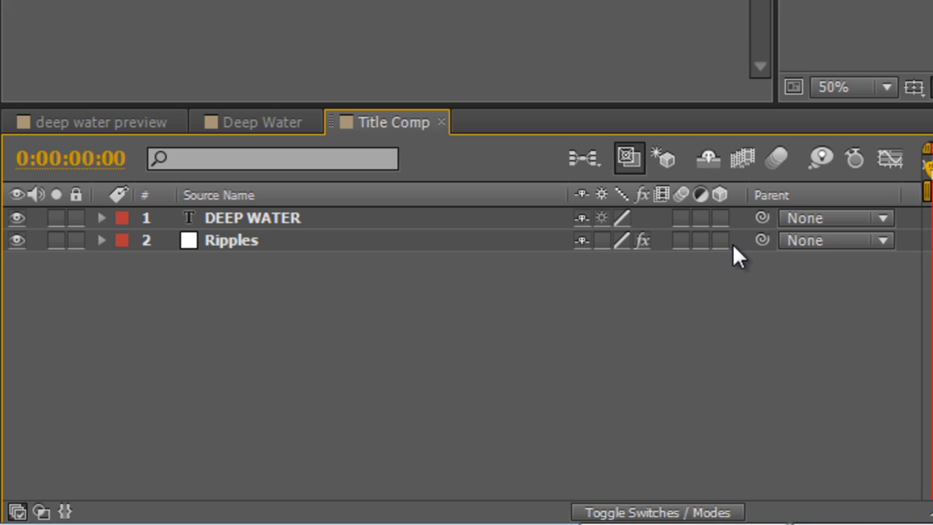
- Set the Ripples layer's track matte to Alpha Matte 'DEEP WATER'
{"action": "left_click", "coordinate": [656, 512]}
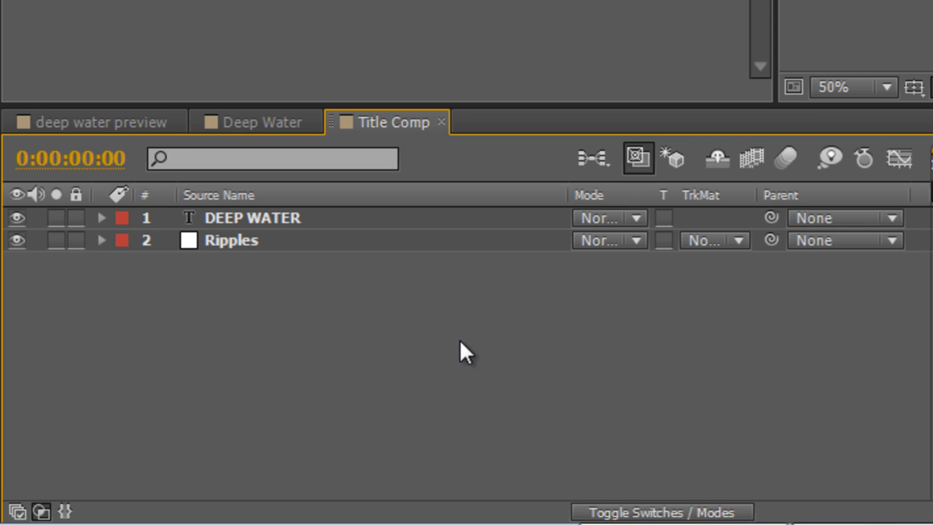
{"action": "left_click", "coordinate": [715, 241]}
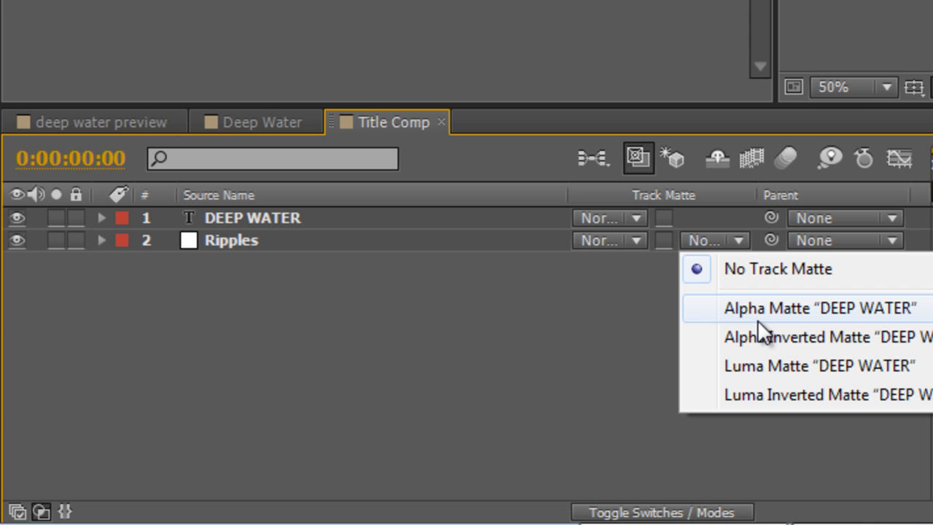
{"action": "left_click", "coordinate": [819, 308]}
{"action": "type", "text": "tritone"}
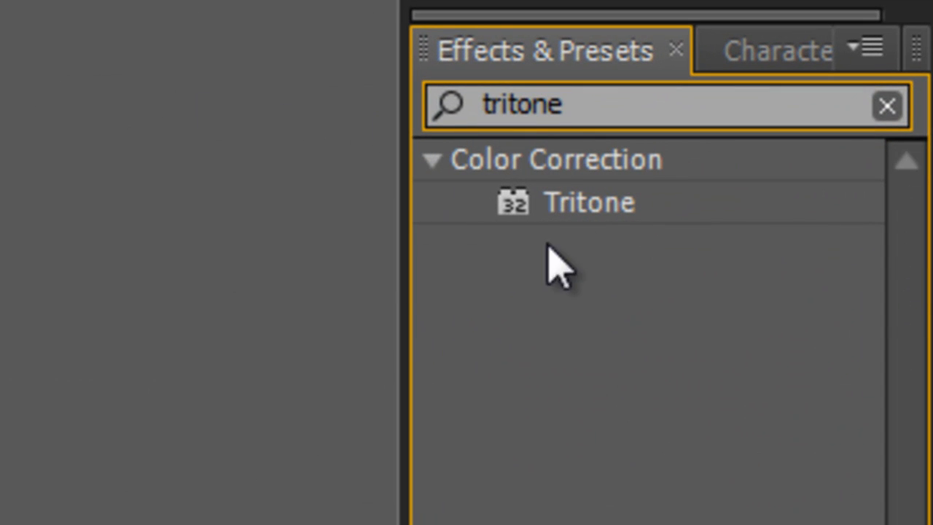
- Apply Tritone to Ripples with cyan highlights and dark teal shadows
{"action": "double_click", "coordinate": [589, 202]}
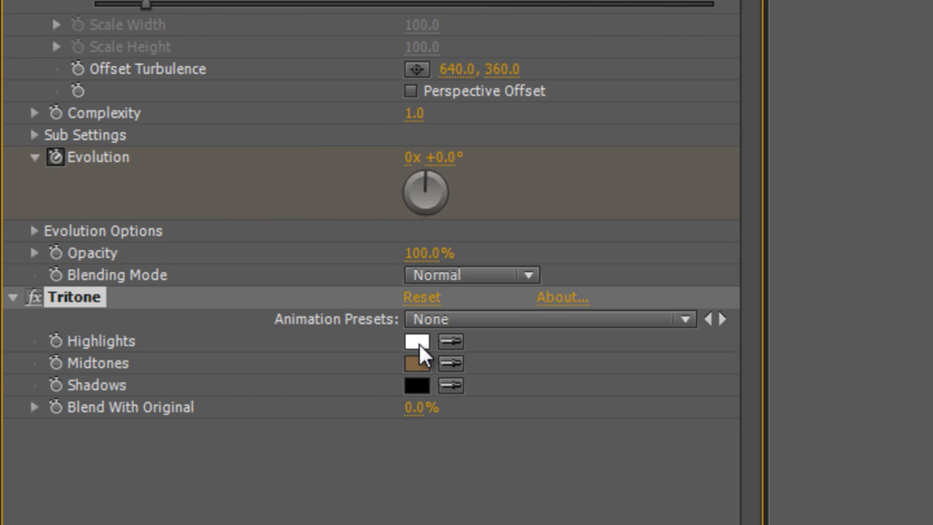
{"action": "left_click", "coordinate": [416, 340]}
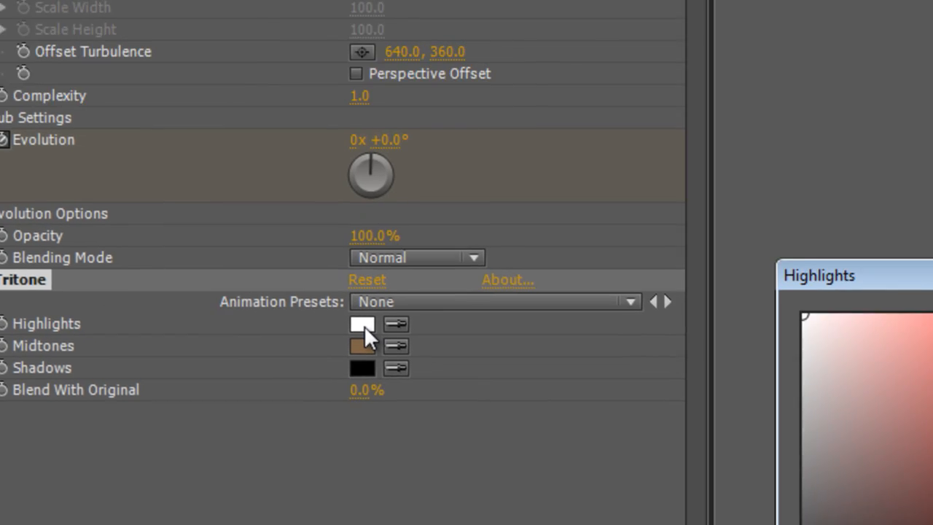
{"action": "left_click", "coordinate": [362, 323]}
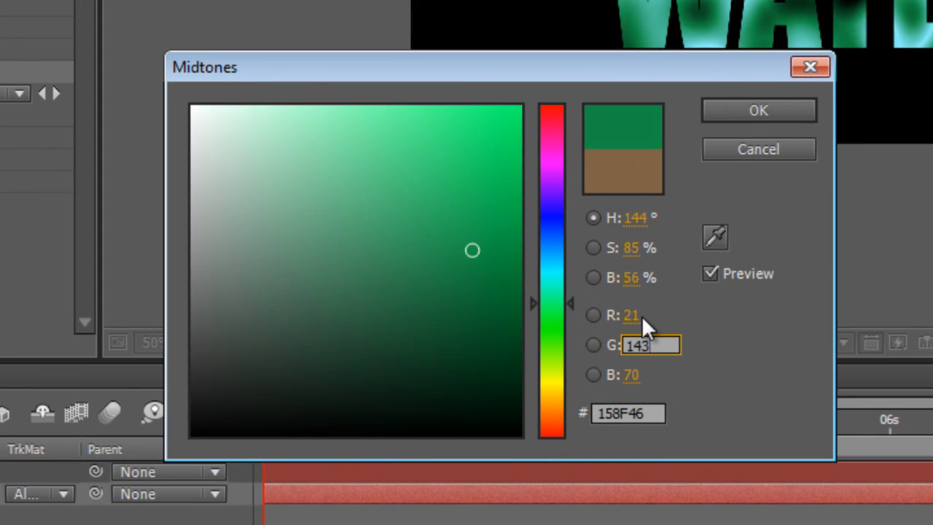
{"action": "type", "text": "147"}
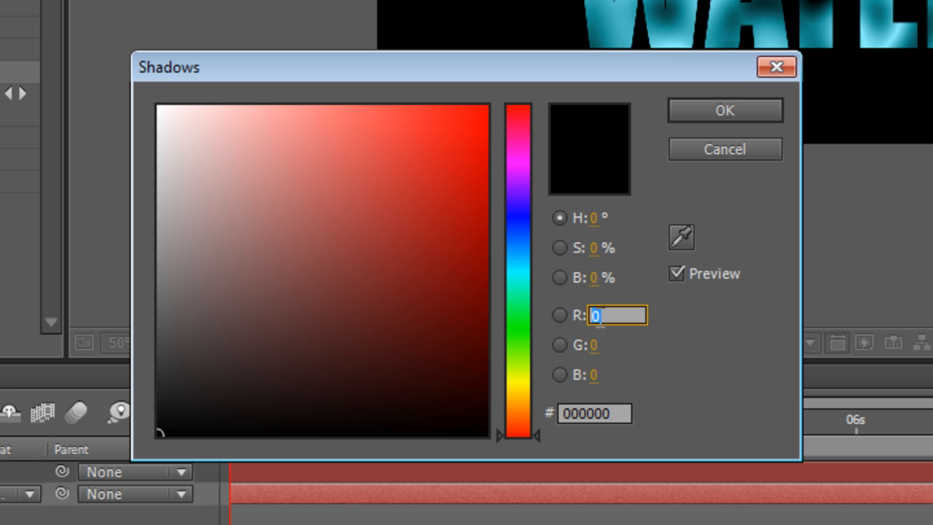
{"action": "type", "text": "12"}
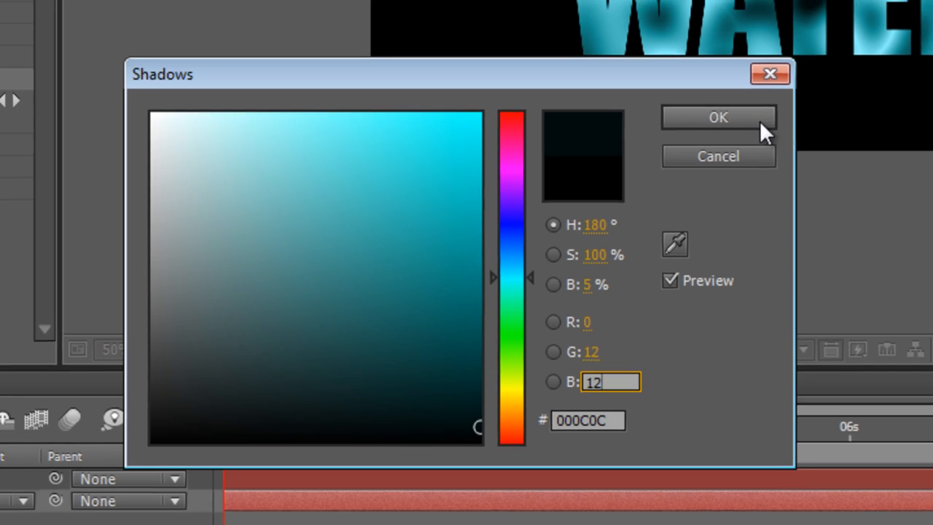
{"action": "left_click", "coordinate": [718, 118]}
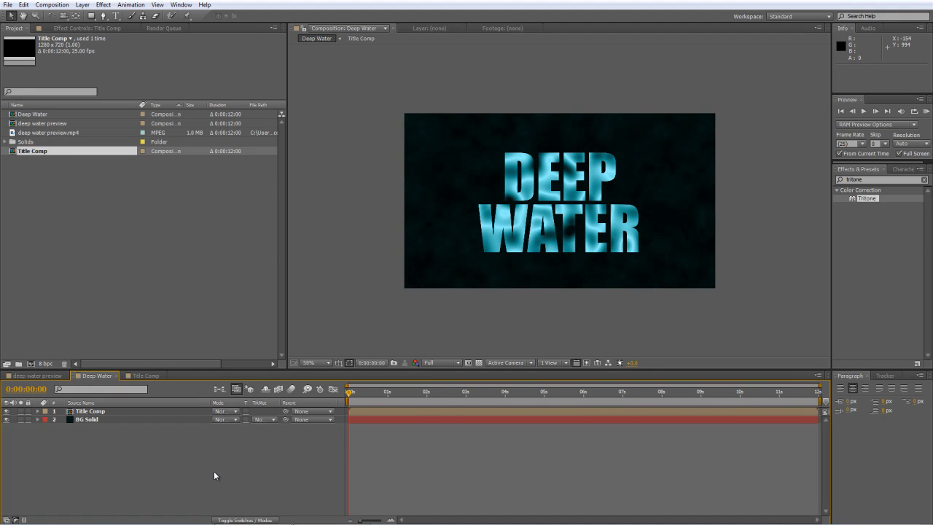
- Create a white full-frame solid named 'Light Rays' at the top of Deep Water
{"action": "right_click", "coordinate": [214, 476]}
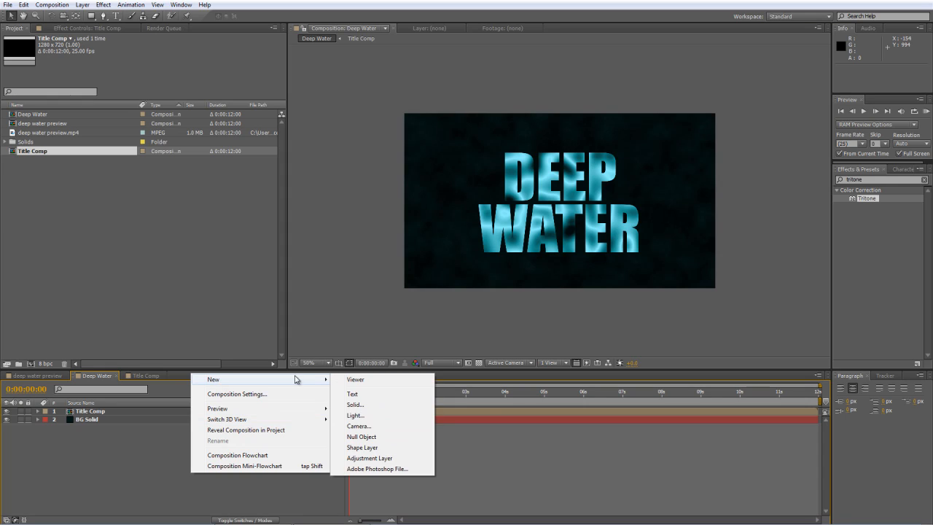
{"action": "left_click", "coordinate": [355, 404]}
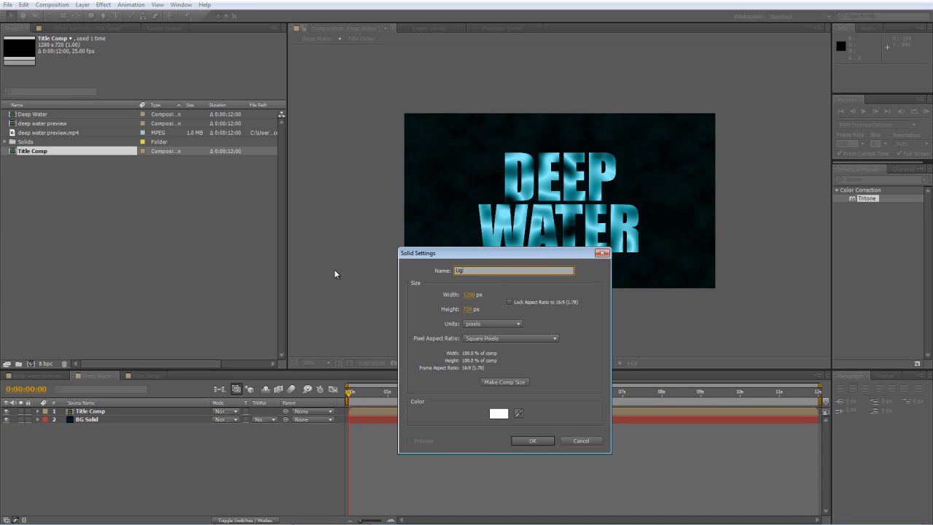
{"action": "type", "text": "Light Rays"}
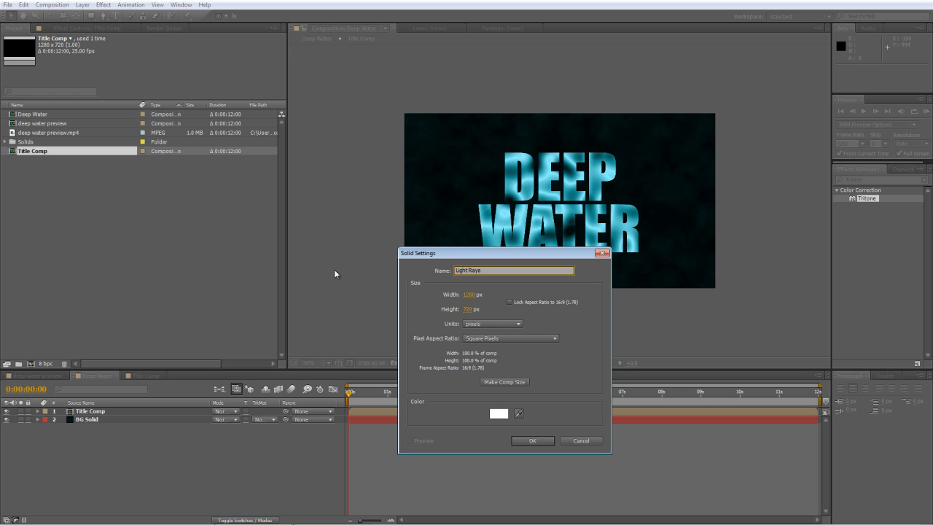
{"action": "left_click", "coordinate": [532, 440]}
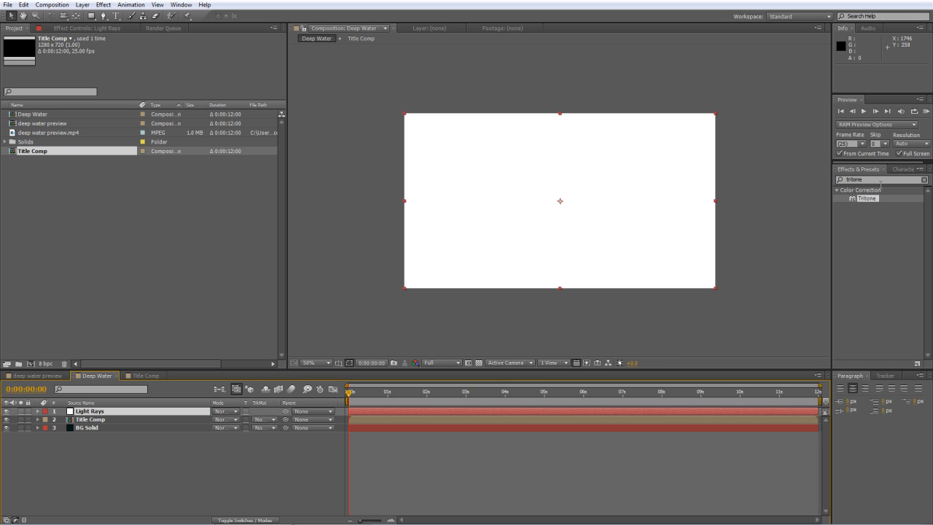
- Apply Fractal Noise with the Curtain preset to Light Rays: Swirly, inverted, contrast 125
{"action": "type", "text": "fractal"}
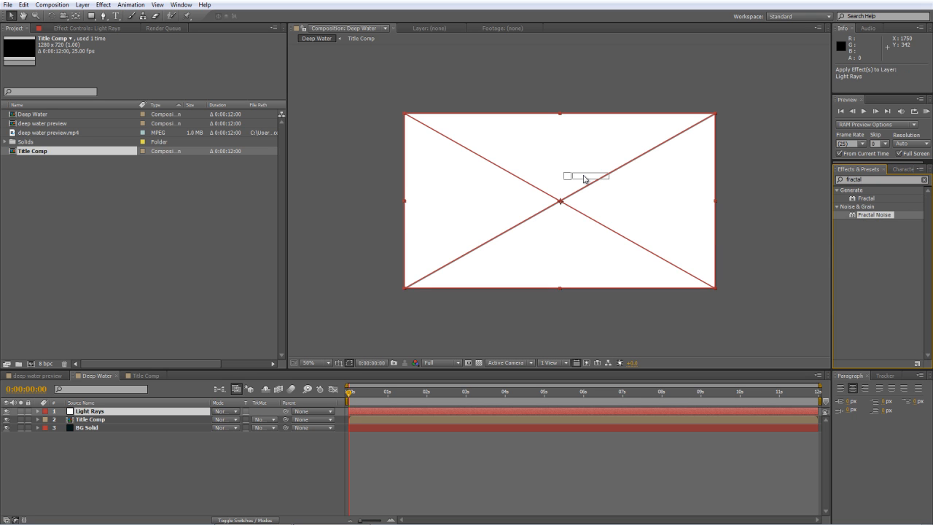
{"action": "double_click", "coordinate": [874, 214]}
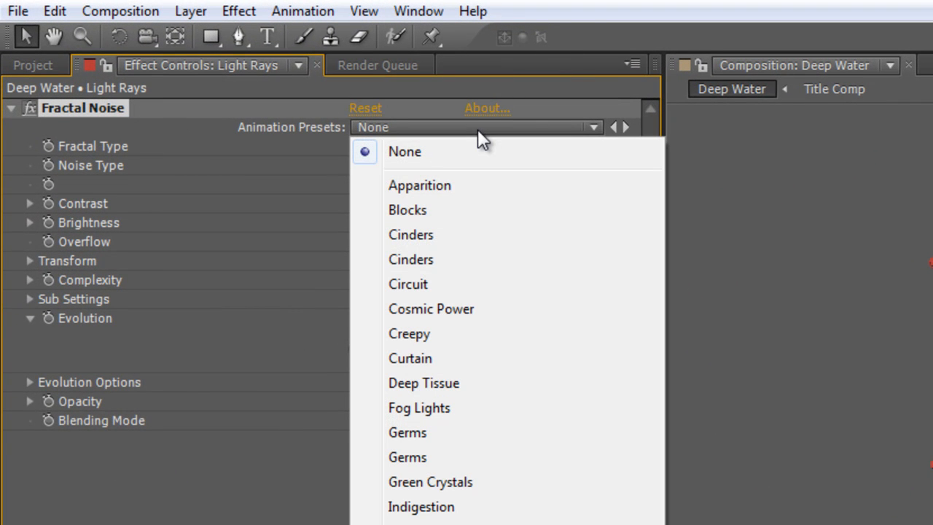
{"action": "left_click", "coordinate": [410, 358]}
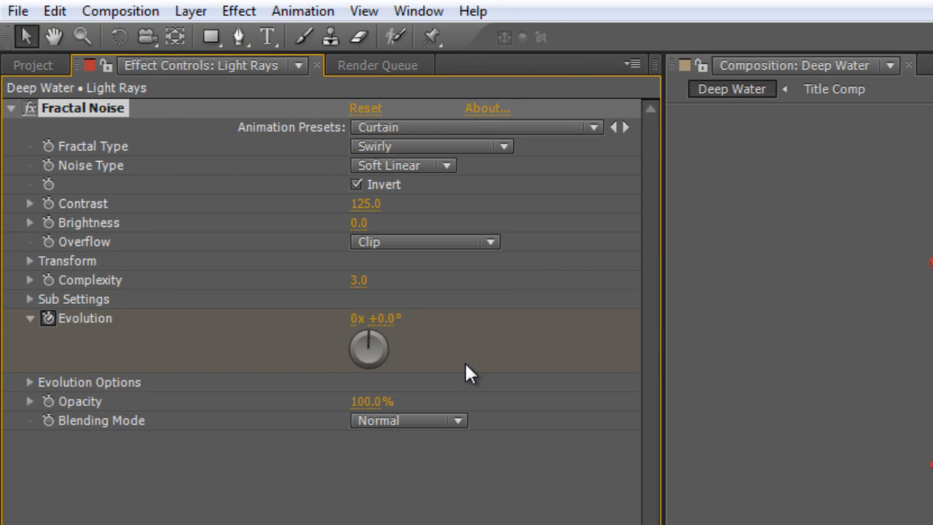
{"action": "mouse_move", "coordinate": [596, 151]}
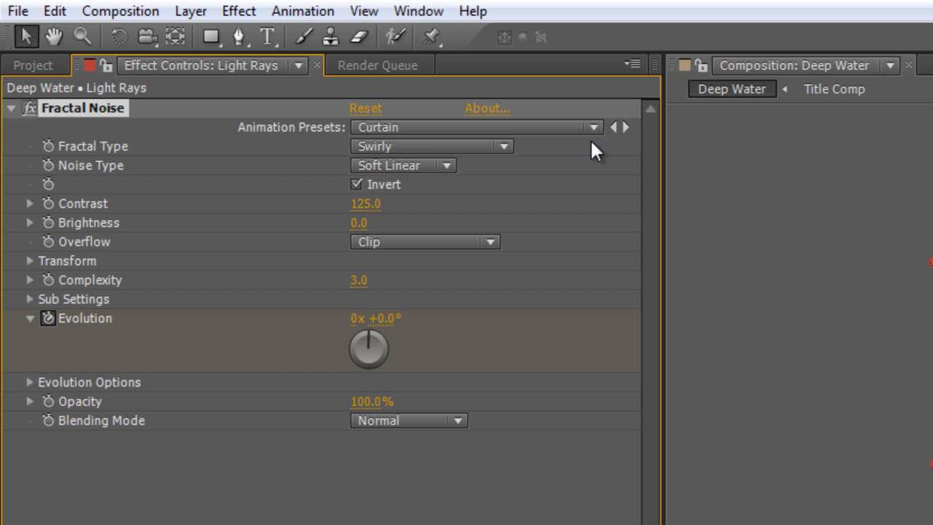
{"action": "mouse_move", "coordinate": [576, 140]}
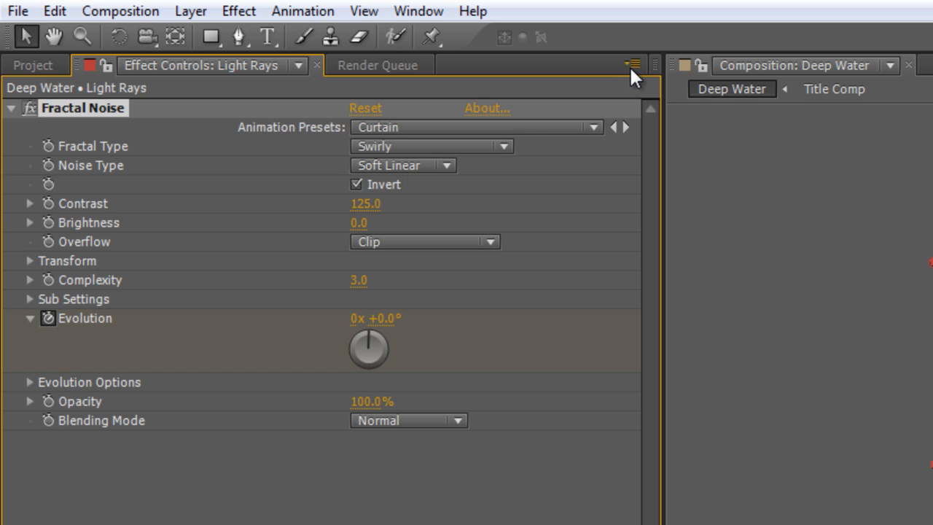
{"action": "left_click", "coordinate": [630, 65]}
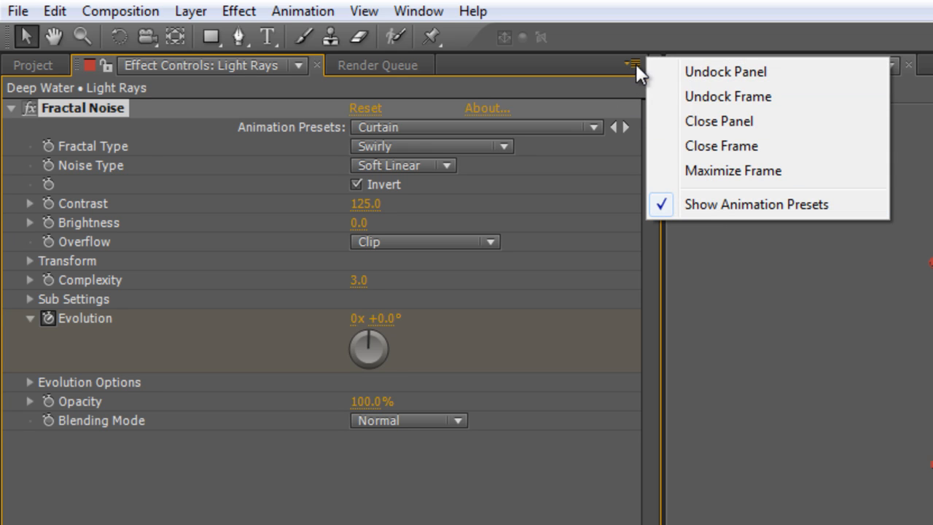
{"action": "mouse_move", "coordinate": [499, 97]}
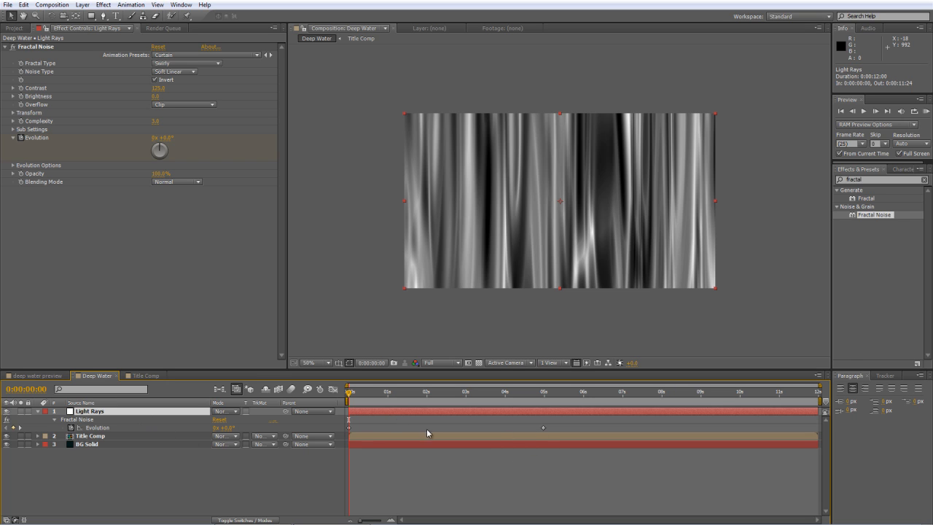
{"action": "mouse_move", "coordinate": [332, 430]}
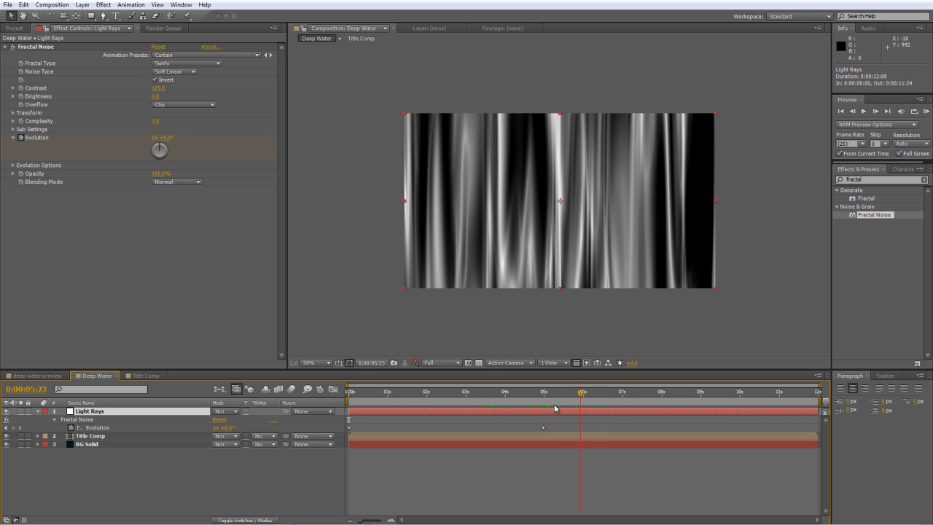
- Move the second Light Rays Evolution keyframe from about 4:24 to the composition's last frame
{"action": "left_click", "coordinate": [623, 391]}
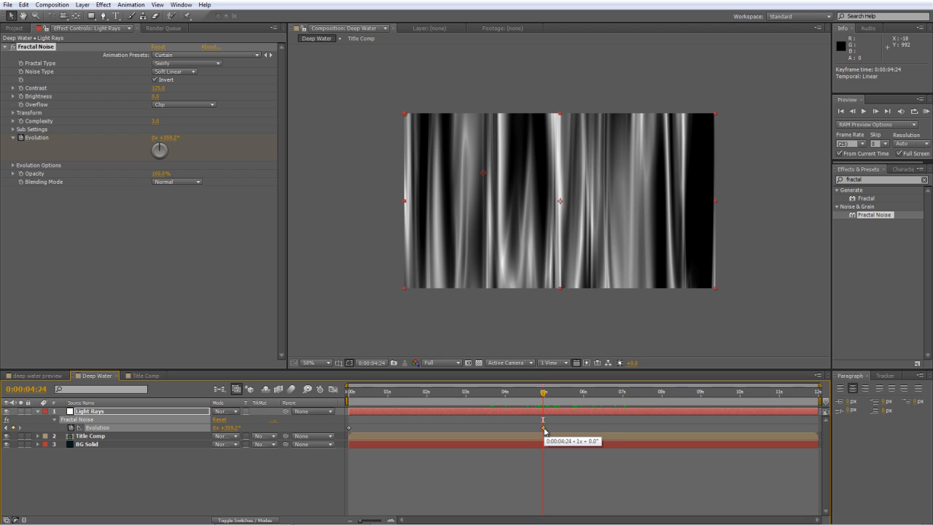
{"action": "left_click", "coordinate": [816, 391]}
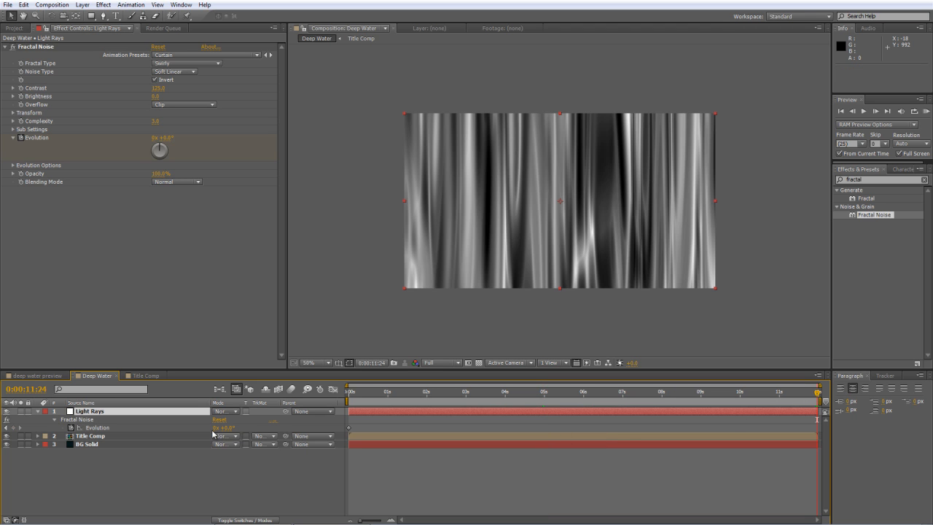
{"action": "left_click", "coordinate": [222, 427]}
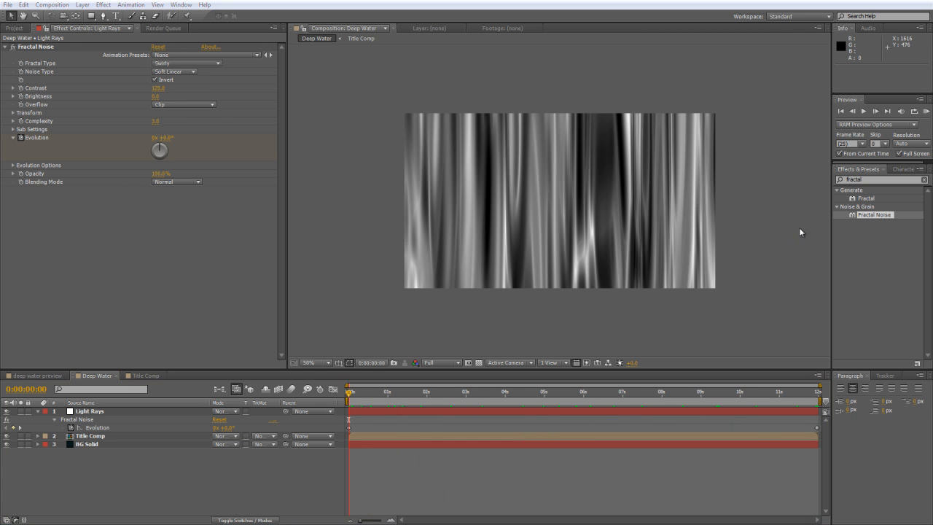
- Apply CC Power Pin to Light Rays with Top Left at -460,0 and Top Right at 1910,0
{"action": "left_click", "coordinate": [875, 179]}
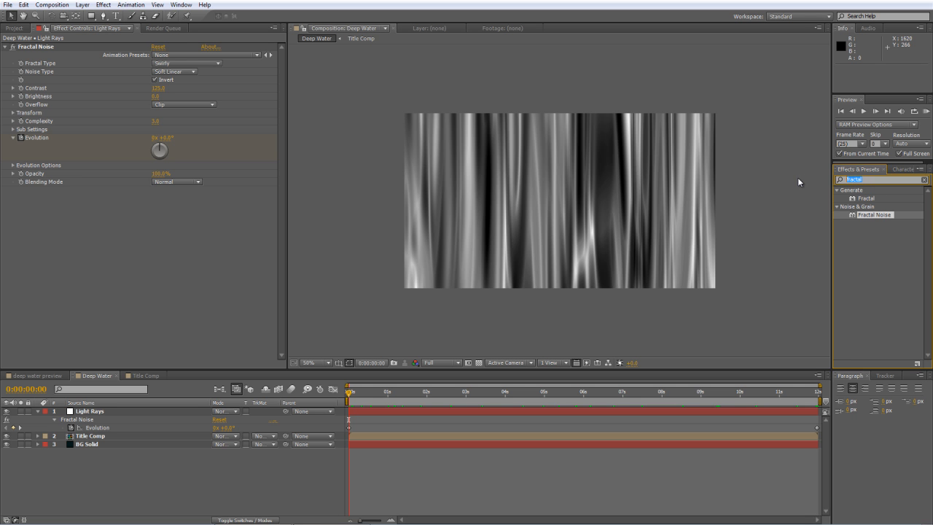
{"action": "type", "text": "c"}
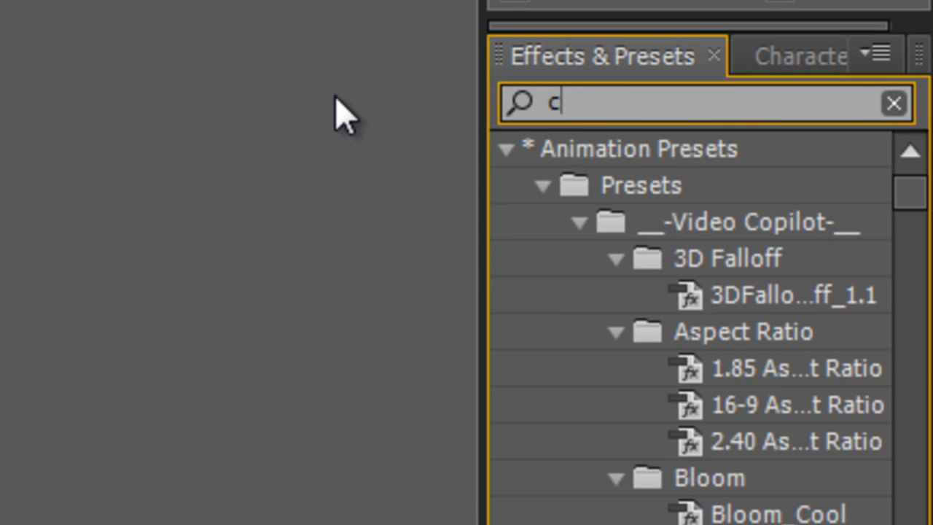
{"action": "type", "text": "c power"}
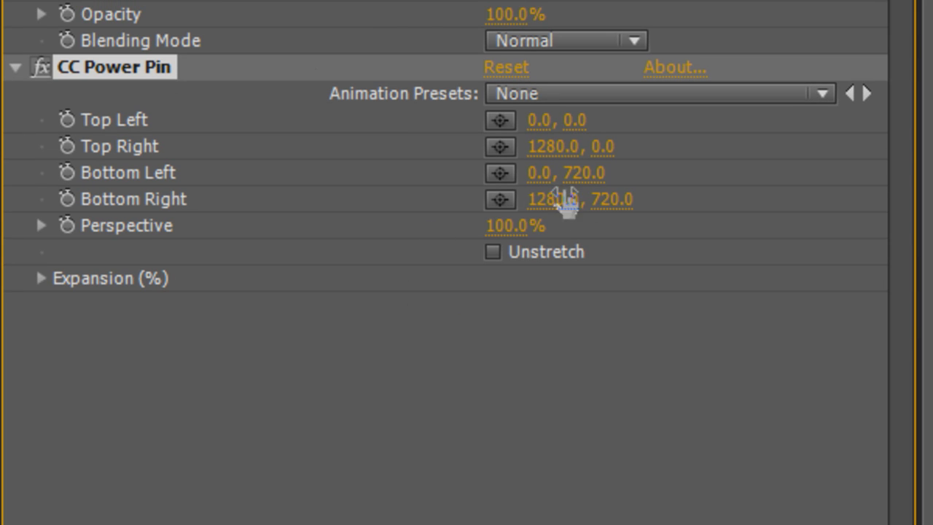
{"action": "left_click_drag", "start_coordinate": [561, 119], "coordinate": [503, 119]}
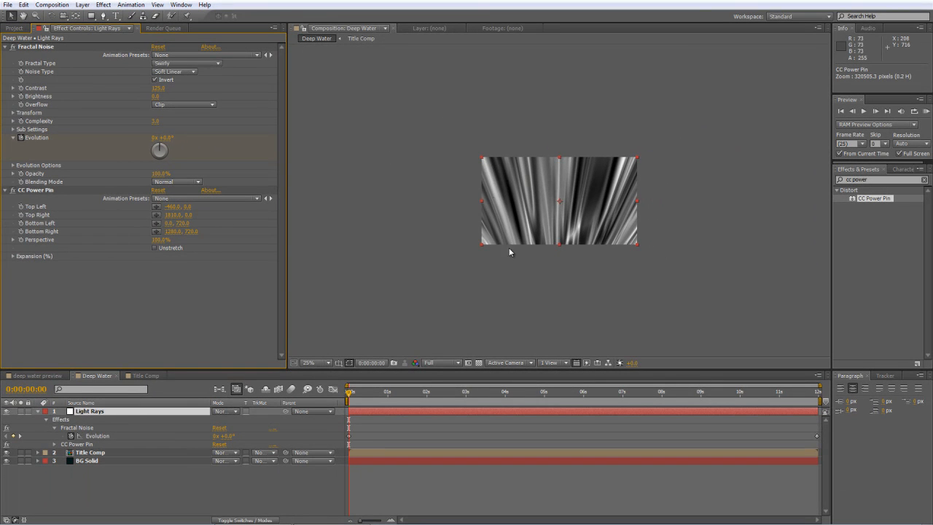
{"action": "left_click", "coordinate": [312, 362]}
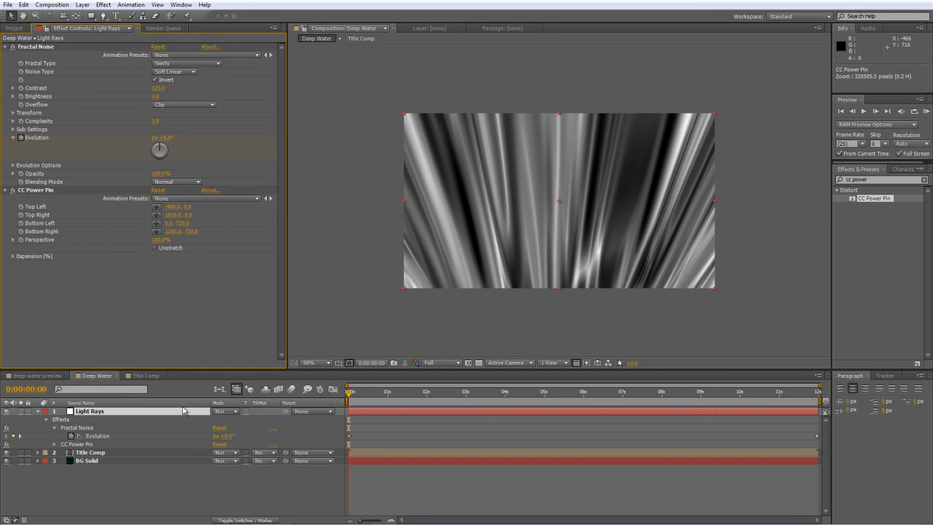
- Set Light Rays to Soft Light blending, preview it, then search effects for Shatter for Title Comp
{"action": "left_click", "coordinate": [89, 410]}
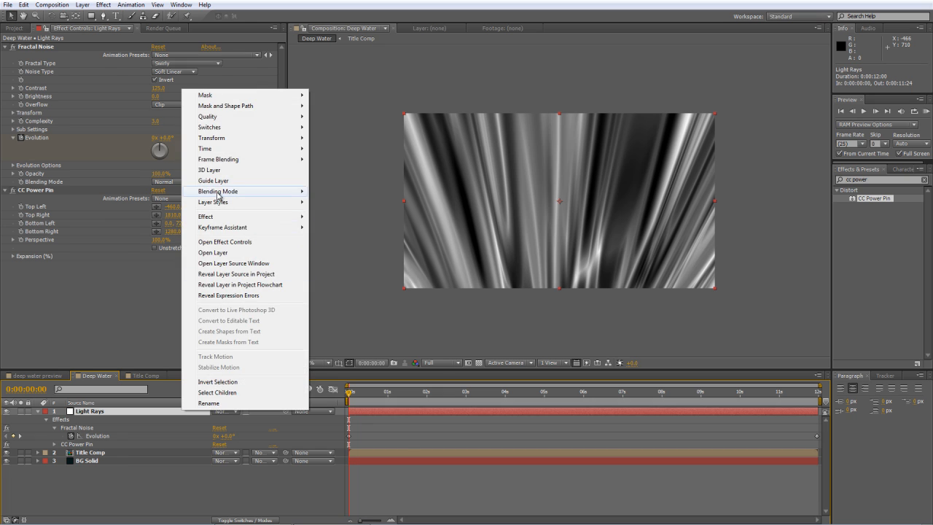
{"action": "left_click", "coordinate": [217, 191]}
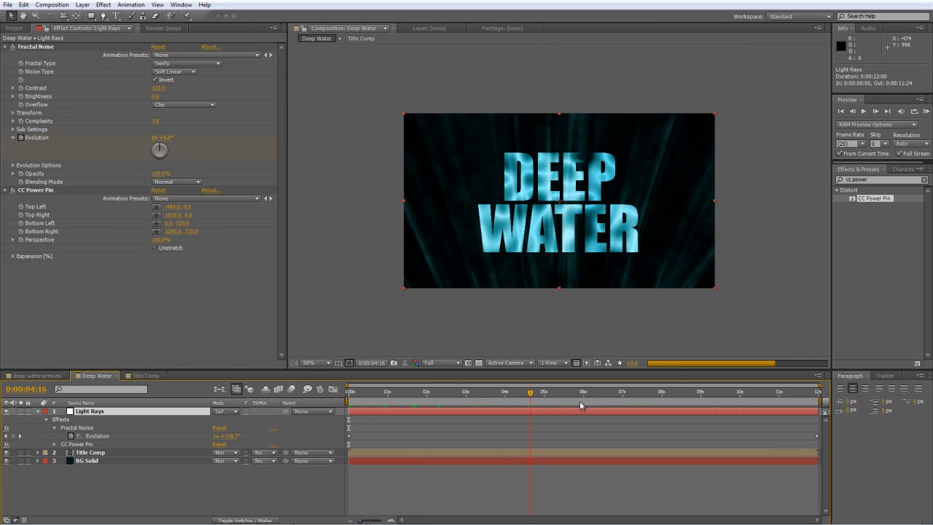
{"action": "left_click", "coordinate": [605, 391]}
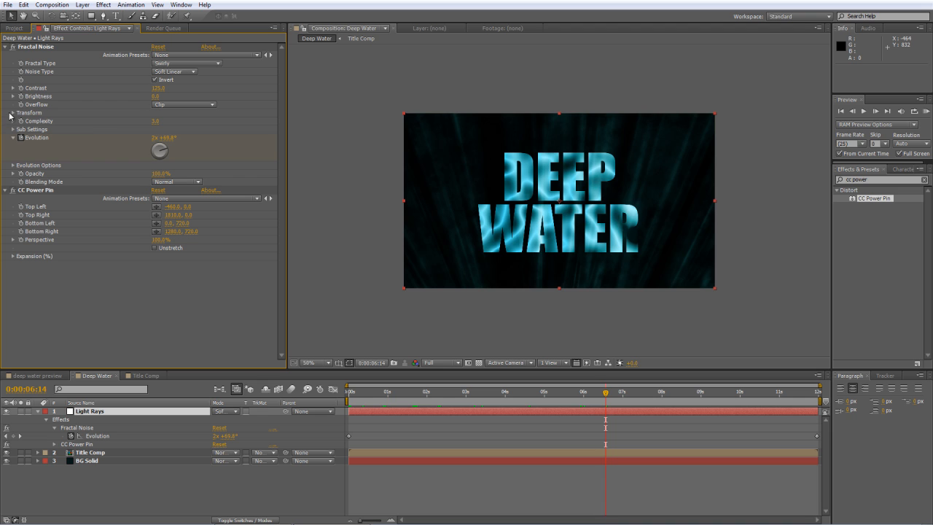
{"action": "left_click", "coordinate": [12, 112]}
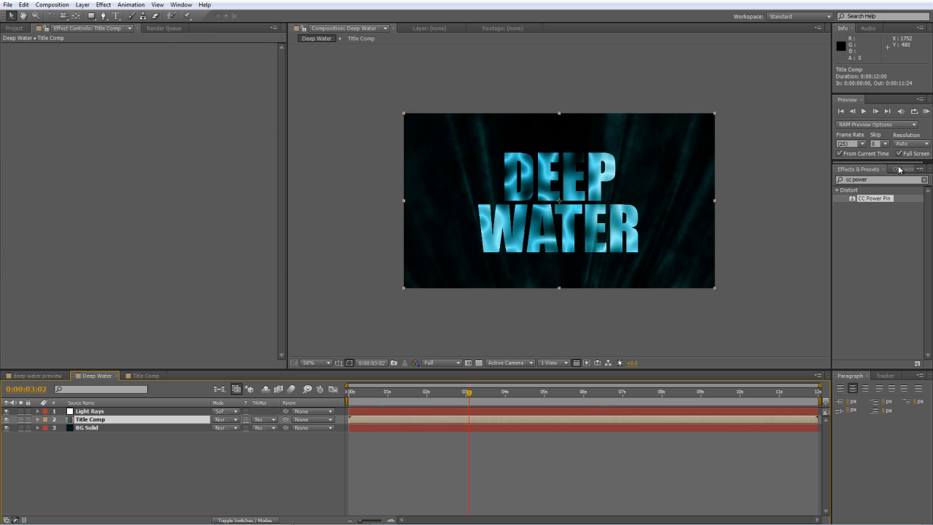
{"action": "type", "text": "shat"}
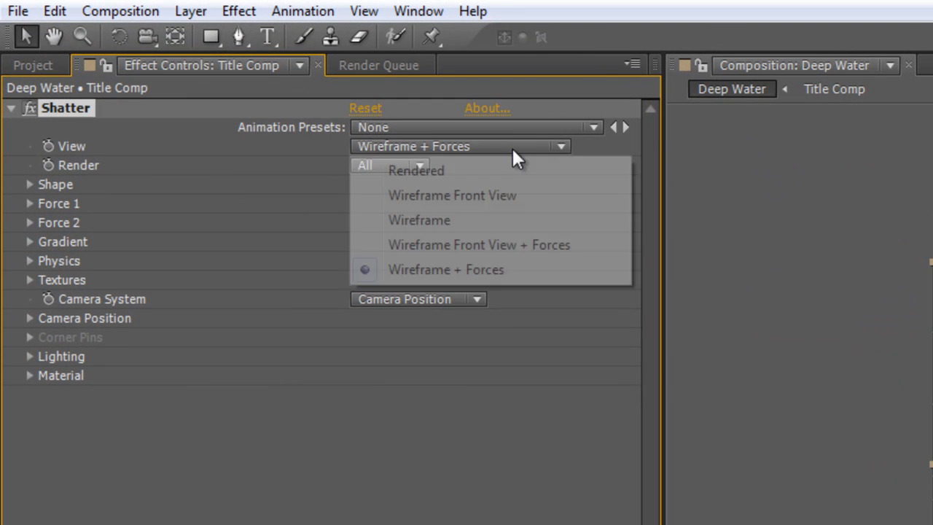
- Set Shatter to Rendered view and Custom pattern with Title Comp as map, extrusion depth 0.50
{"action": "left_click", "coordinate": [415, 170]}
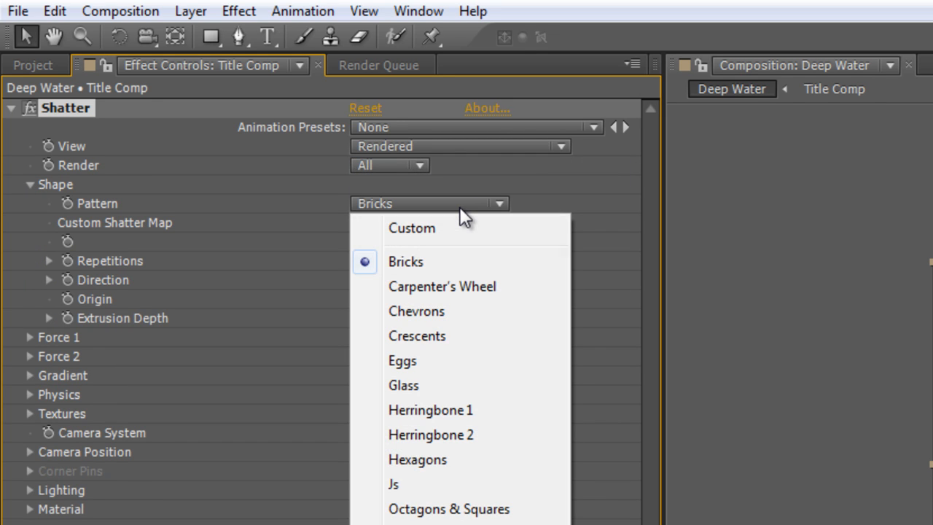
{"action": "left_click", "coordinate": [411, 228]}
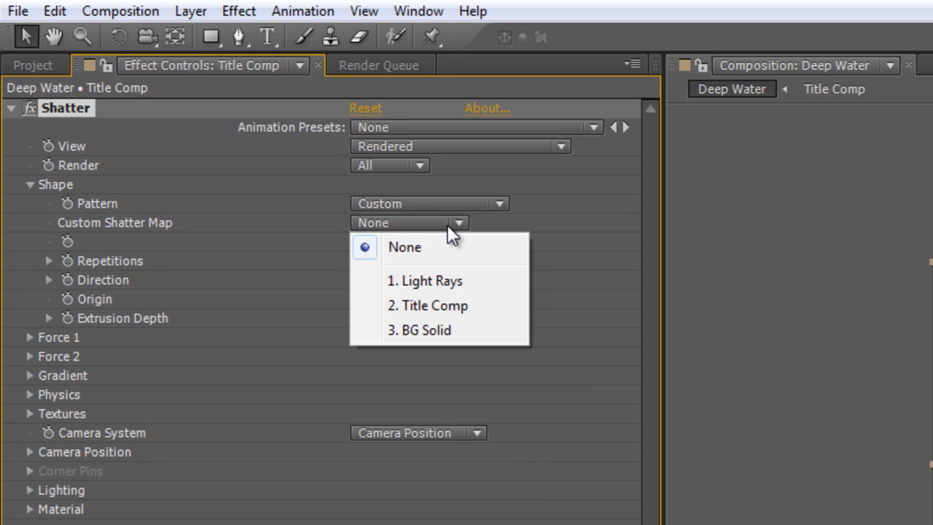
{"action": "left_click", "coordinate": [427, 305]}
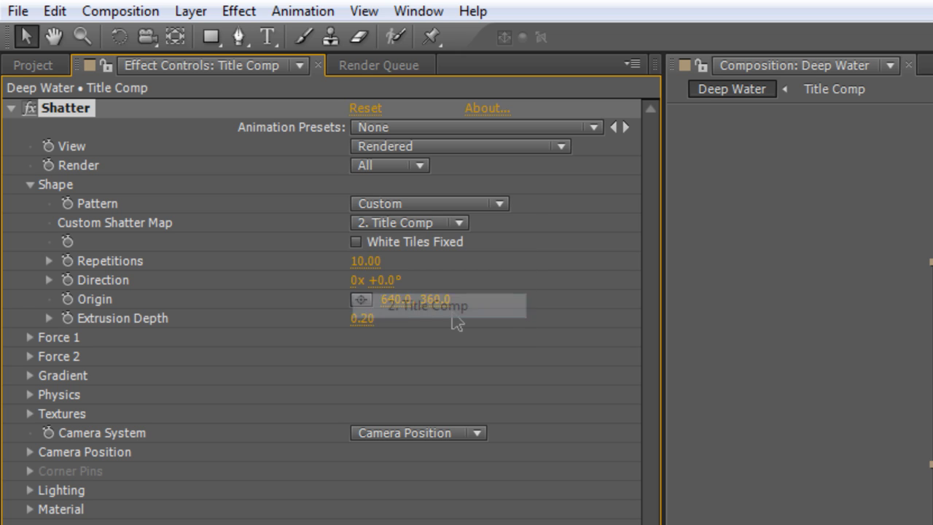
{"action": "mouse_move", "coordinate": [33, 455]}
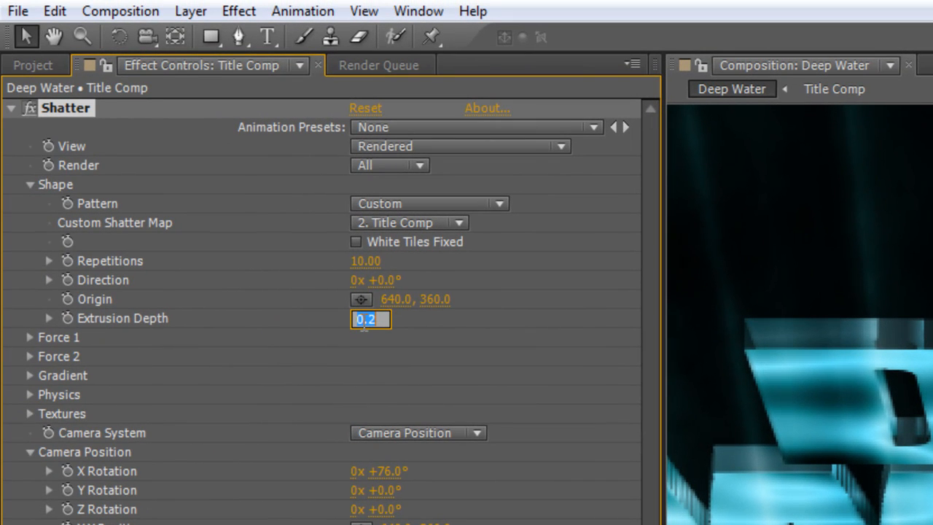
{"action": "type", "text": "0.50"}
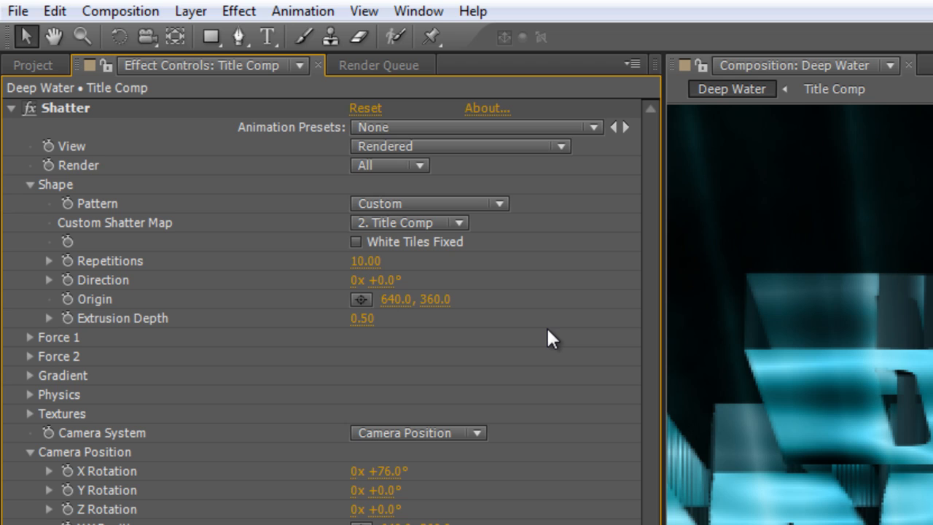
{"action": "mouse_move", "coordinate": [362, 437]}
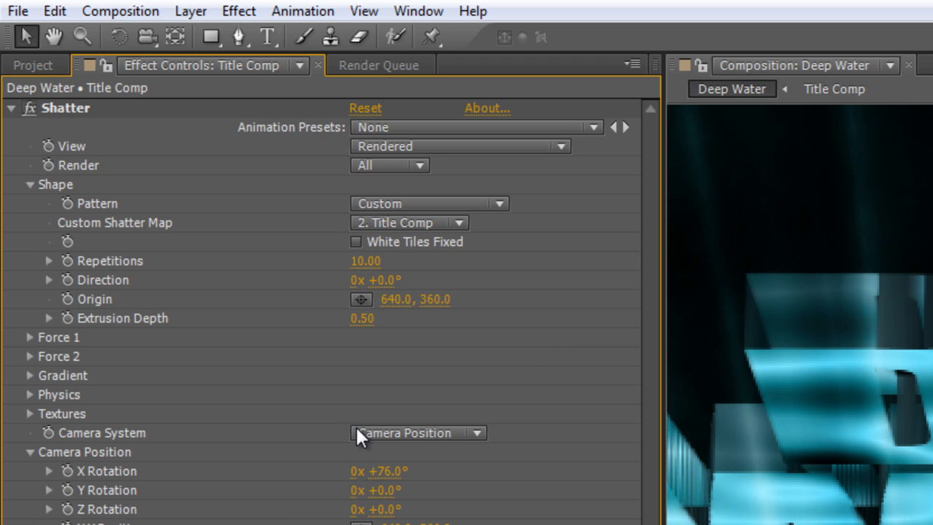
{"action": "mouse_move", "coordinate": [242, 337]}
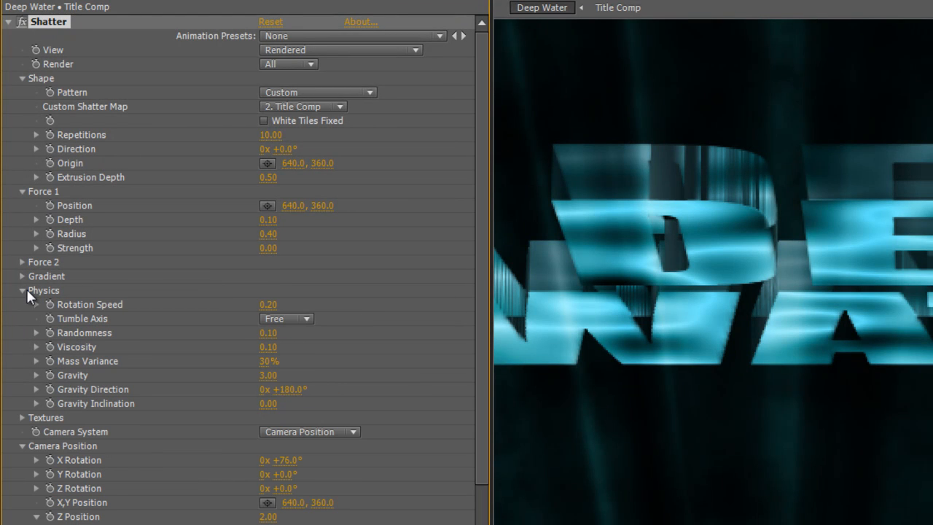
- Set Shatter Force 1 Strength to 0 and Physics Gravity to 0.00
{"action": "left_click", "coordinate": [267, 375]}
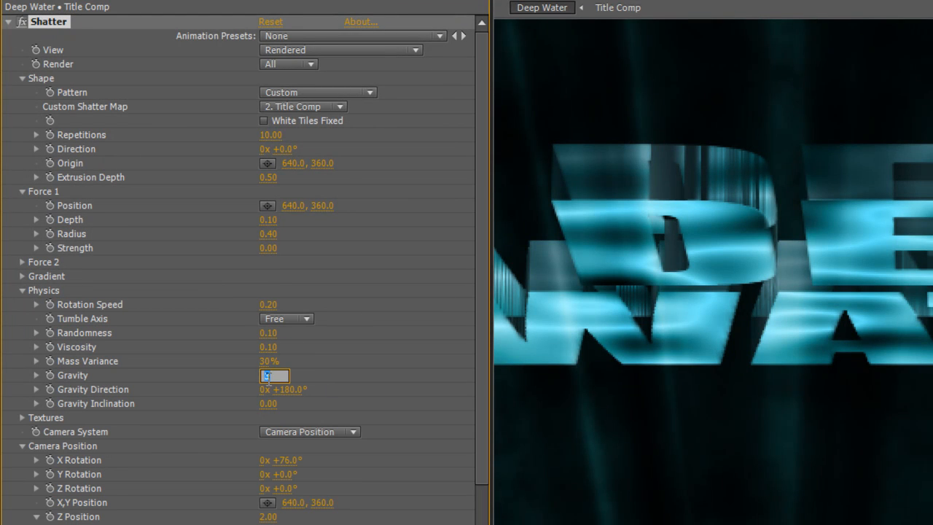
{"action": "type", "text": "0.00"}
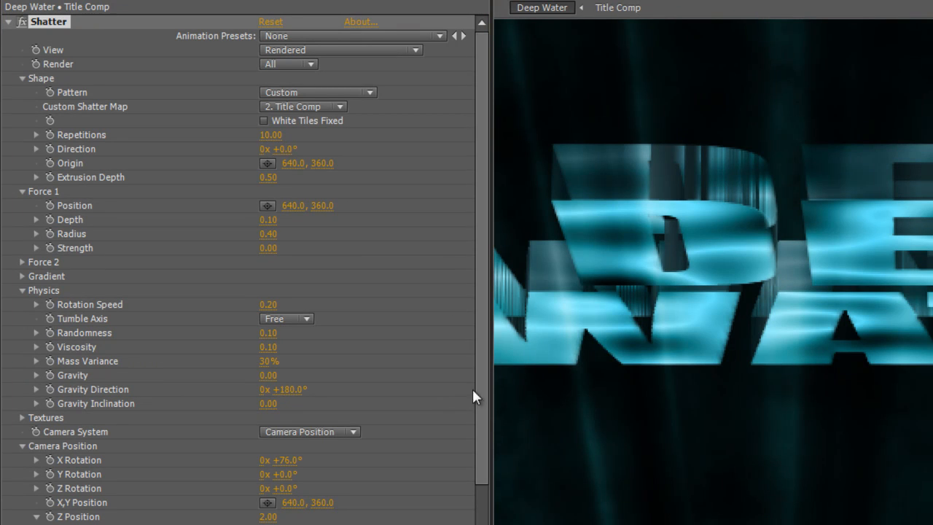
{"action": "mouse_move", "coordinate": [448, 238]}
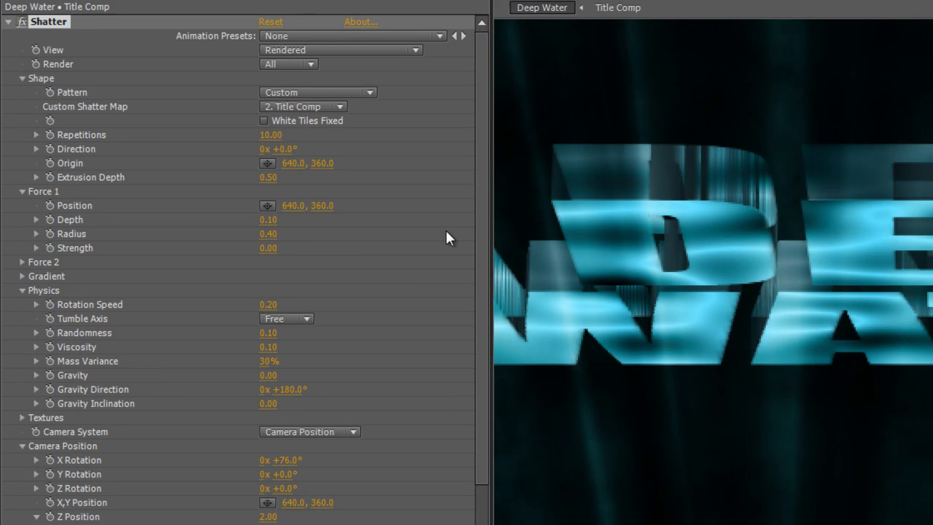
{"action": "scroll", "scroll_direction": "down", "scroll_amount": 3}
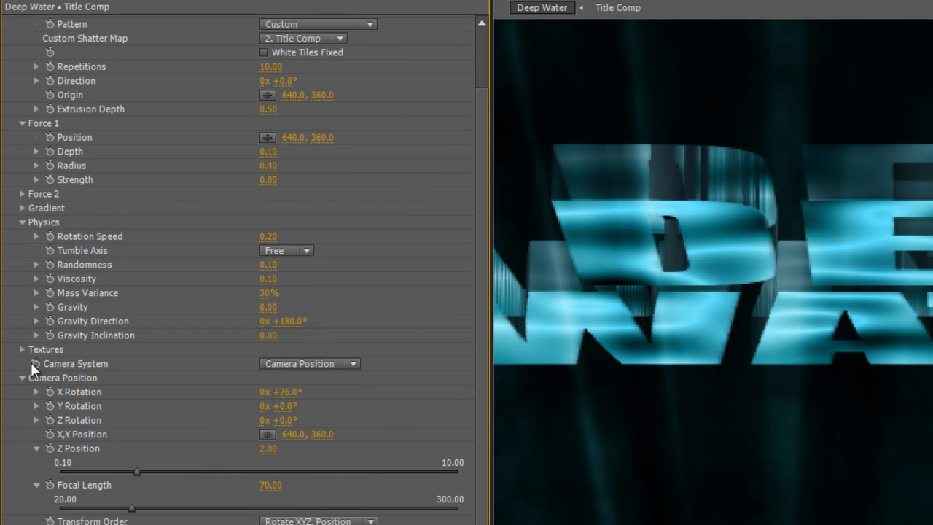
- Set the Shatter texture colour to #0F4749, with Side and Back Modes set to Color
{"action": "left_click", "coordinate": [22, 349]}
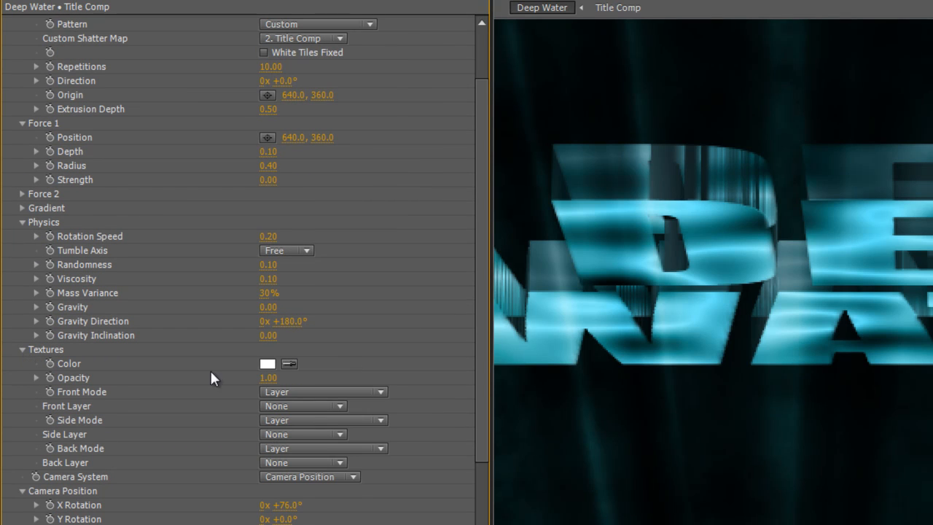
{"action": "left_click", "coordinate": [267, 363]}
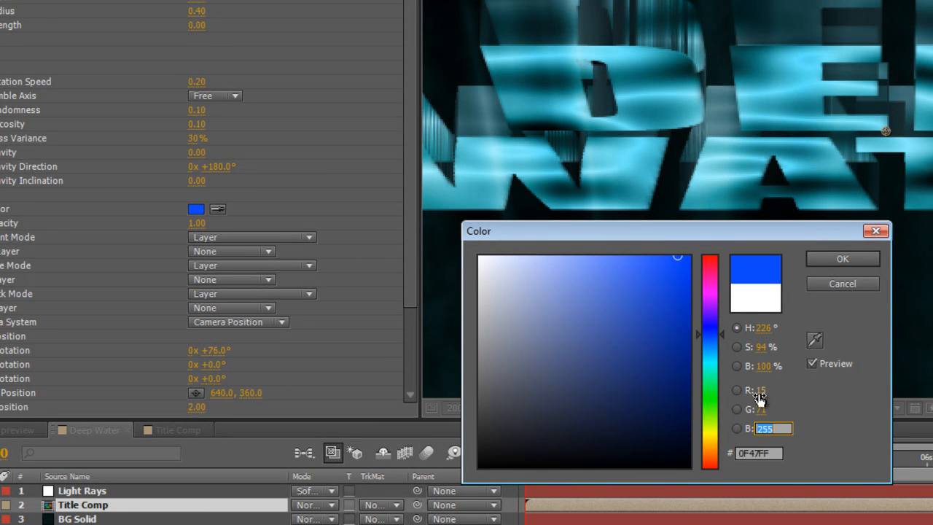
{"action": "left_click", "coordinate": [646, 407]}
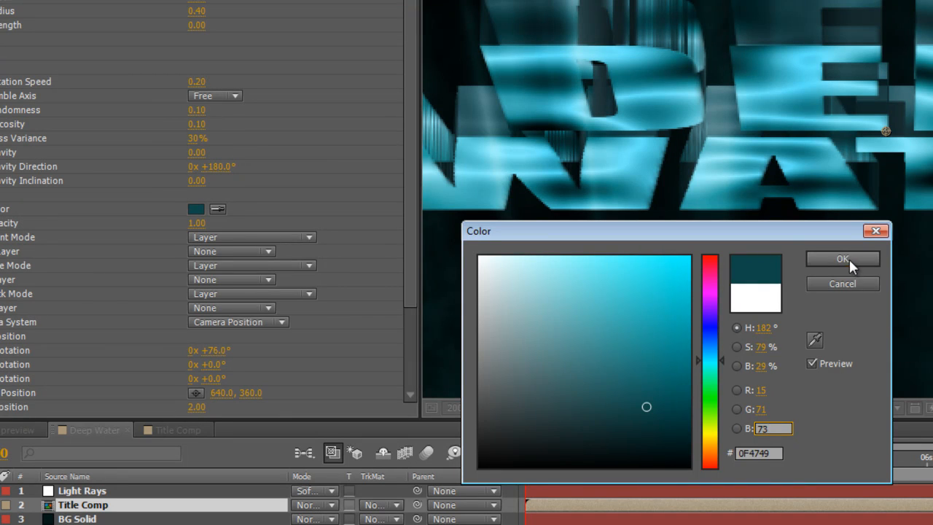
{"action": "left_click", "coordinate": [842, 258]}
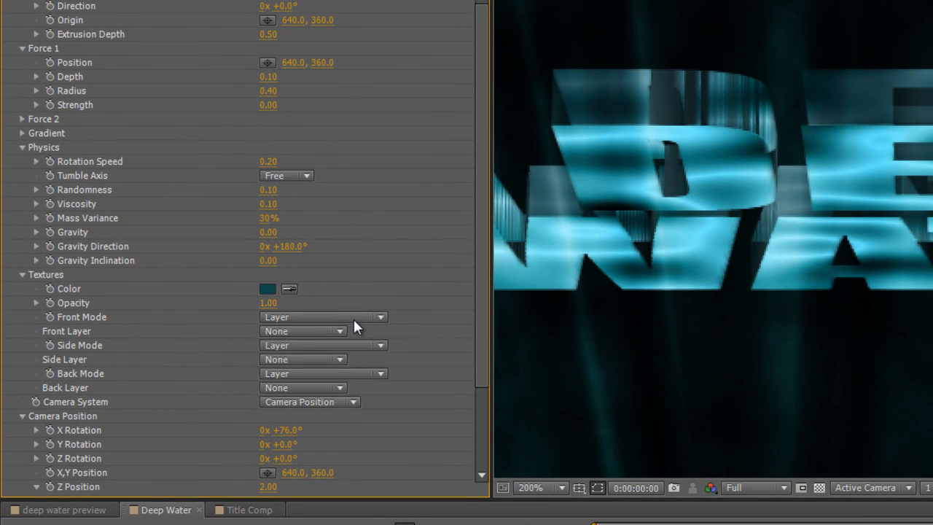
{"action": "left_click", "coordinate": [322, 345]}
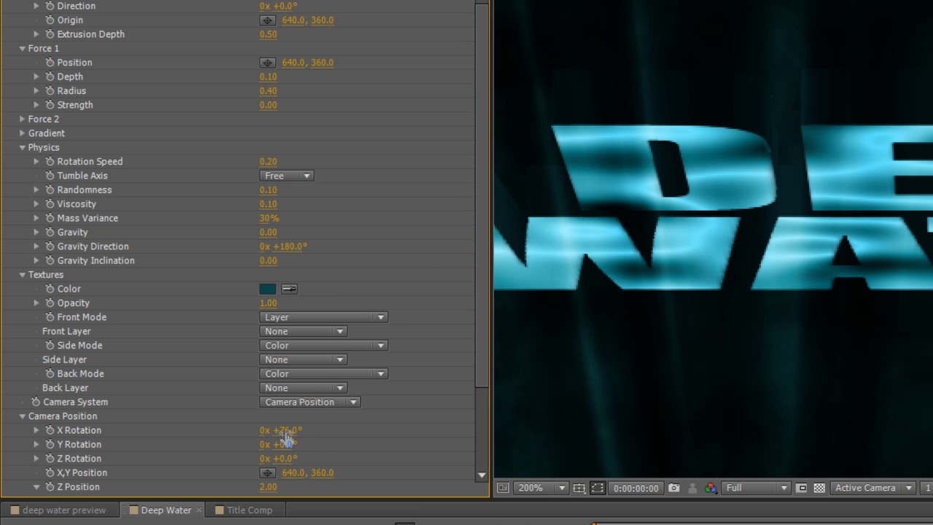
- Keyframe the Shatter camera X Rotation, tilting it to -76° at eight seconds
{"action": "left_click_drag", "start_coordinate": [280, 430], "coordinate": [292, 430]}
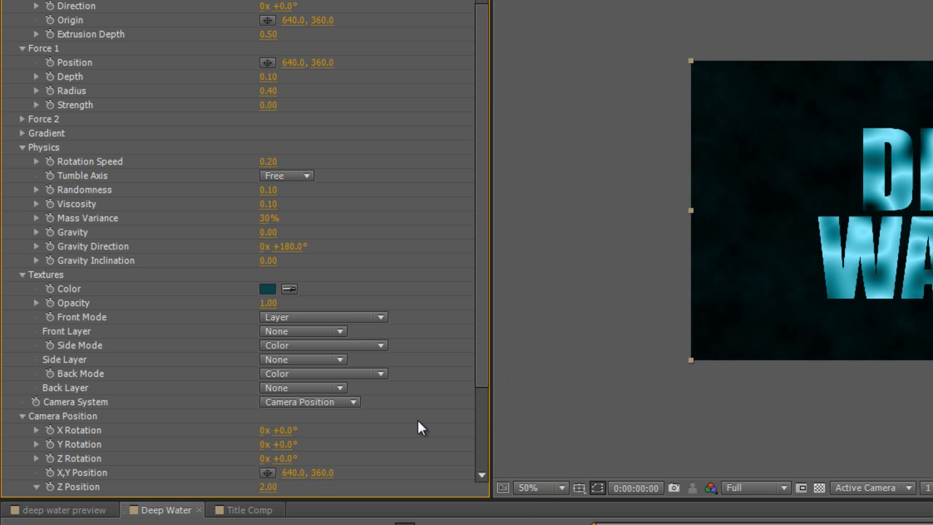
{"action": "mouse_move", "coordinate": [102, 452]}
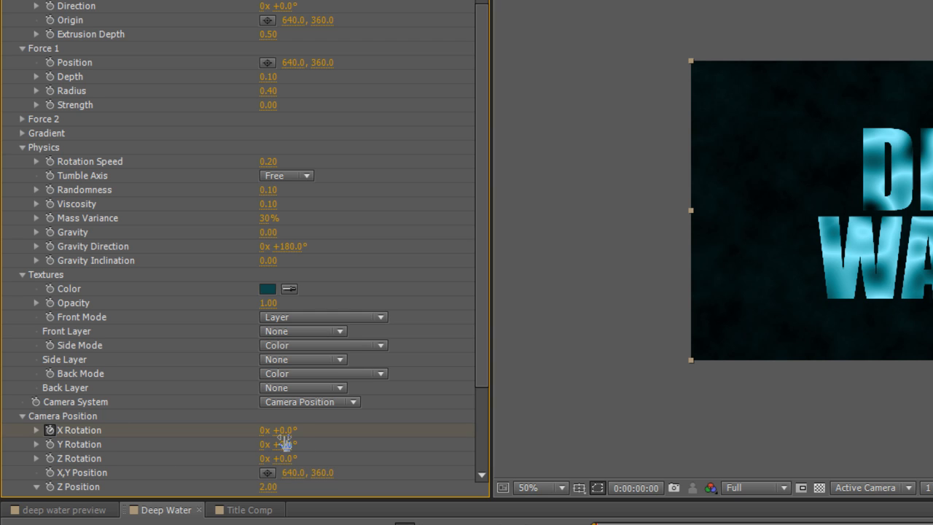
{"action": "left_click_drag", "start_coordinate": [278, 430], "coordinate": [278, 429]}
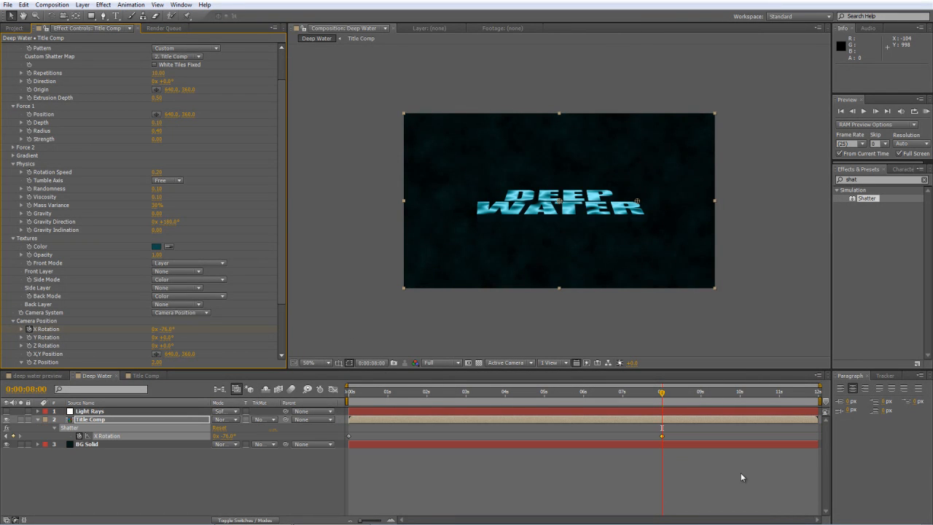
{"action": "left_click", "coordinate": [661, 437]}
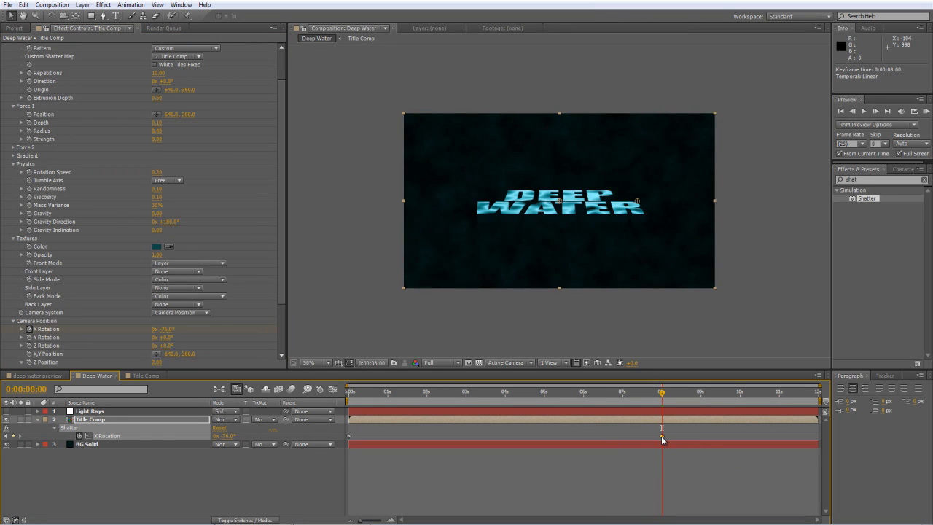
{"action": "right_click", "coordinate": [662, 438]}
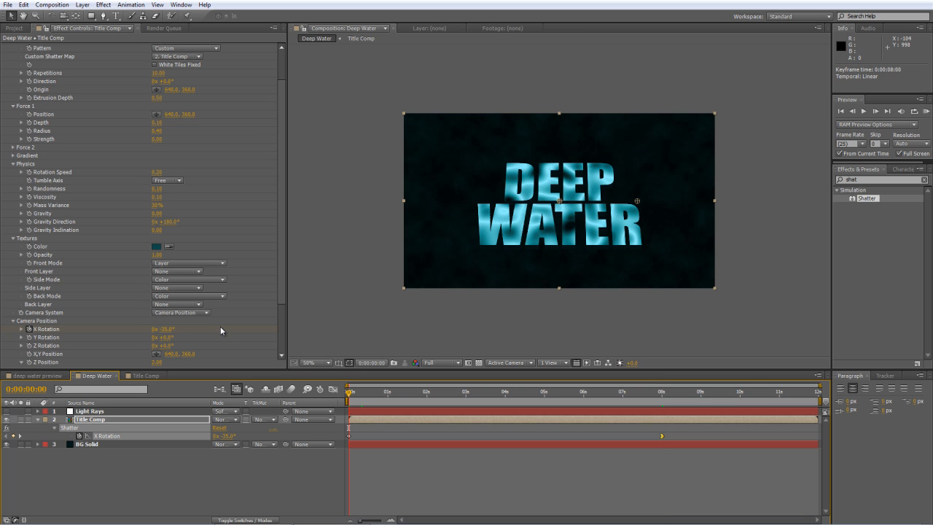
{"action": "mouse_move", "coordinate": [35, 361]}
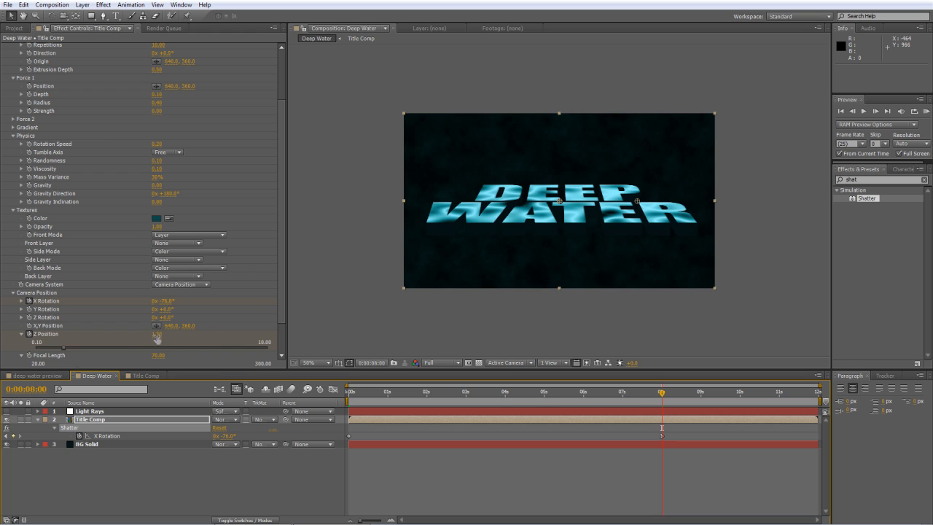
- Keyframe camera Z Position at 8s and 0s, with -35° X and -5° Z rotation at start
{"action": "double_click", "coordinate": [156, 334]}
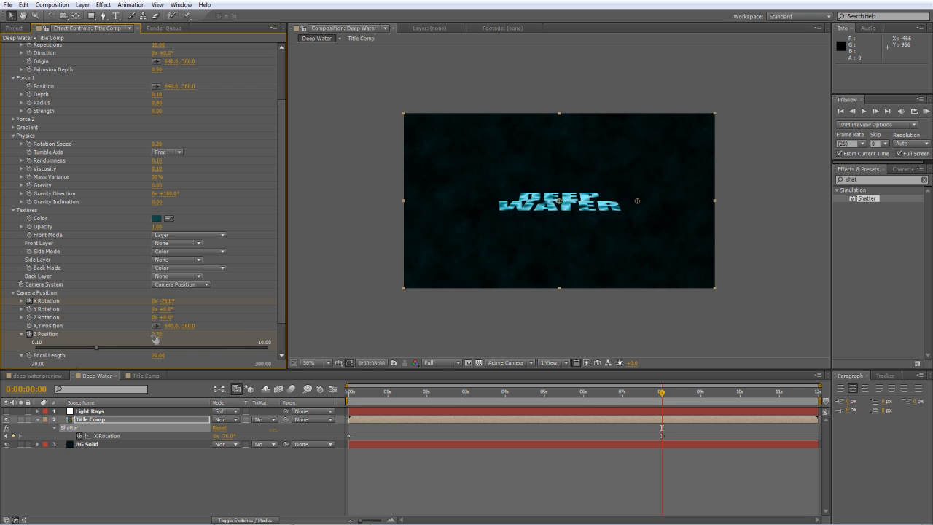
{"action": "left_click", "coordinate": [348, 392]}
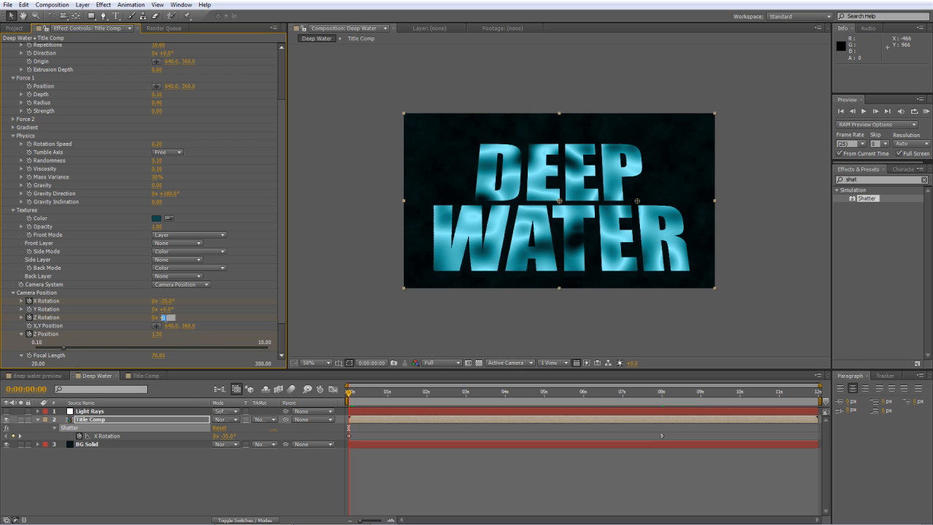
{"action": "left_click", "coordinate": [168, 317]}
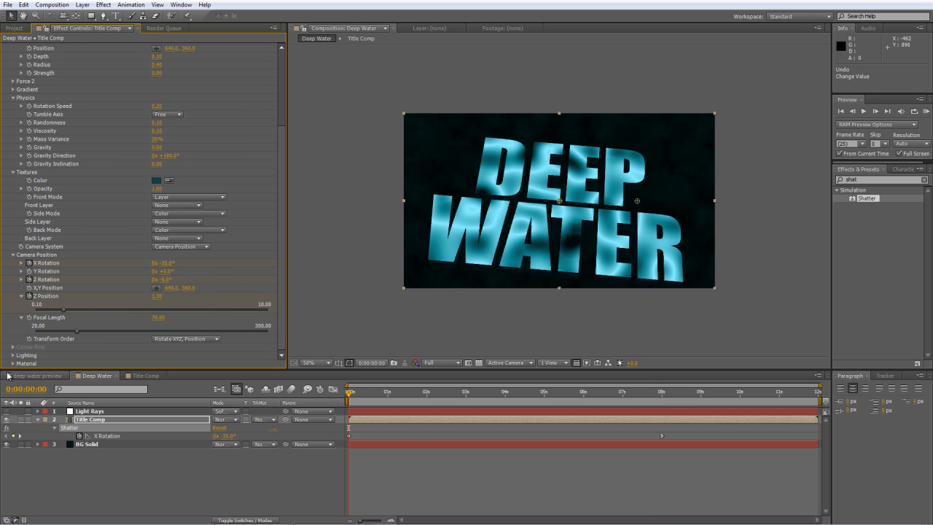
- Keyframe Shatter Light Intensity, bringing it down to 0.00 near eight seconds
{"action": "scroll", "scroll_direction": "down", "scroll_amount": 3}
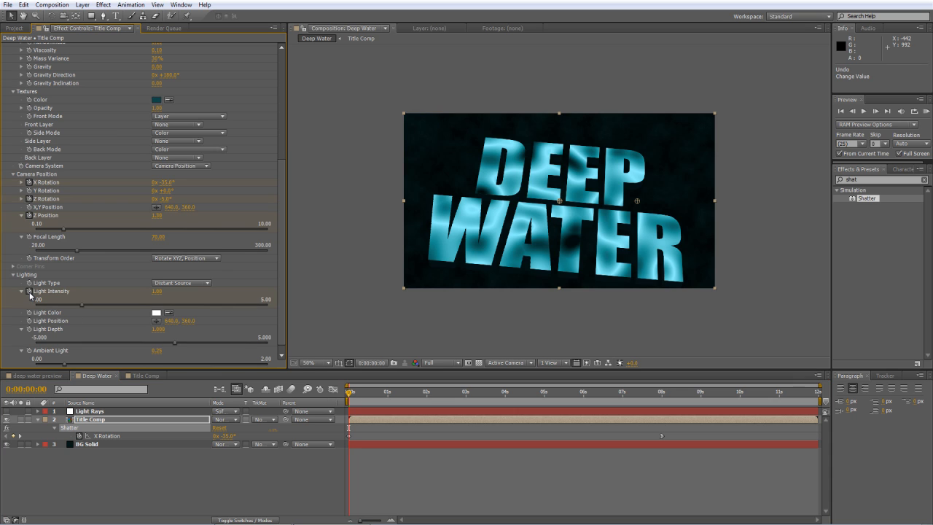
{"action": "left_click", "coordinate": [158, 291]}
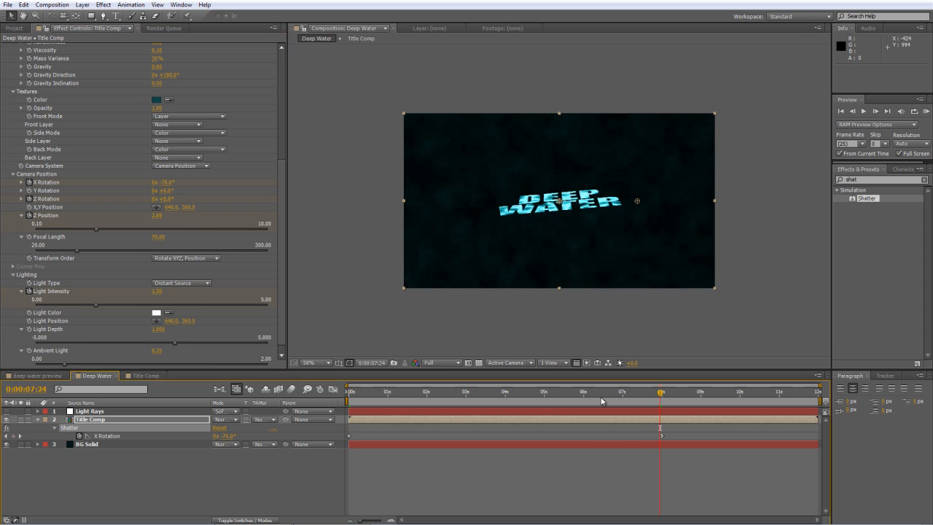
{"action": "left_click", "coordinate": [157, 290]}
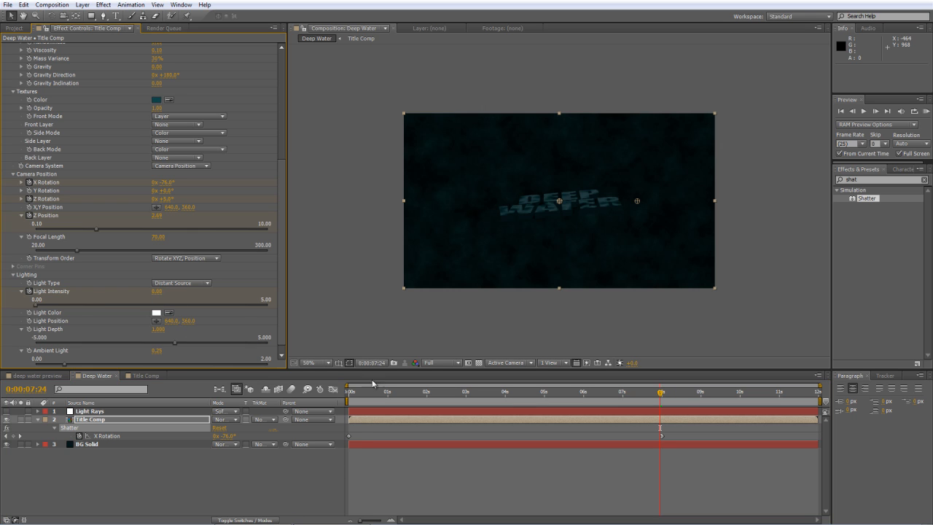
{"action": "left_click", "coordinate": [378, 391]}
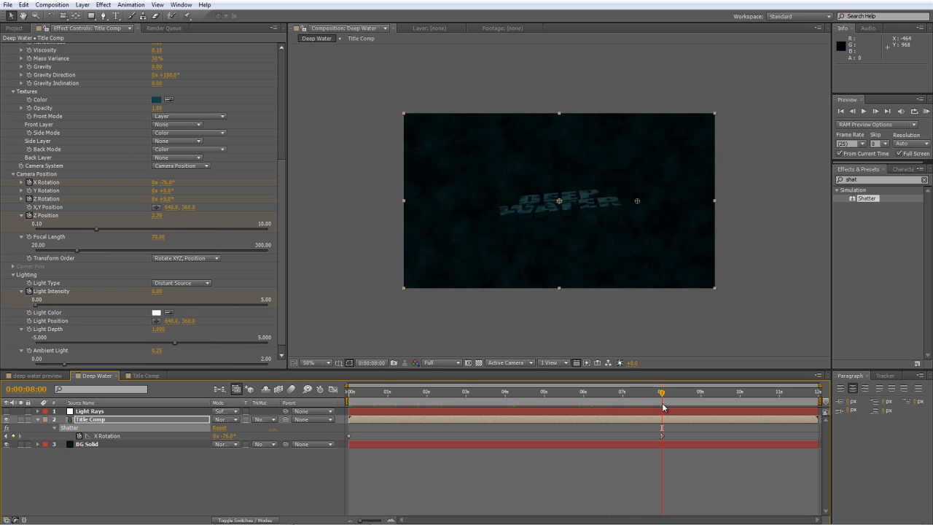
{"action": "mouse_move", "coordinate": [661, 393]}
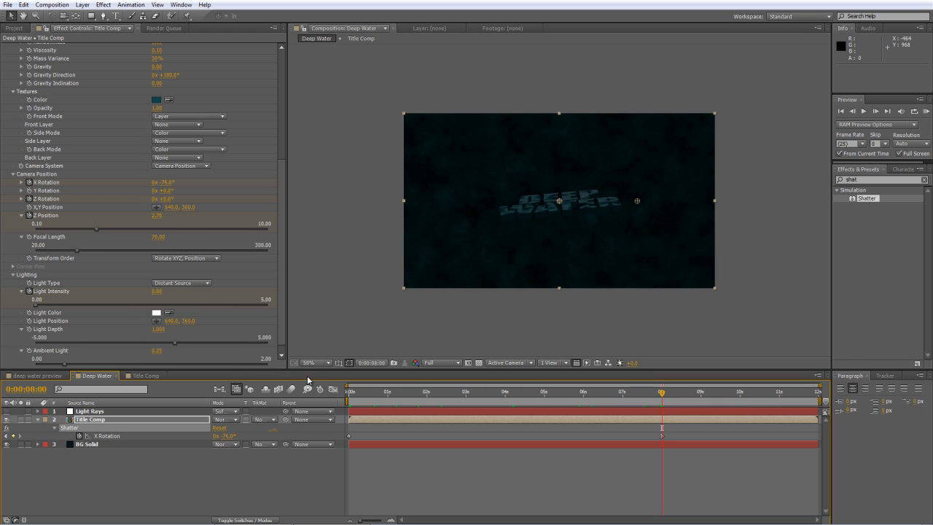
- Add Title Comp Opacity keyframes near 7s and 8s and scrub to check the fade
{"action": "left_click", "coordinate": [89, 419]}
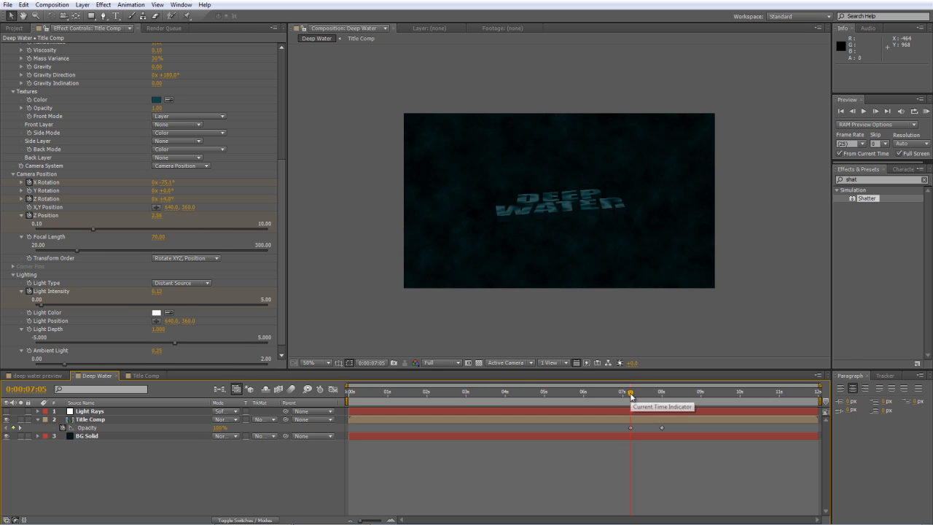
{"action": "left_click_drag", "start_coordinate": [629, 392], "coordinate": [655, 392]}
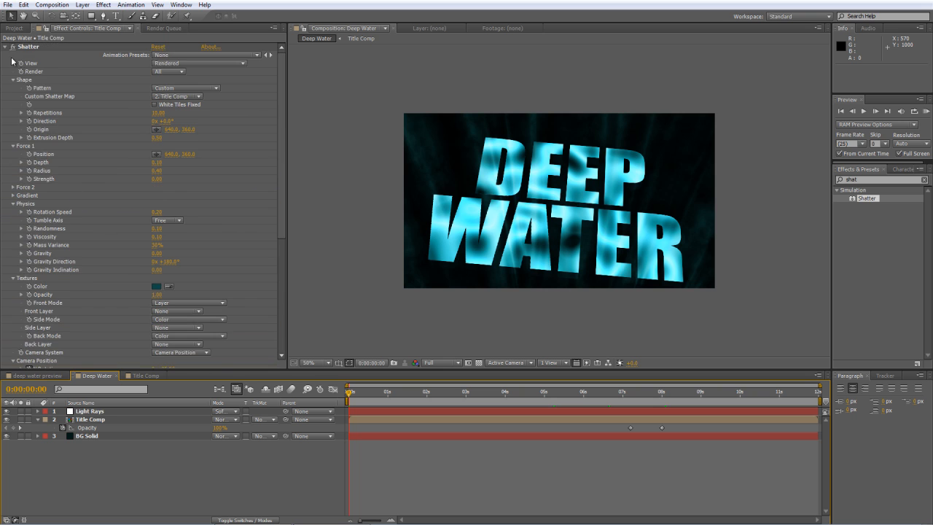
- Create a full-frame black solid layer named Vignette
{"action": "left_click", "coordinate": [14, 27]}
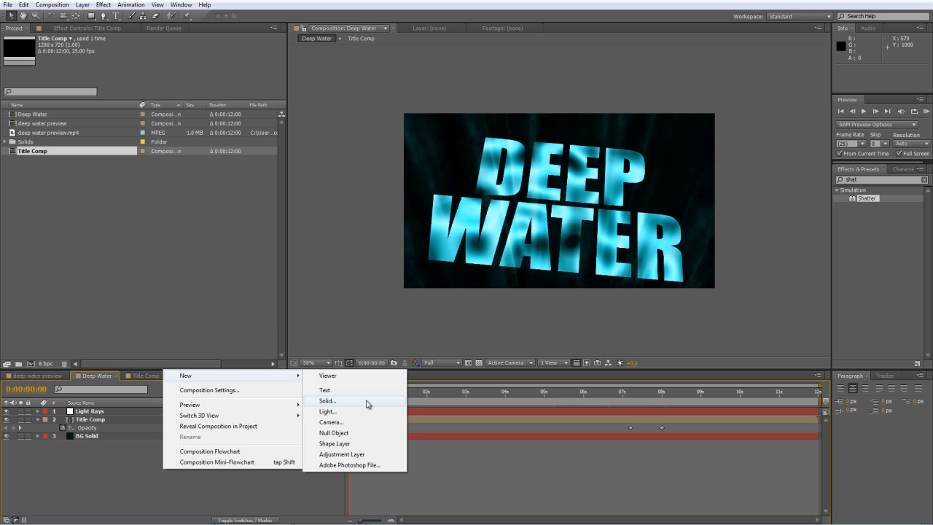
{"action": "left_click", "coordinate": [328, 401]}
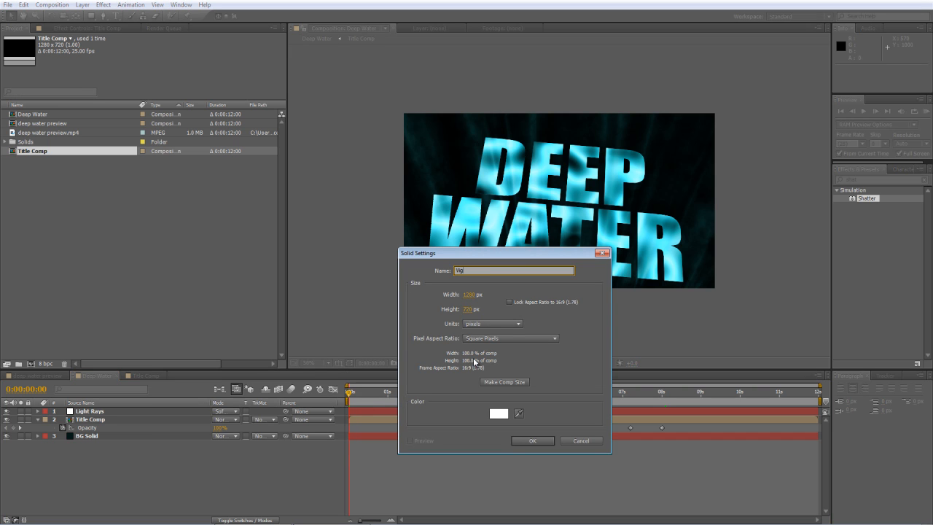
{"action": "left_click", "coordinate": [499, 413]}
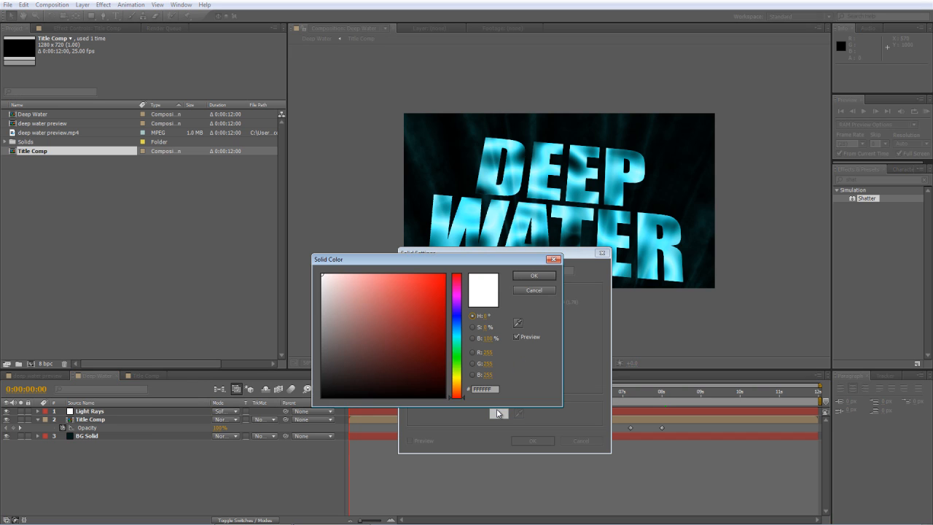
{"action": "left_click", "coordinate": [534, 289]}
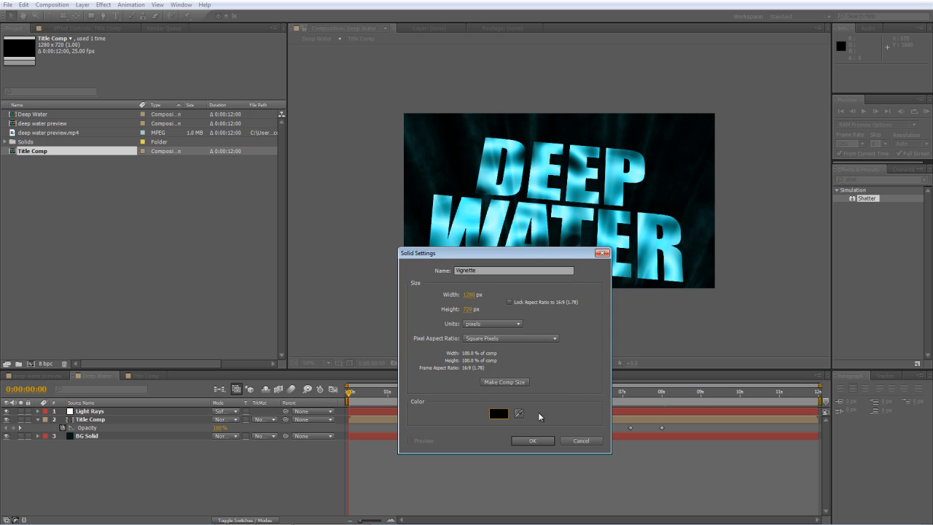
{"action": "left_click", "coordinate": [532, 441]}
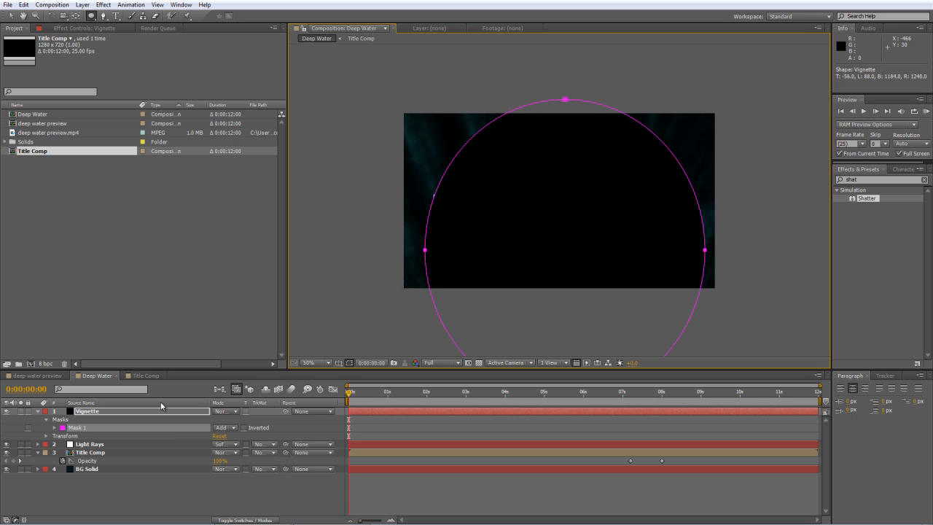
- Set the Vignette ellipse mask mode to Subtract so the title shows through
{"action": "left_click", "coordinate": [224, 427]}
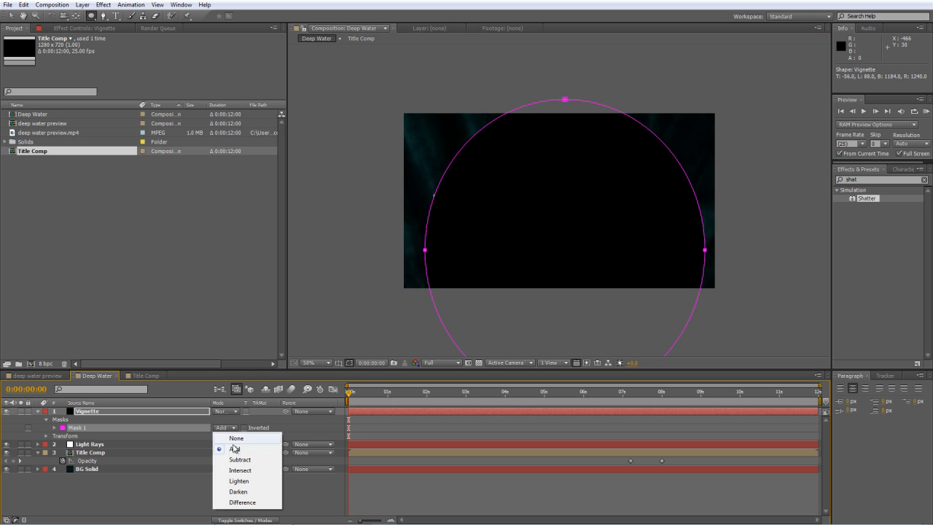
{"action": "left_click", "coordinate": [239, 459]}
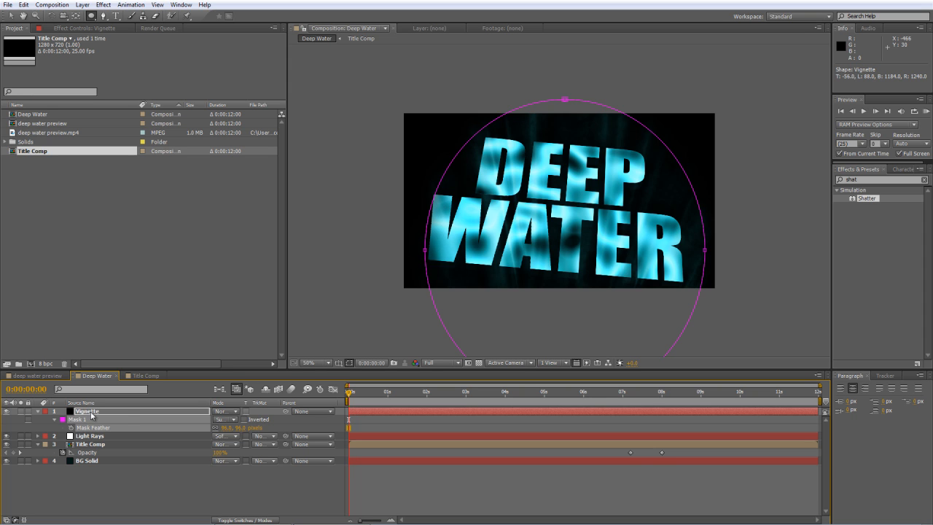
{"action": "left_click", "coordinate": [309, 362]}
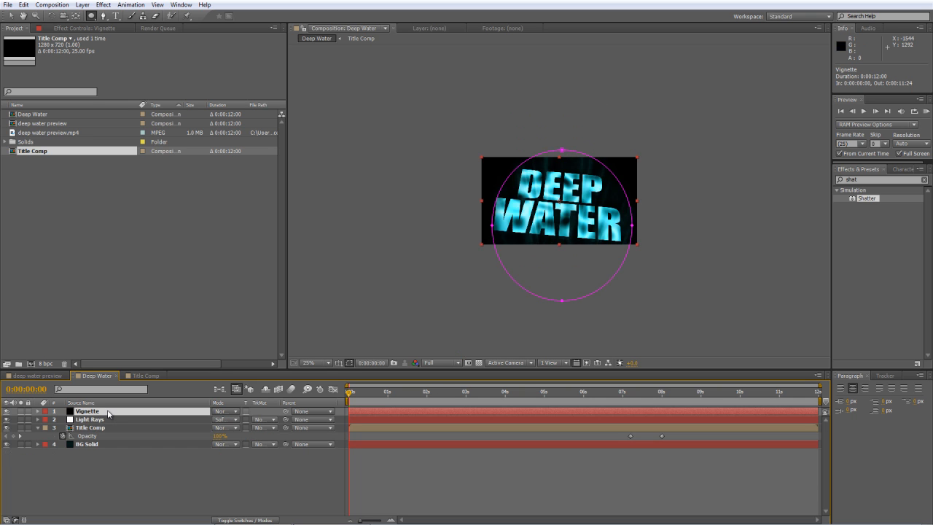
- Keyframe Vignette Mask Expansion at 8s, shrinking it to about -395 px at the end
{"action": "left_click", "coordinate": [29, 411]}
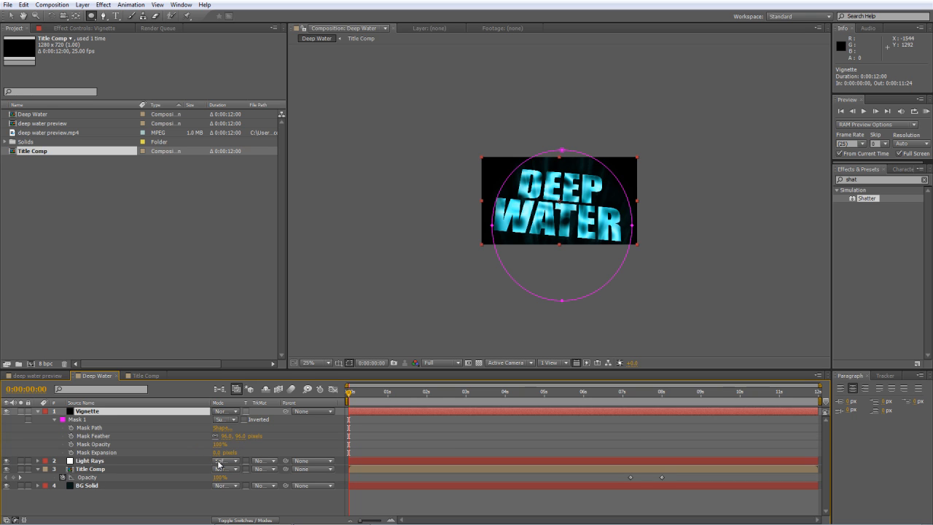
{"action": "left_click_drag", "start_coordinate": [230, 452], "coordinate": [212, 452]}
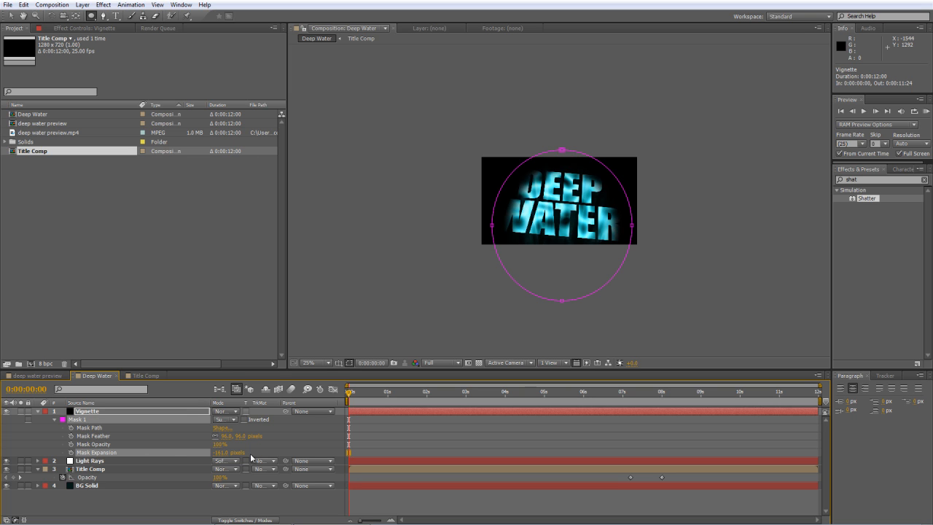
{"action": "mouse_move", "coordinate": [297, 448]}
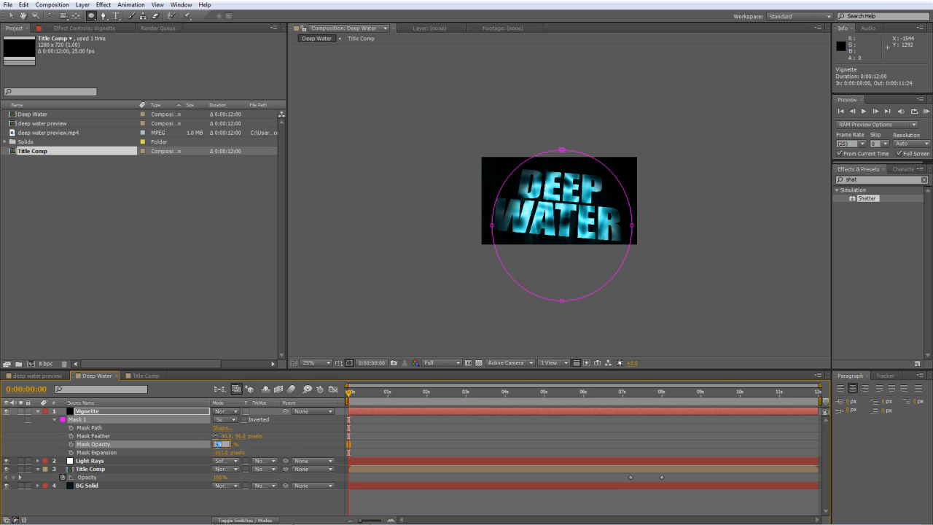
{"action": "left_click", "coordinate": [662, 402]}
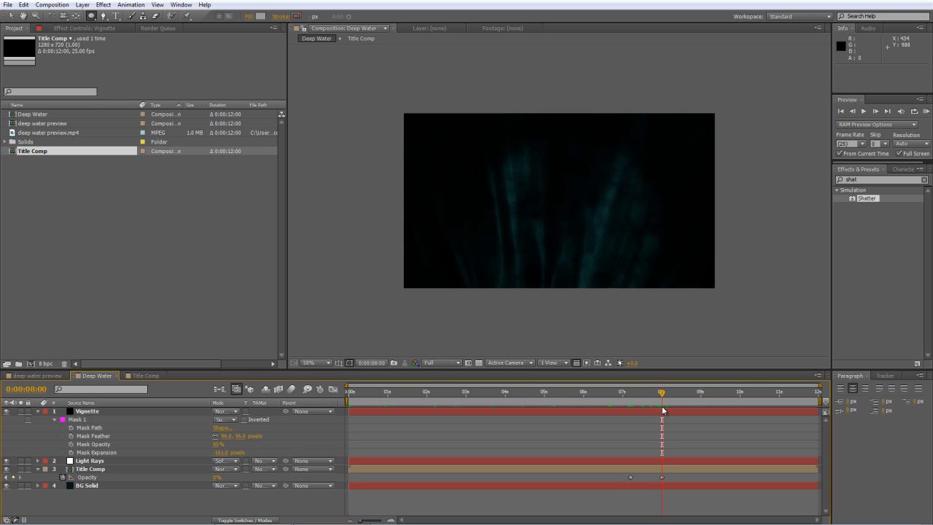
{"action": "left_click", "coordinate": [87, 410]}
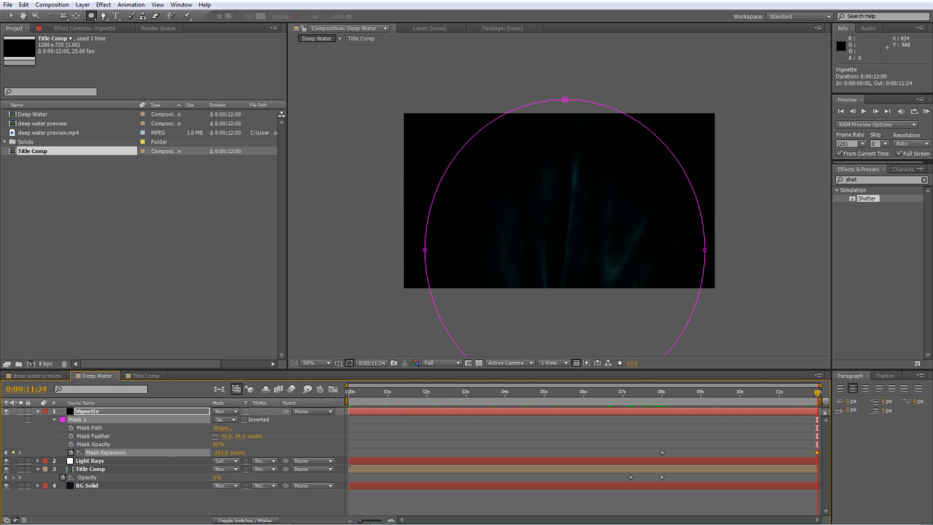
{"action": "left_click_drag", "start_coordinate": [229, 452], "coordinate": [204, 452]}
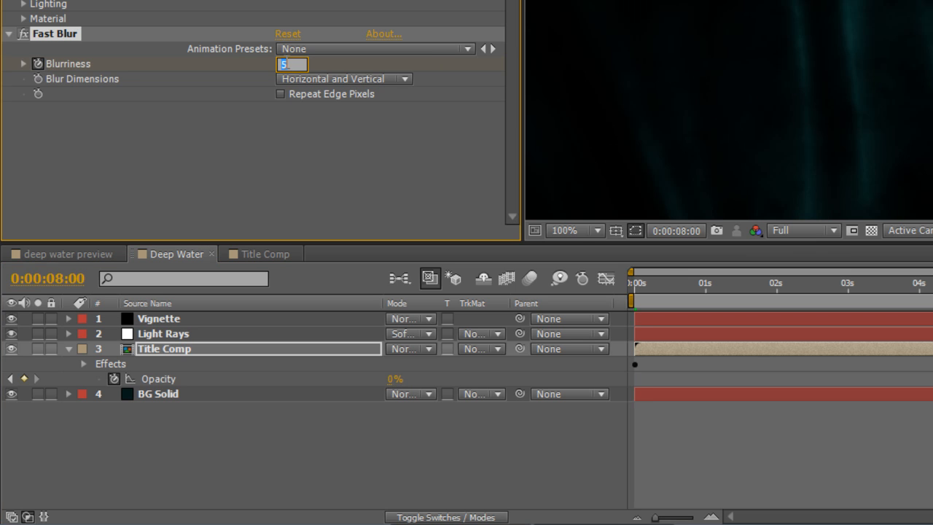
- Enter a Fast Blur Blurriness value on the Title Comp layer
{"action": "type", "text": "12.0"}
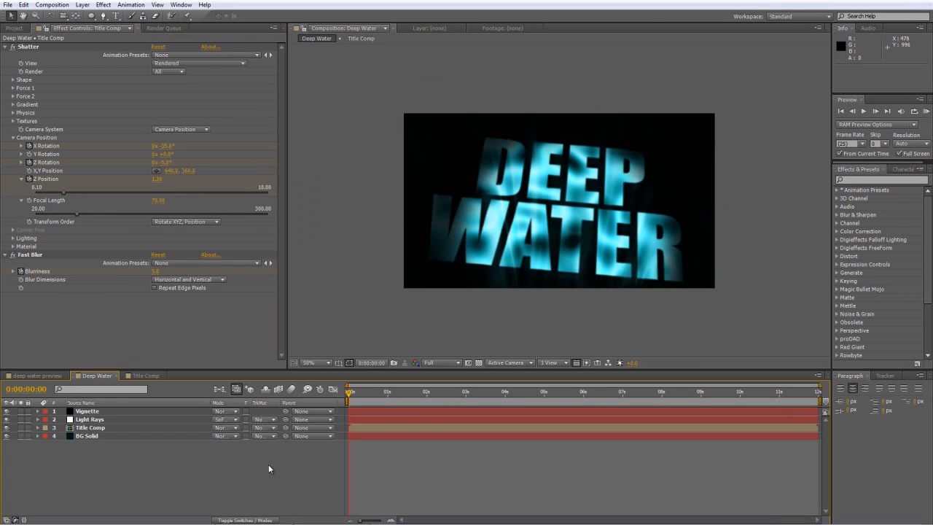
- Add a cyan full-frame solid named Bubbles to the composition
{"action": "right_click", "coordinate": [270, 468]}
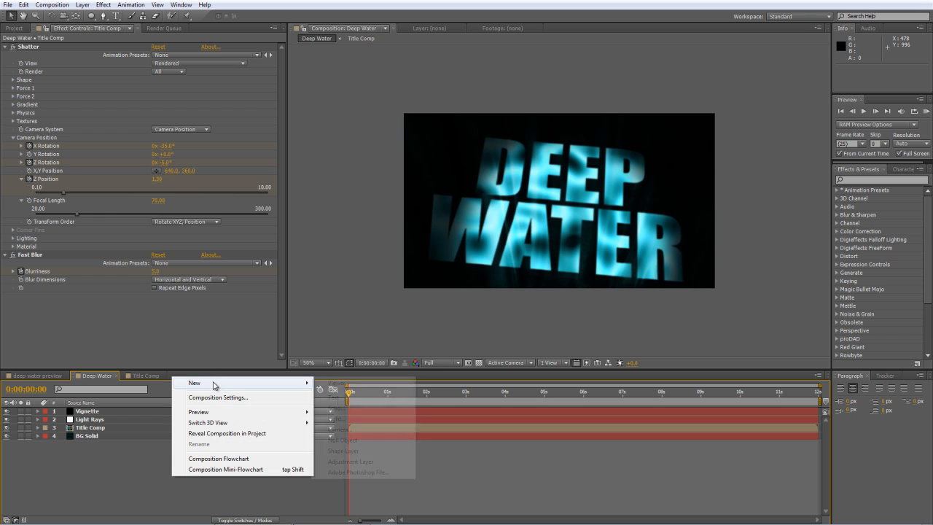
{"action": "left_click", "coordinate": [333, 408]}
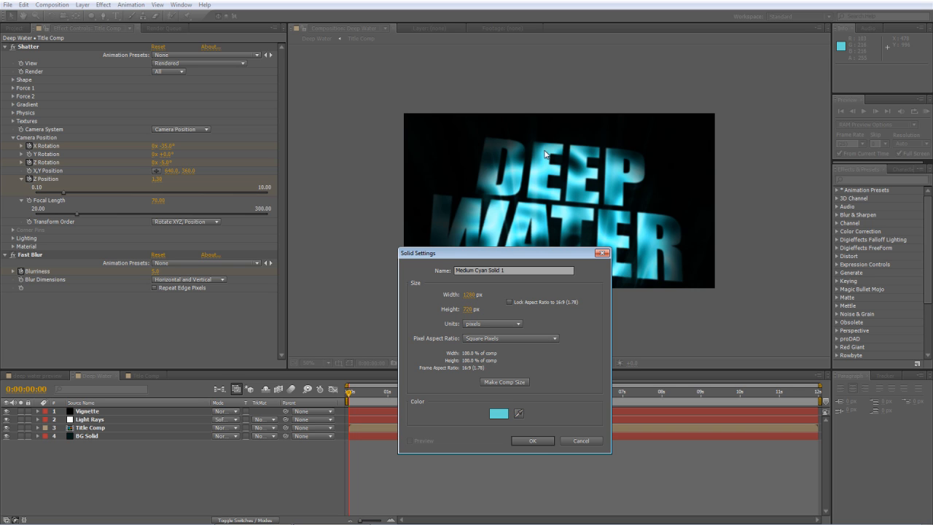
{"action": "mouse_move", "coordinate": [523, 363]}
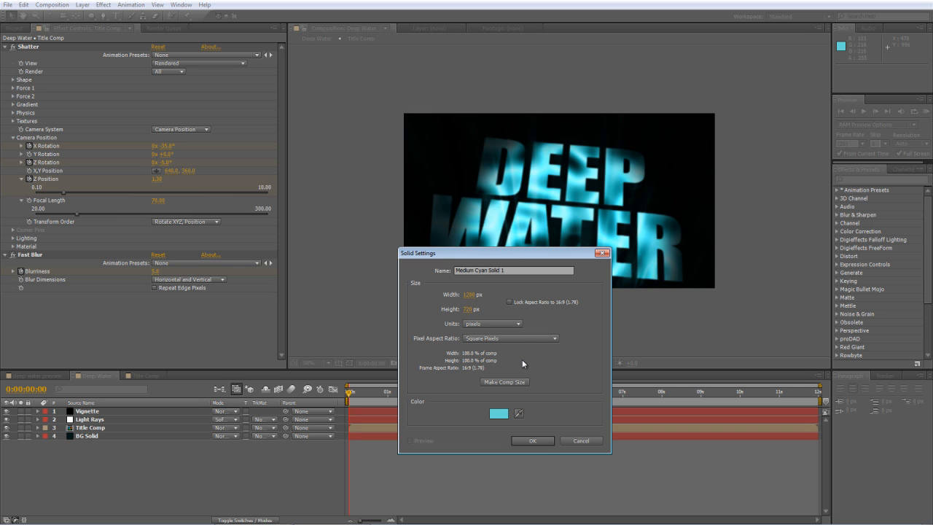
{"action": "type", "text": "Bubb"}
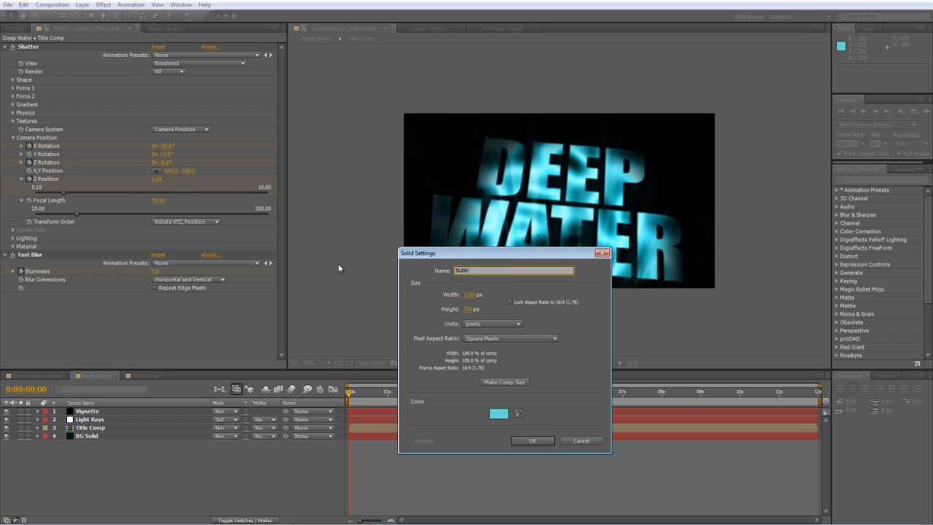
{"action": "left_click", "coordinate": [532, 440]}
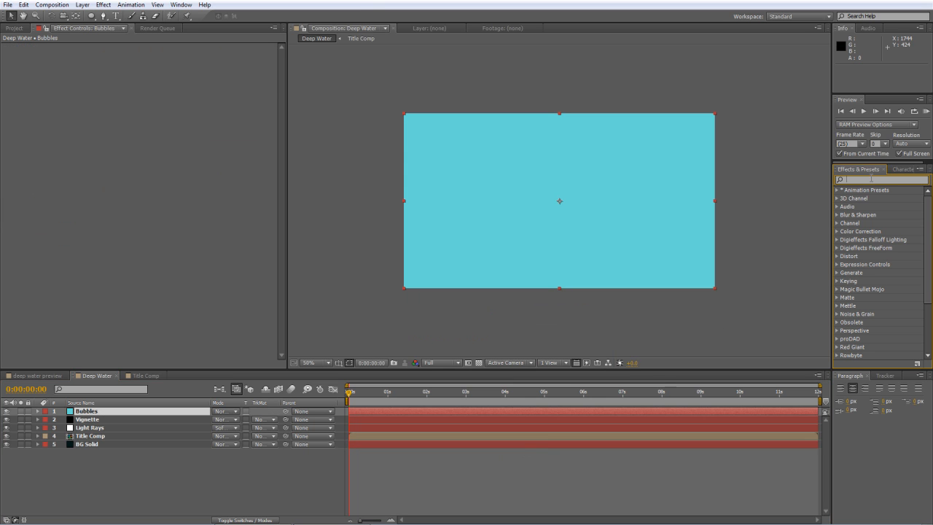
- Apply CC Bubbles to the Bubbles layer with amount 50 and size 1.0
{"action": "type", "text": "cc bubble"}
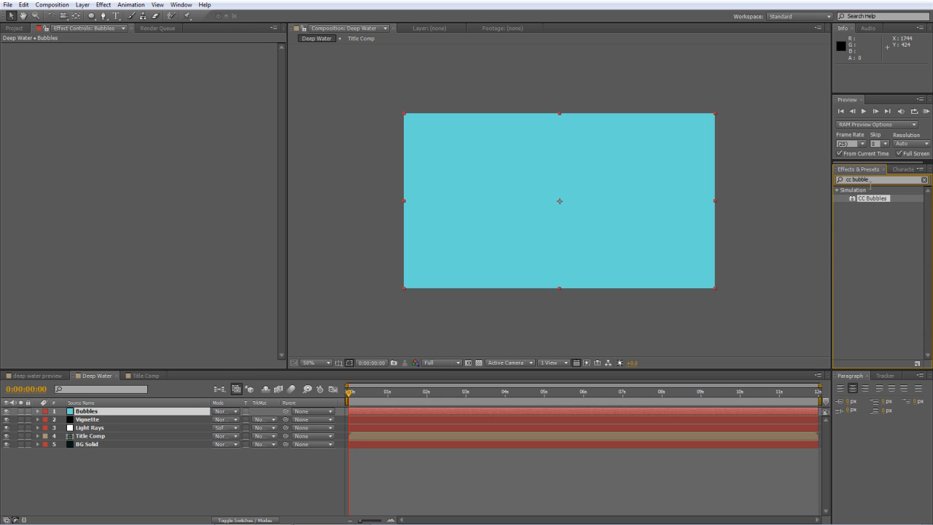
{"action": "mouse_move", "coordinate": [879, 202]}
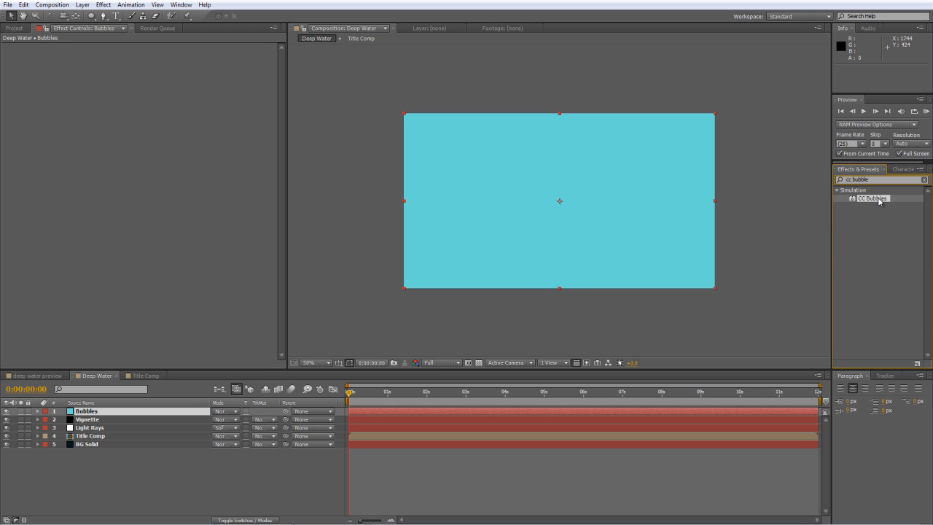
{"action": "double_click", "coordinate": [872, 198]}
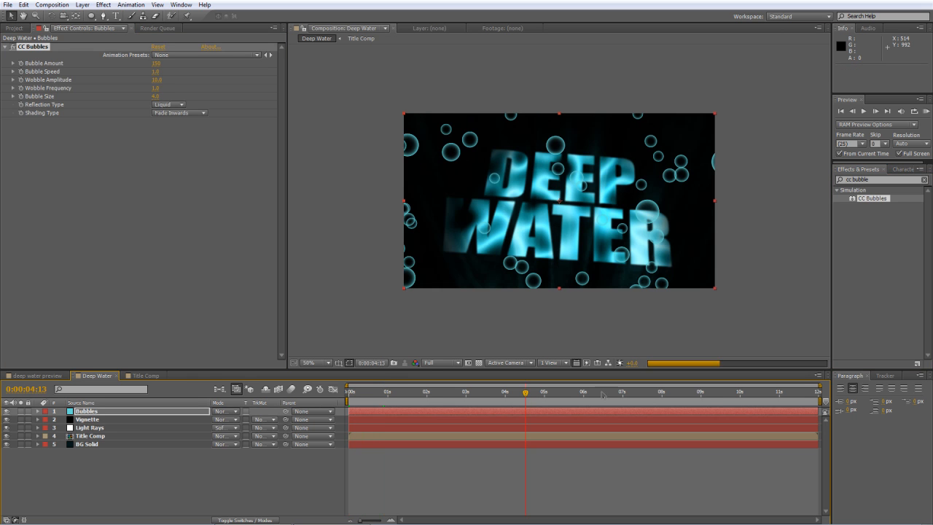
{"action": "left_click_drag", "start_coordinate": [524, 391], "coordinate": [605, 391]}
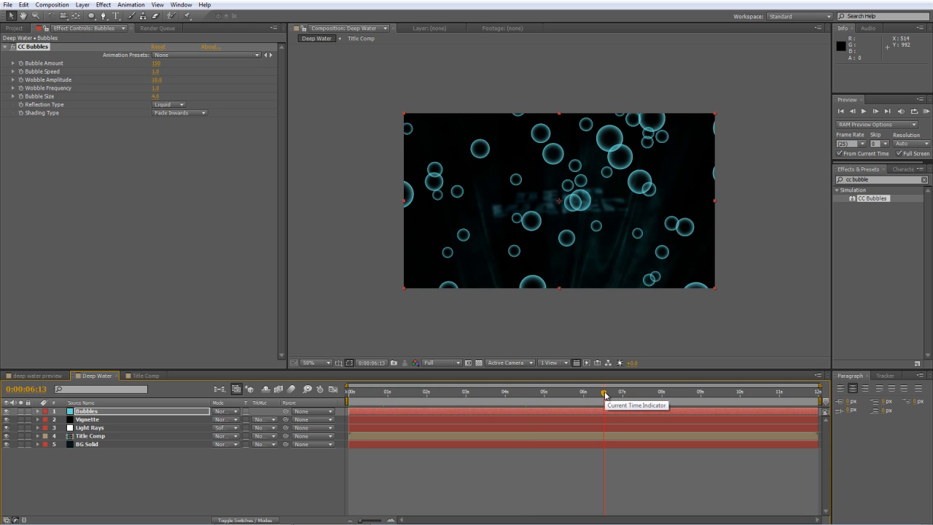
{"action": "mouse_move", "coordinate": [501, 199]}
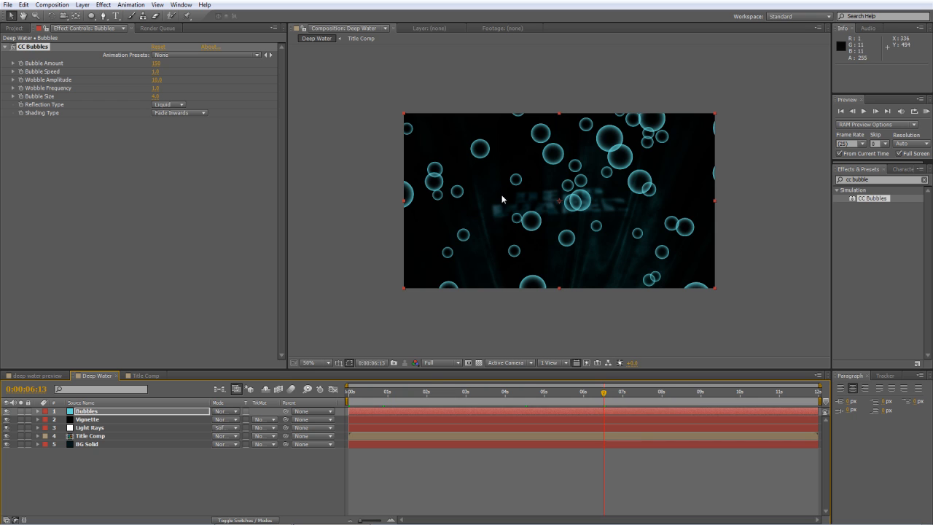
{"action": "mouse_move", "coordinate": [448, 396]}
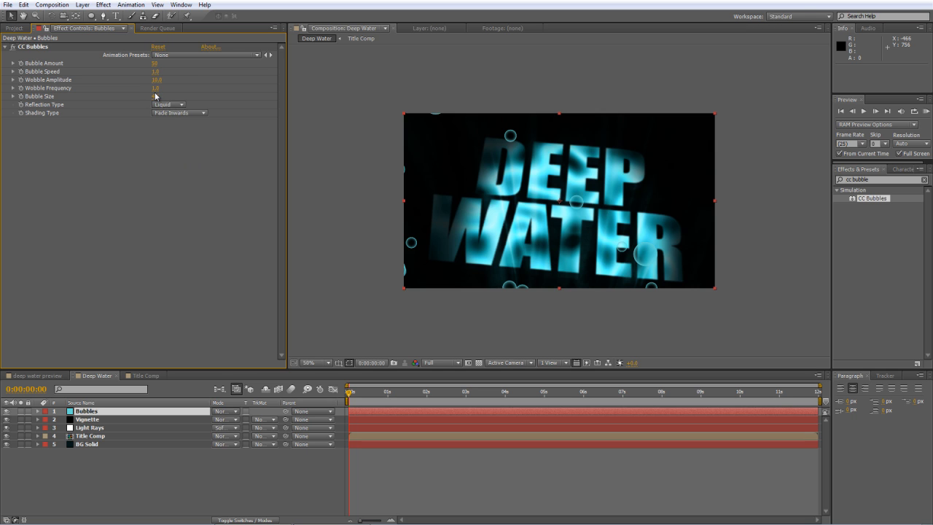
{"action": "left_click", "coordinate": [159, 96]}
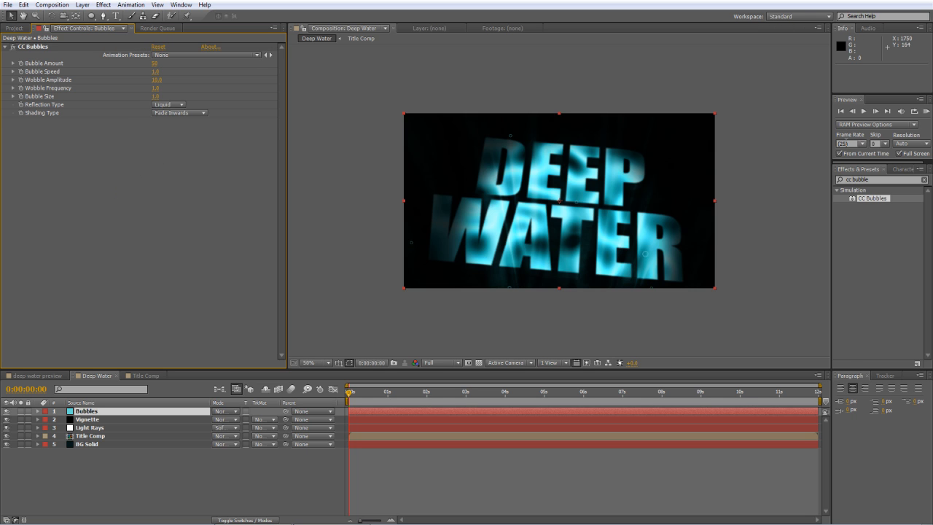
{"action": "type", "text": "fast"}
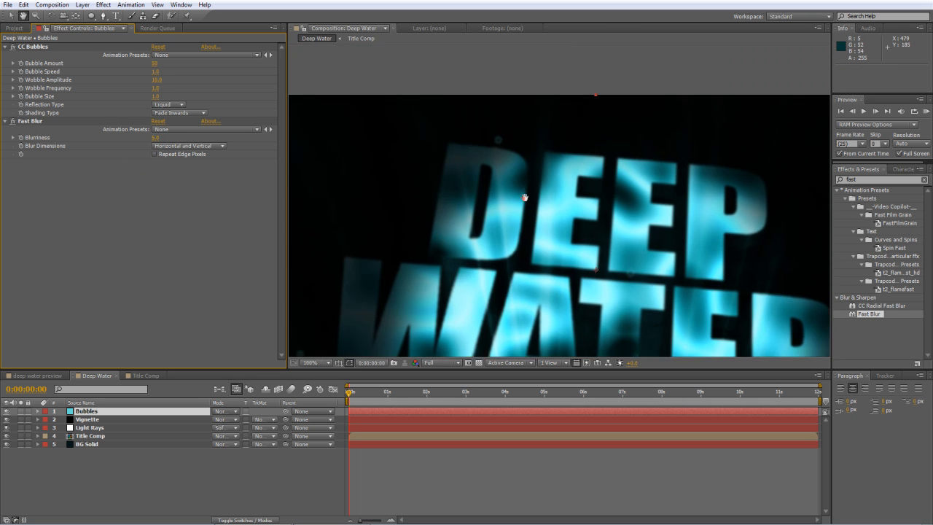
- Select the Bubbles layer and show the per-layer switches
{"action": "left_click", "coordinate": [313, 362]}
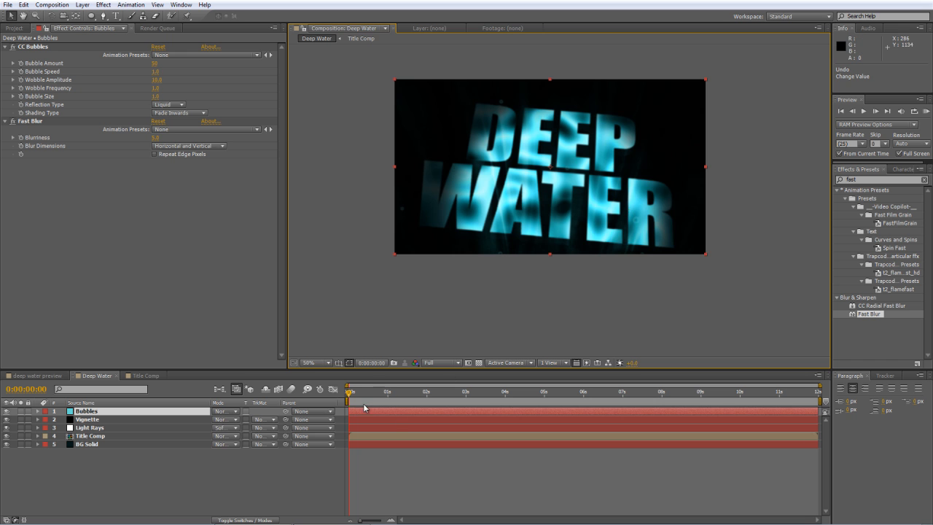
{"action": "key", "text": "`"}
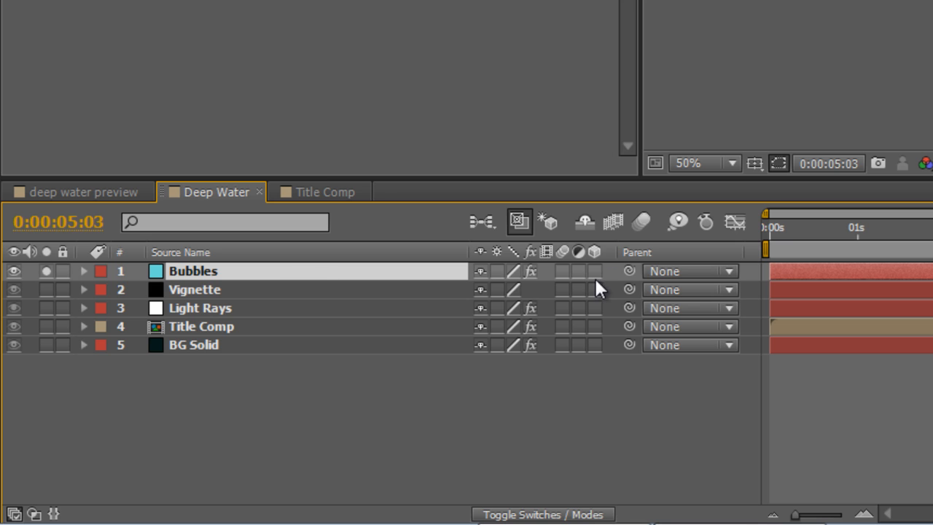
- Make Bubbles a 3D layer tilted 24° on X and scaled to 150%
{"action": "left_click", "coordinate": [594, 271]}
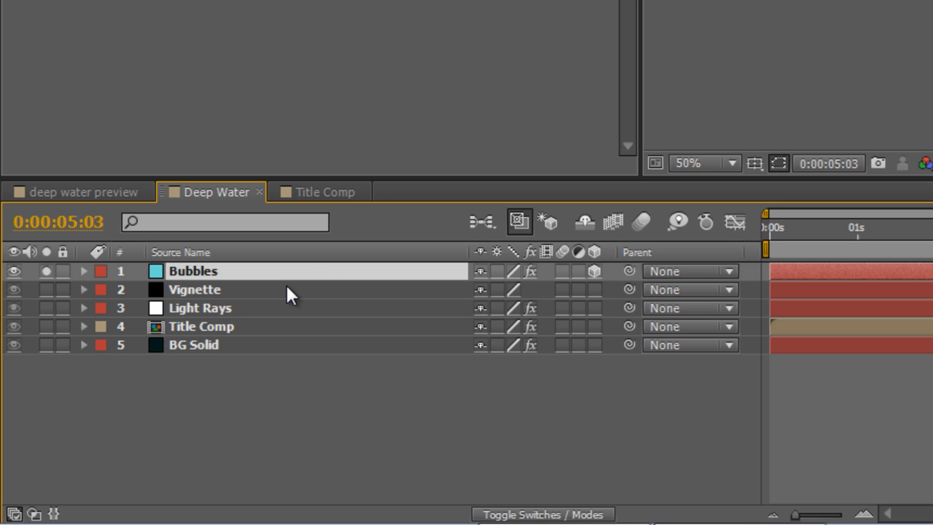
{"action": "left_click", "coordinate": [83, 270]}
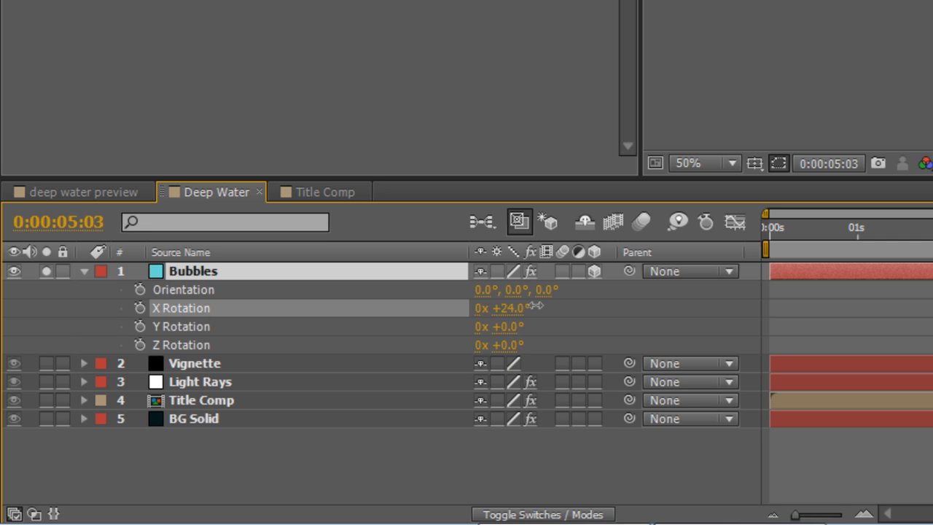
{"action": "left_click_drag", "start_coordinate": [506, 308], "coordinate": [552, 306]}
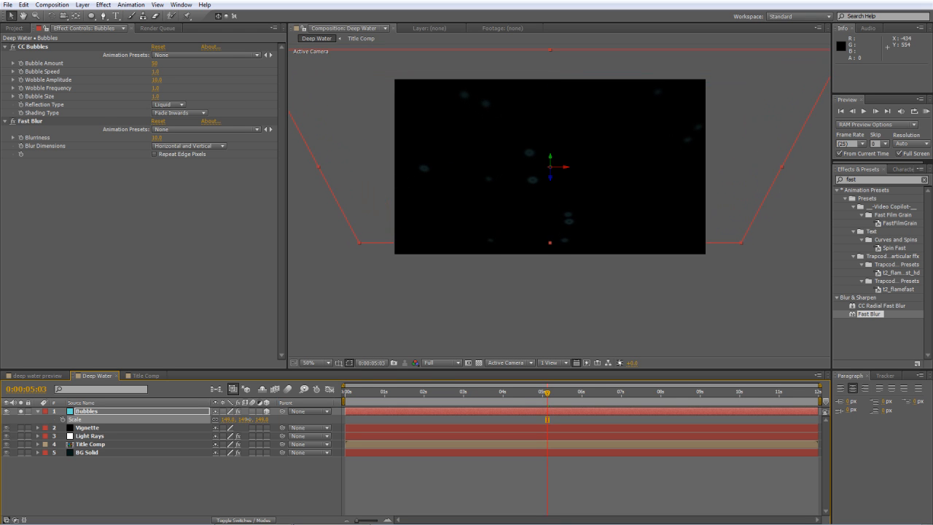
{"action": "left_click", "coordinate": [87, 410]}
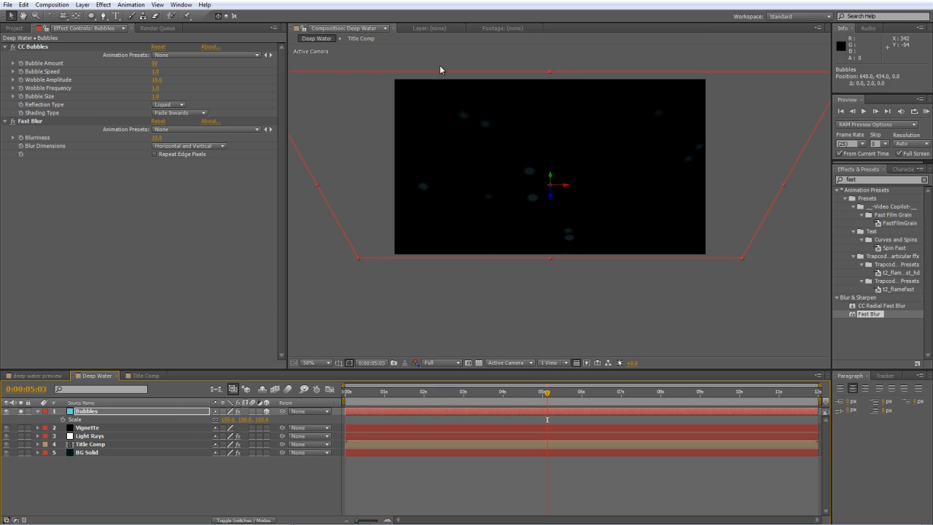
{"action": "mouse_move", "coordinate": [350, 180]}
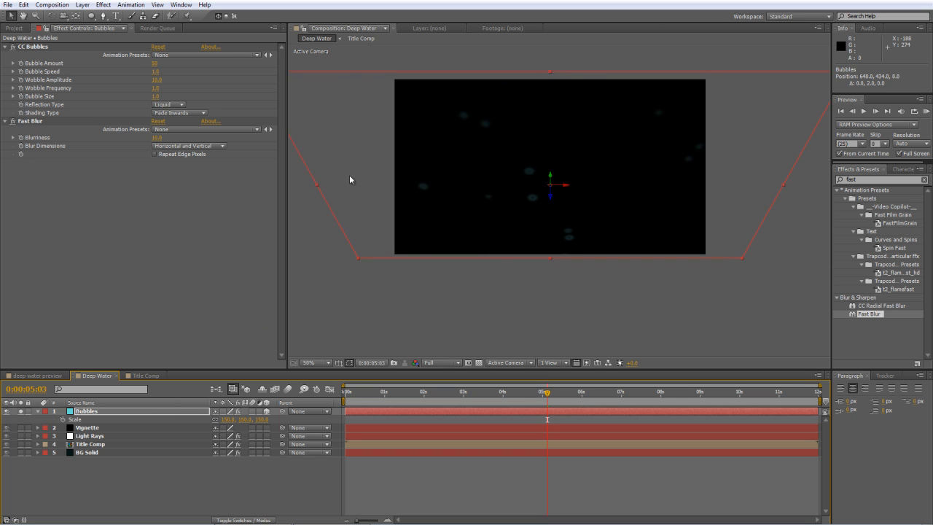
{"action": "mouse_move", "coordinate": [523, 280]}
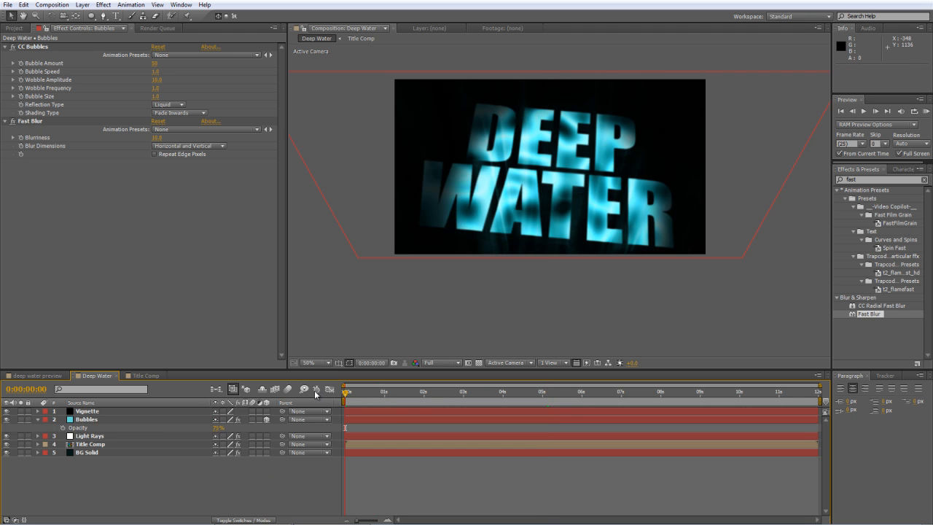
- Place Bubbles beneath Vignette at 75% opacity and check the title
{"action": "left_click", "coordinate": [323, 362]}
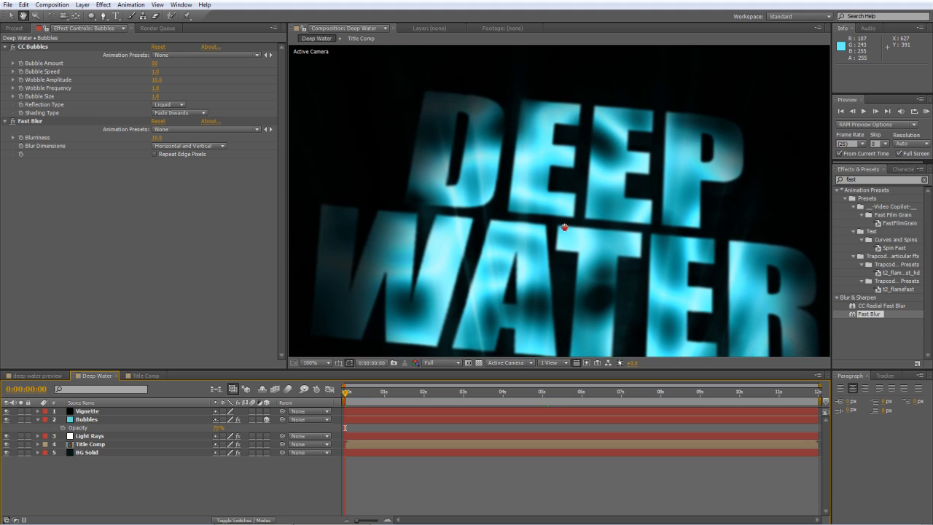
{"action": "left_click", "coordinate": [312, 362]}
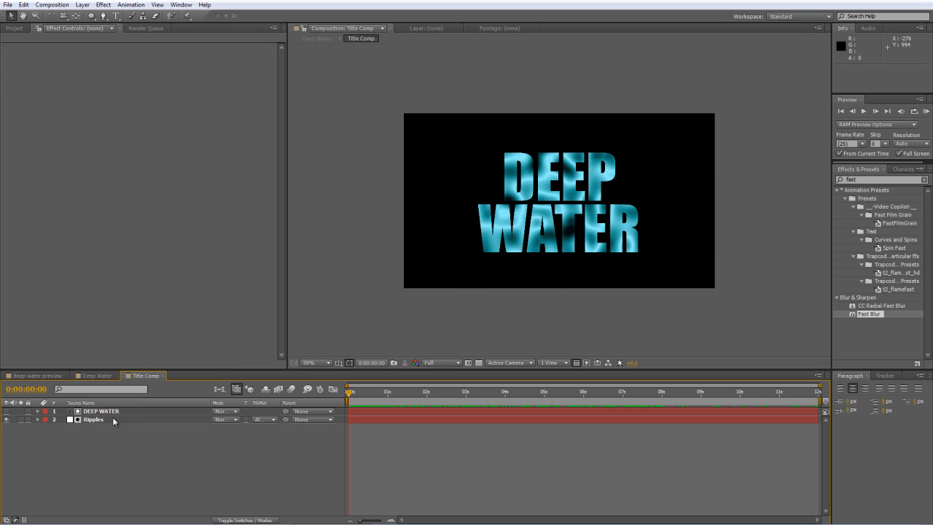
- Select the Ripples layer in Title Comp to show its Fractal Noise and Tritone
{"action": "left_click", "coordinate": [93, 419]}
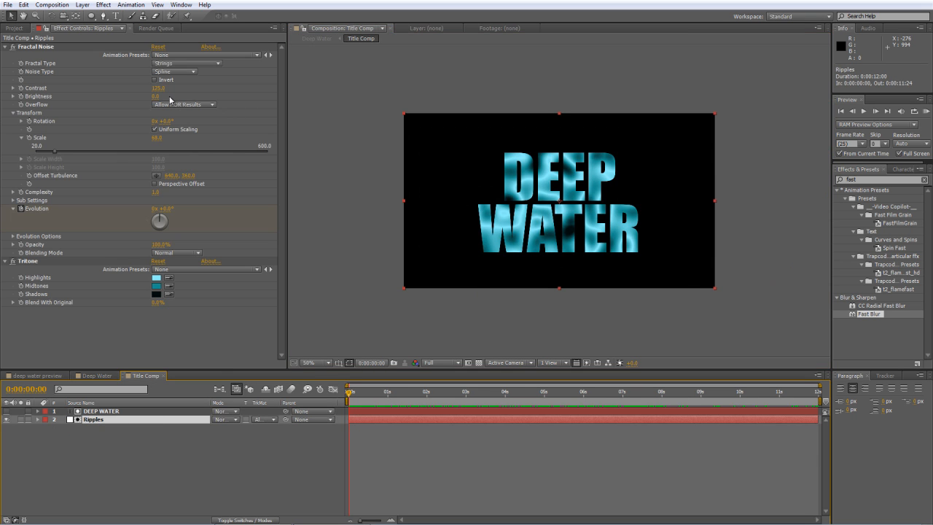